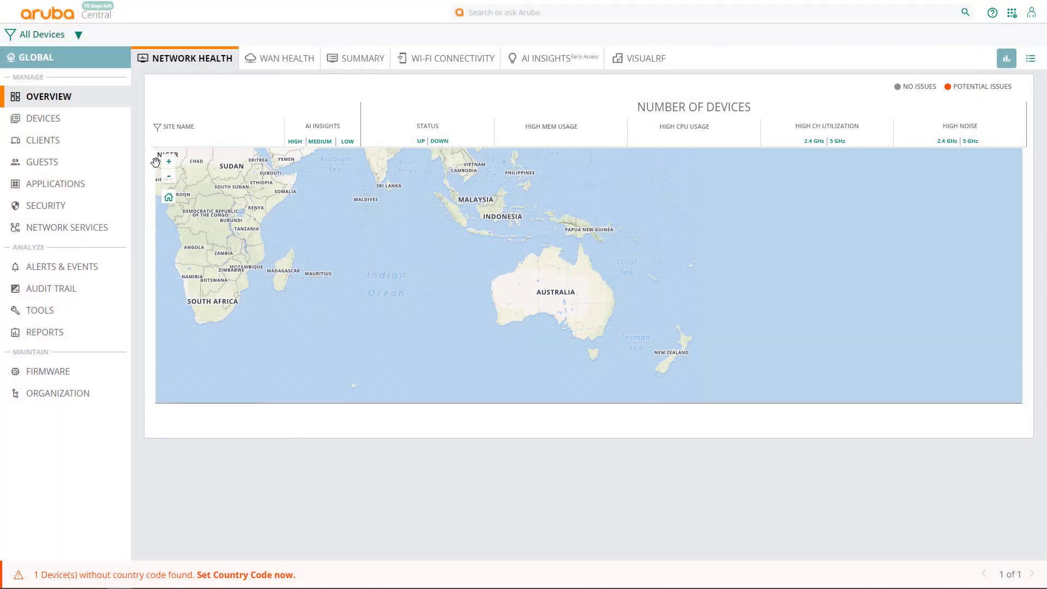
Open the Devices list showing the two online access points with IPs, models and firmware
{"action": "left_click", "coordinate": [44, 118]}
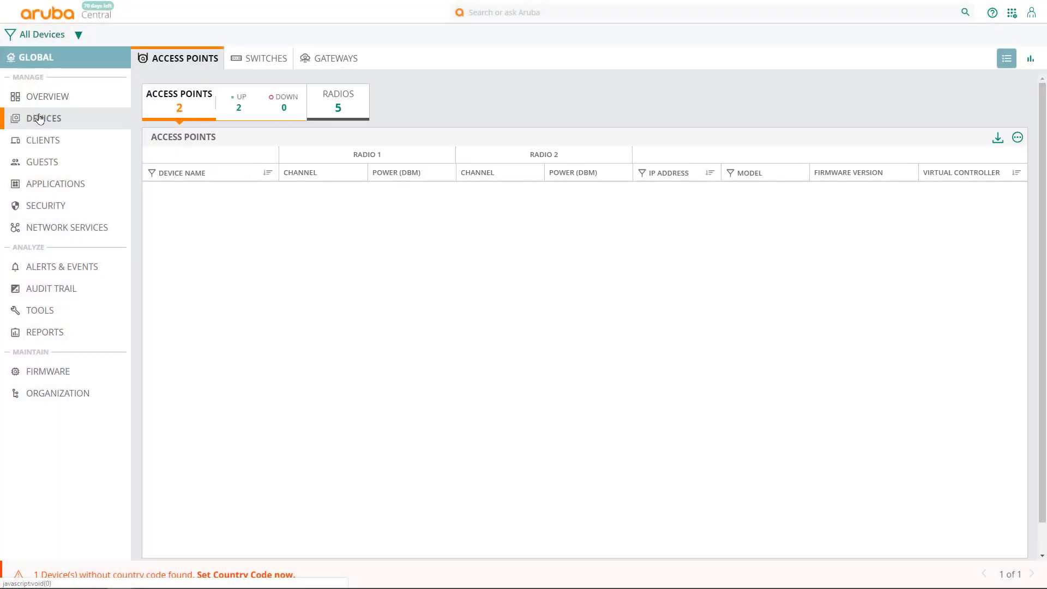
{"action": "left_click", "coordinate": [42, 118]}
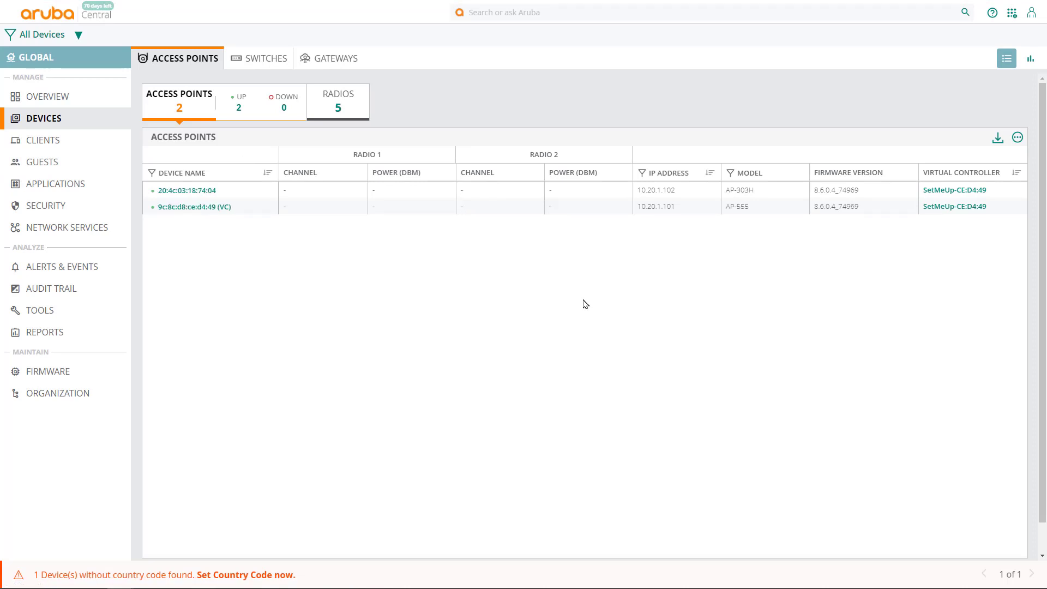
{"action": "mouse_move", "coordinate": [591, 292]}
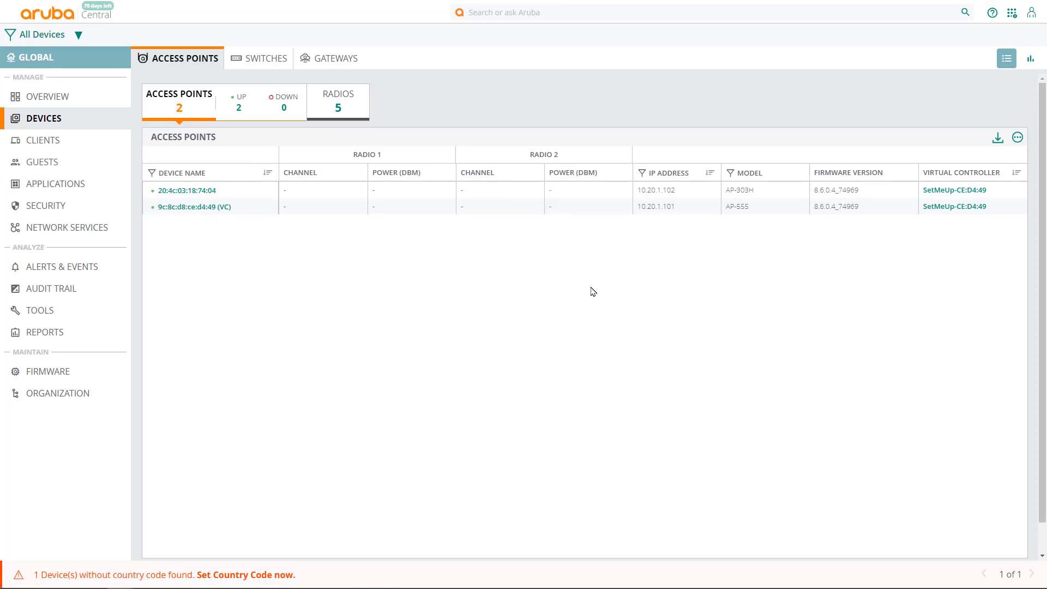
{"action": "mouse_move", "coordinate": [920, 190]}
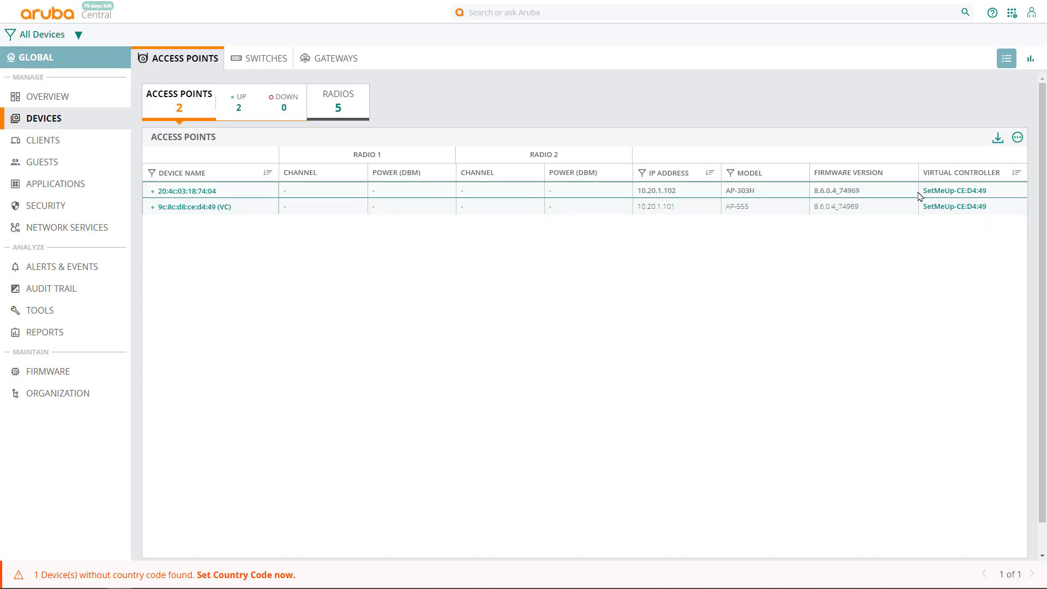
{"action": "mouse_move", "coordinate": [262, 505]}
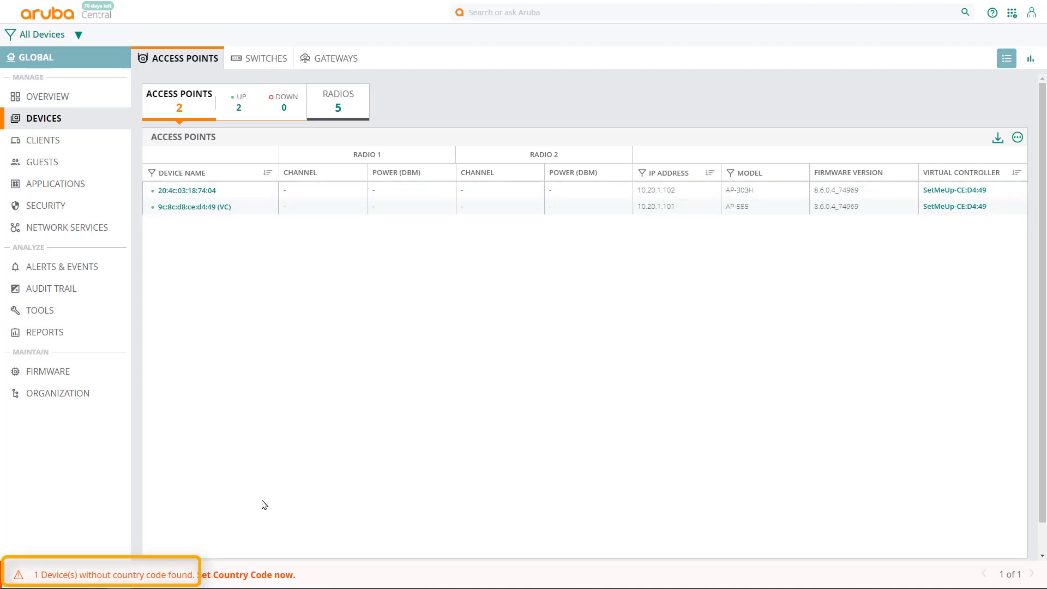
{"action": "mouse_move", "coordinate": [187, 580]}
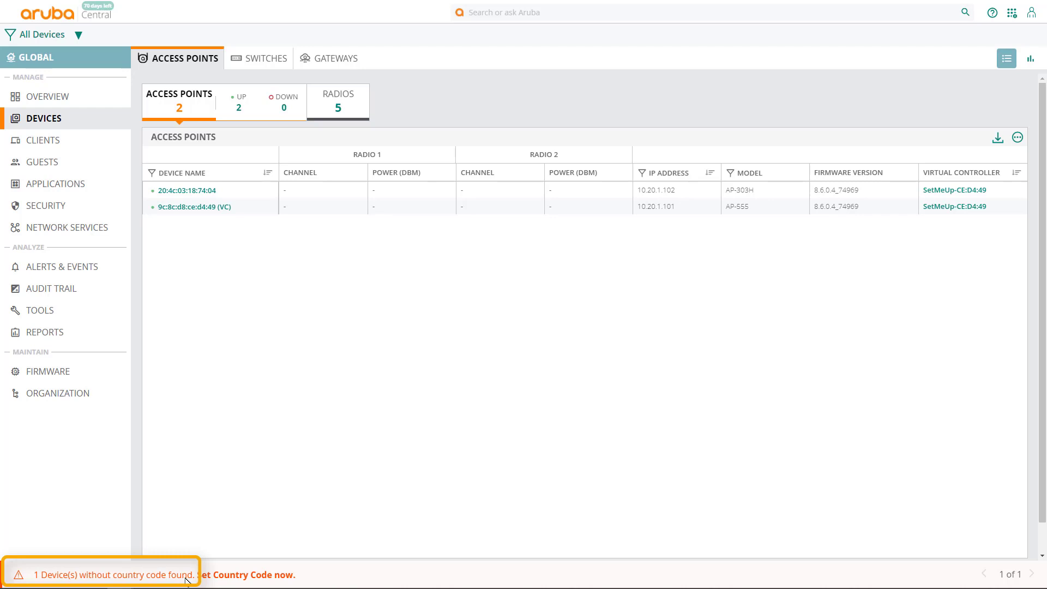
{"action": "mouse_move", "coordinate": [233, 532]}
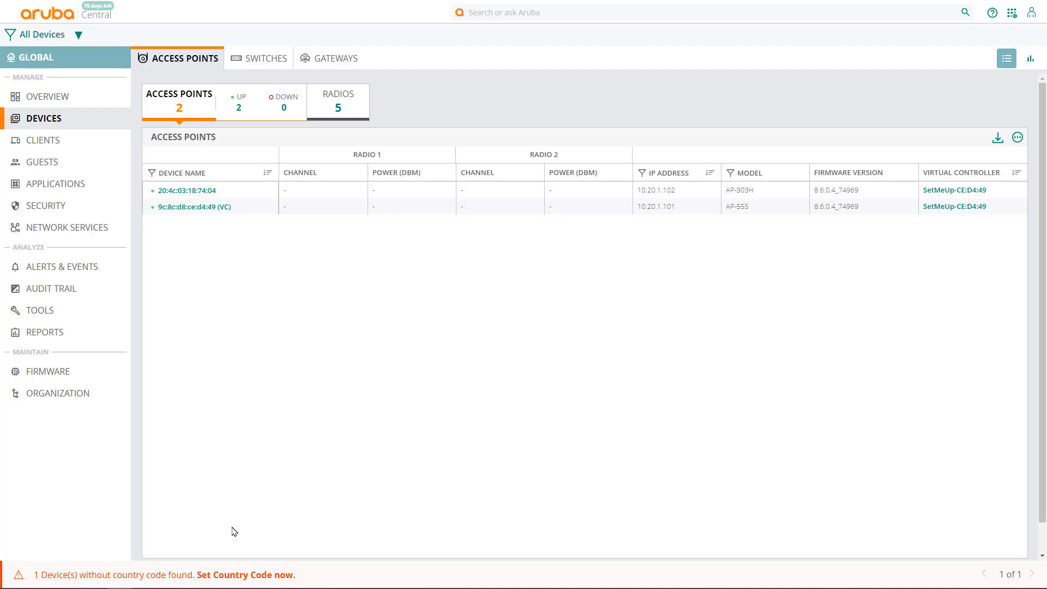
Set the virtual controller's missing country code to AU - Australia and save it
{"action": "left_click", "coordinate": [245, 575]}
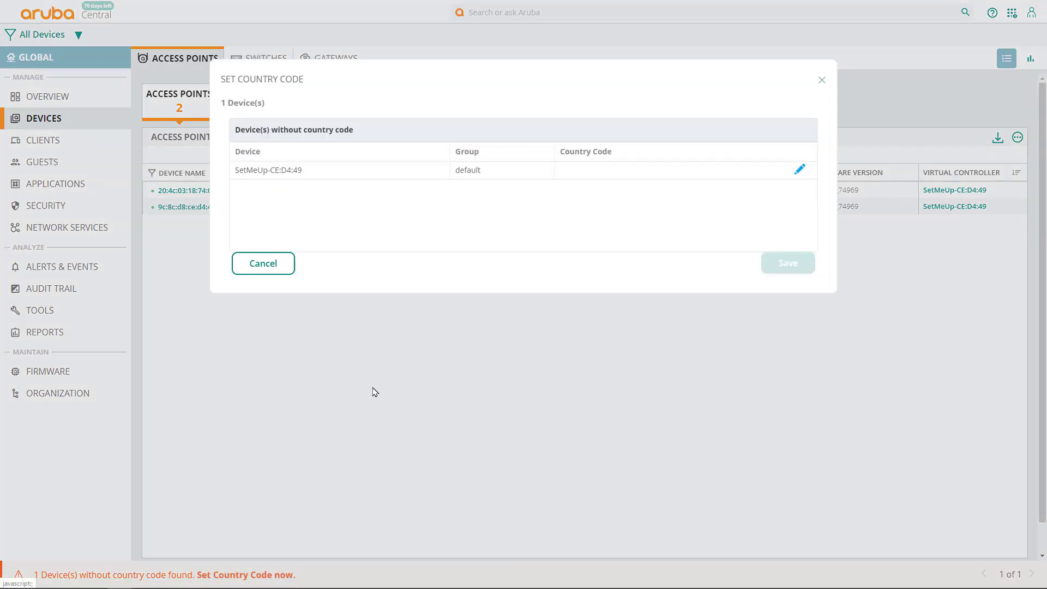
{"action": "left_click", "coordinate": [799, 170]}
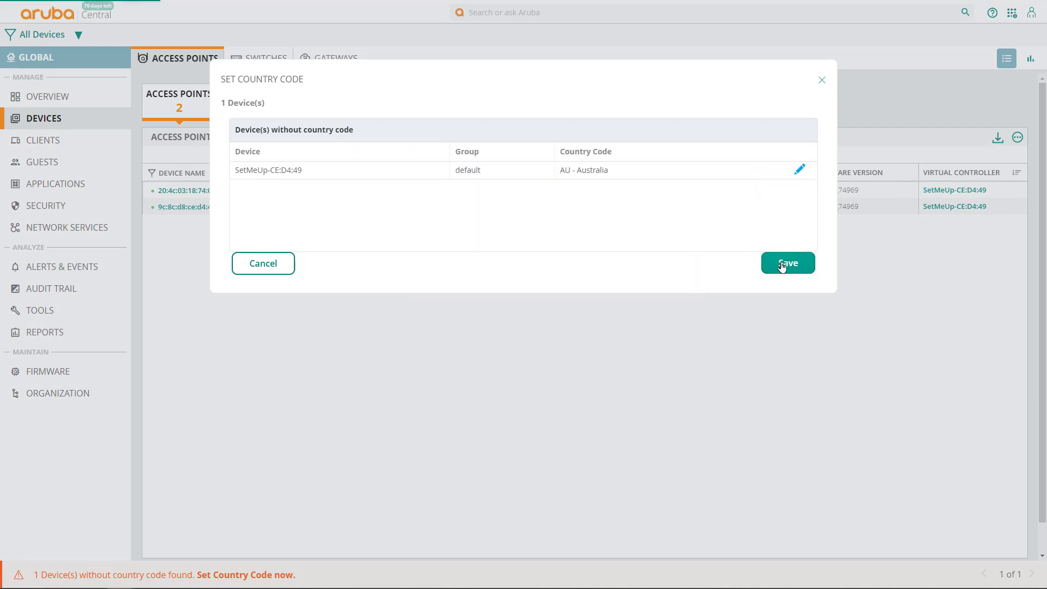
{"action": "left_click", "coordinate": [788, 262]}
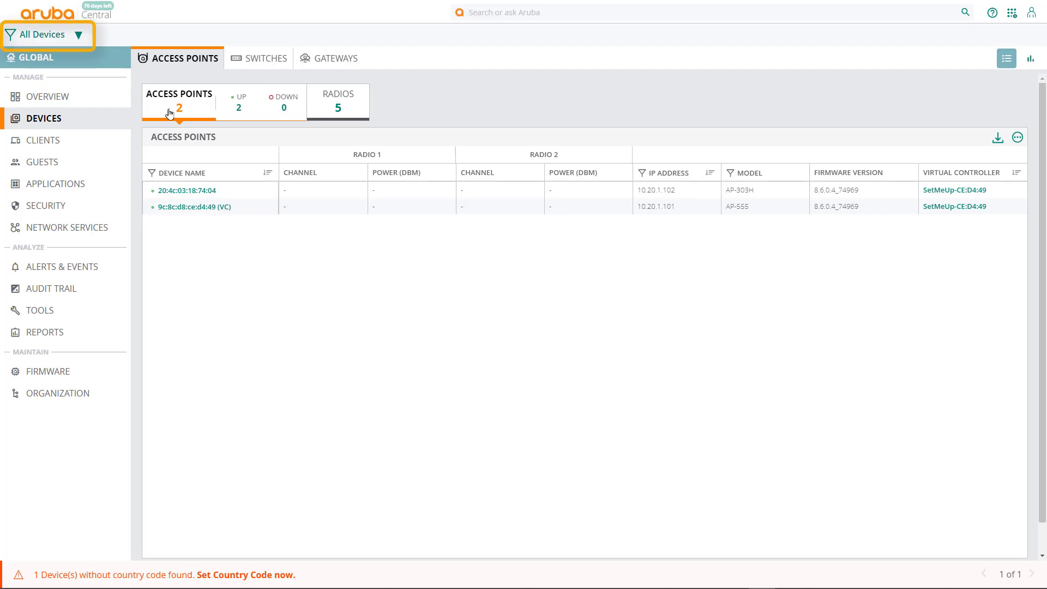
Add a password-protected group named Lab with the Switch option unchecked
{"action": "left_click", "coordinate": [59, 393]}
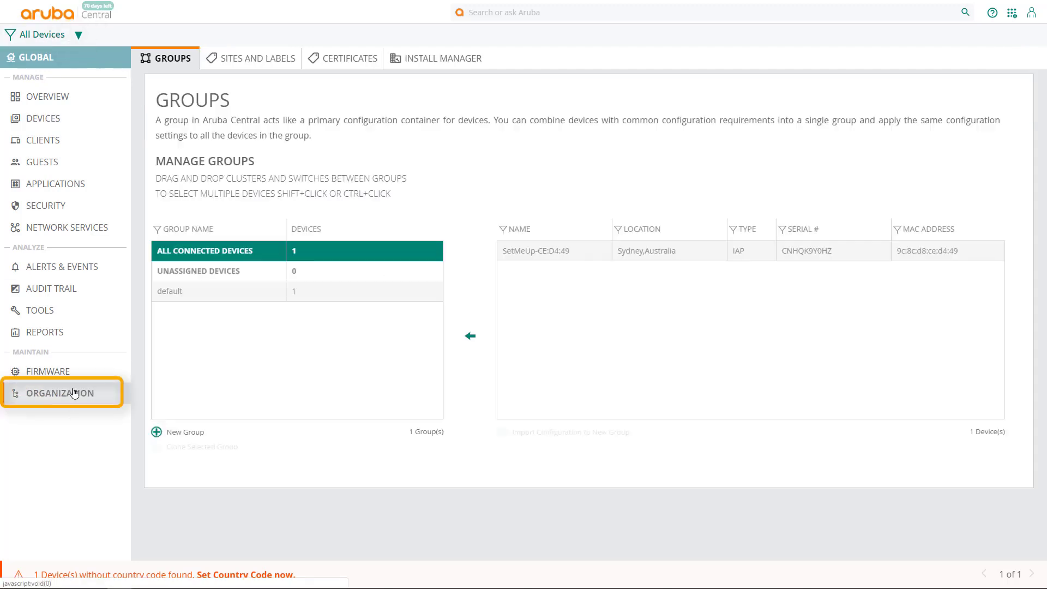
{"action": "mouse_move", "coordinate": [179, 430]}
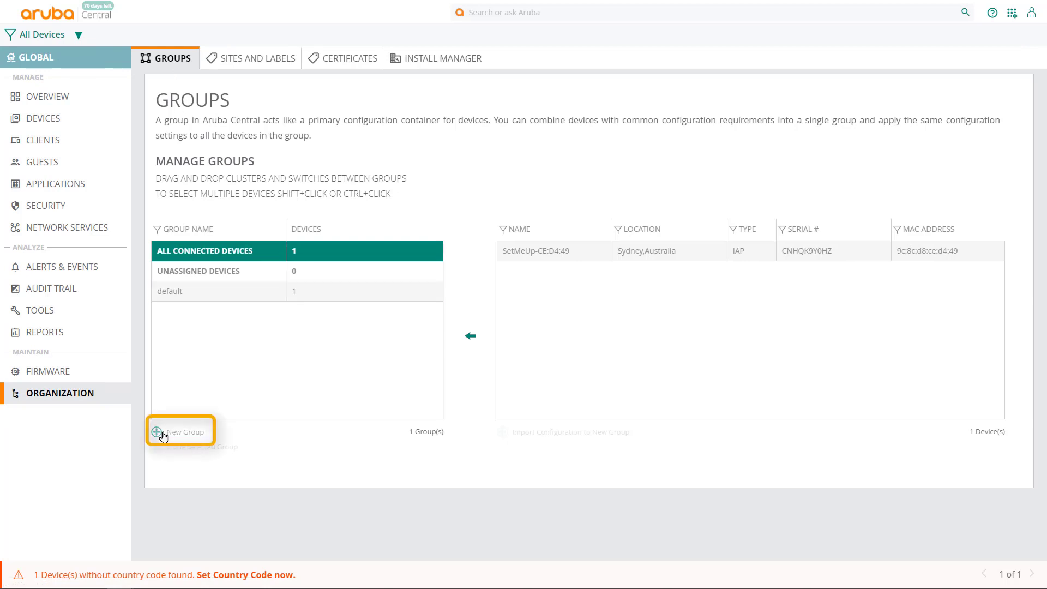
{"action": "left_click", "coordinate": [180, 431]}
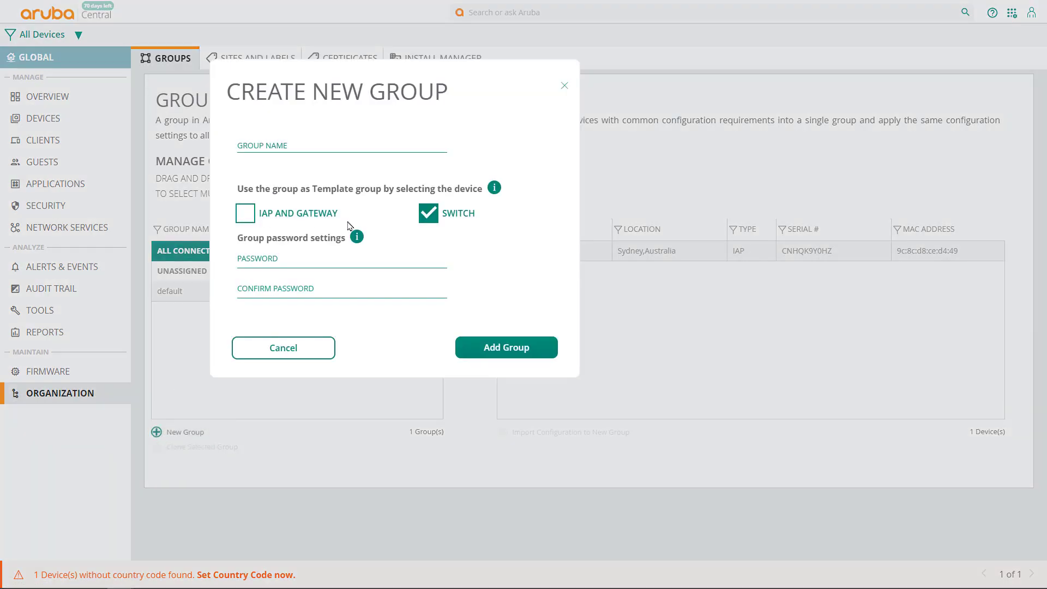
{"action": "left_click", "coordinate": [428, 212]}
{"action": "type", "text": "L"}
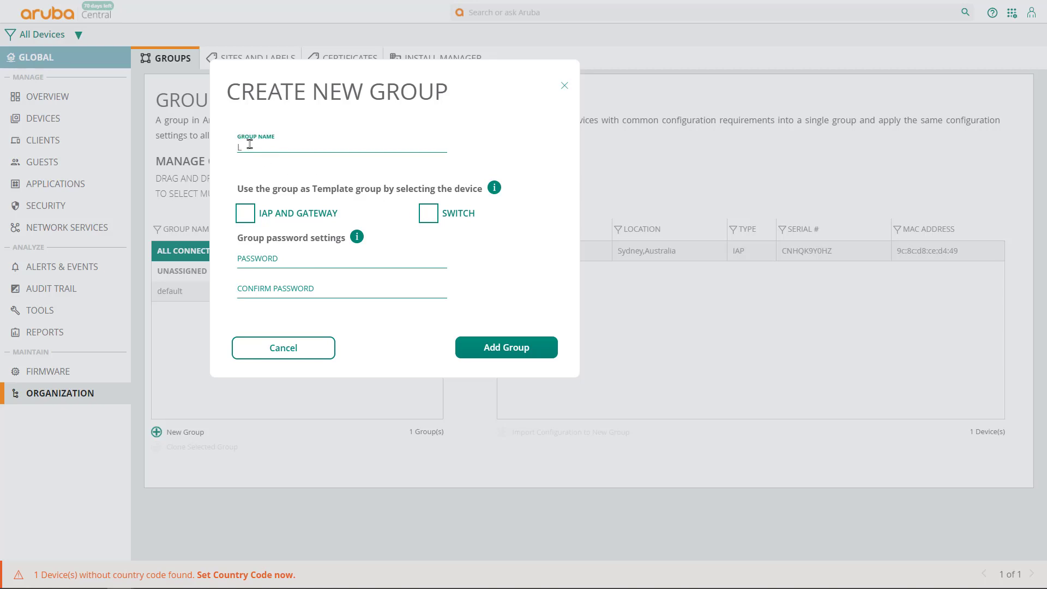
{"action": "type", "text": "ab"}
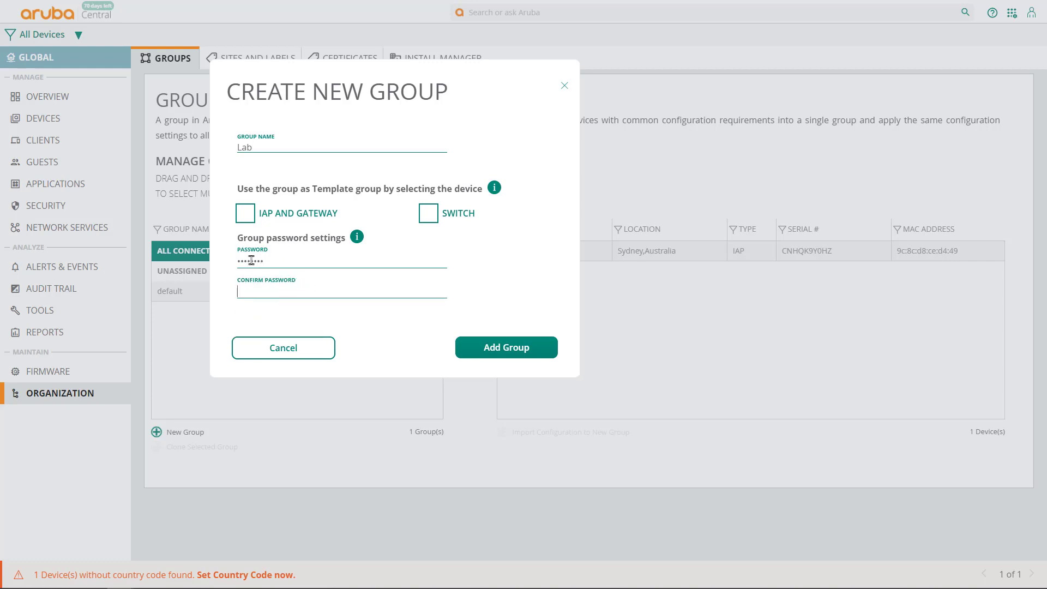
{"action": "left_click", "coordinate": [506, 347]}
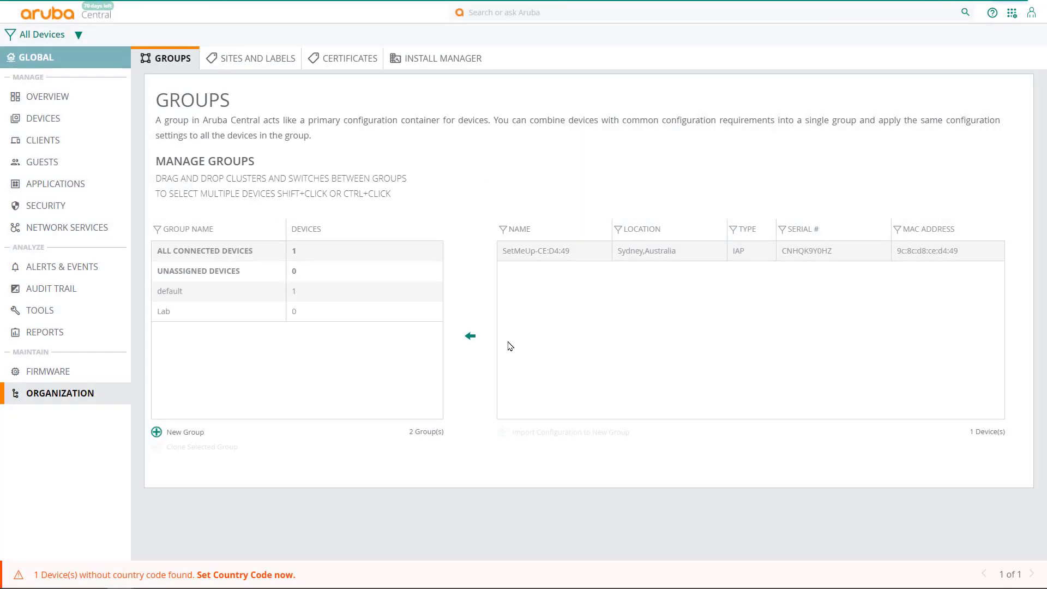
Filter the view to the Lab group and open its empty WLANs configuration
{"action": "left_click", "coordinate": [207, 251]}
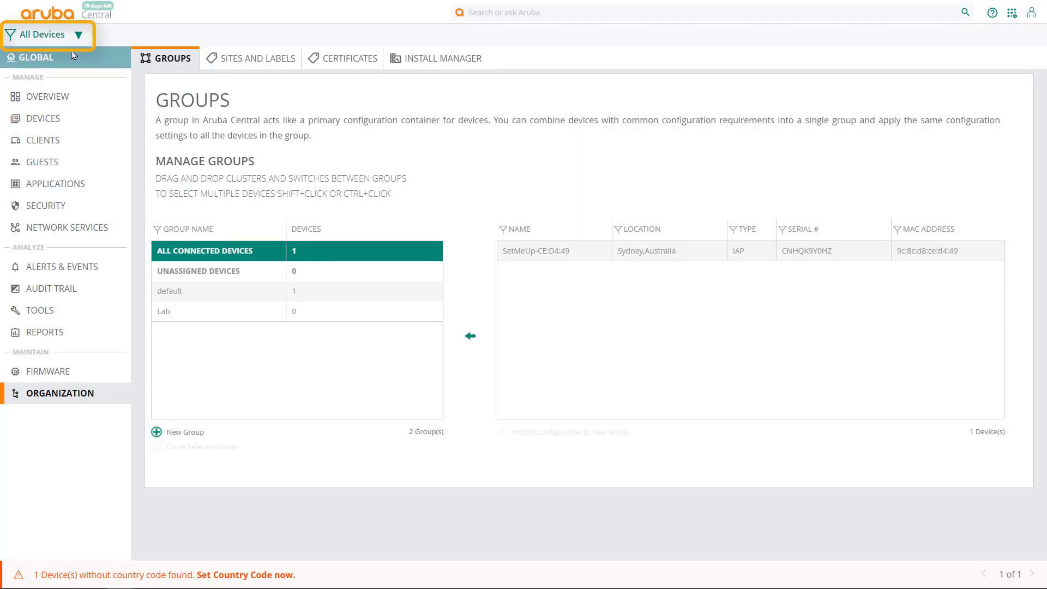
{"action": "left_click", "coordinate": [42, 34]}
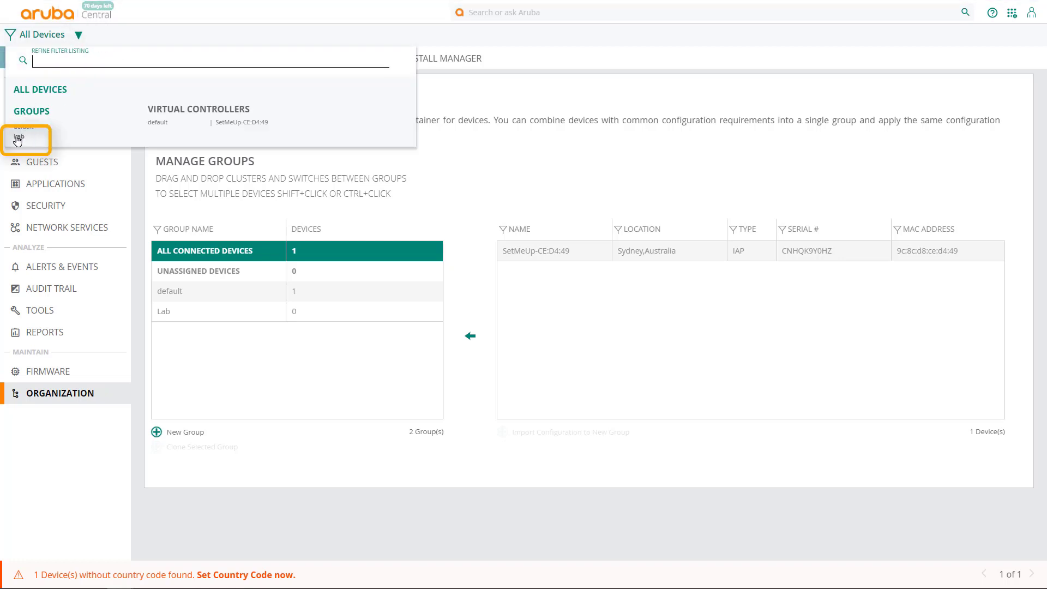
{"action": "left_click", "coordinate": [19, 140]}
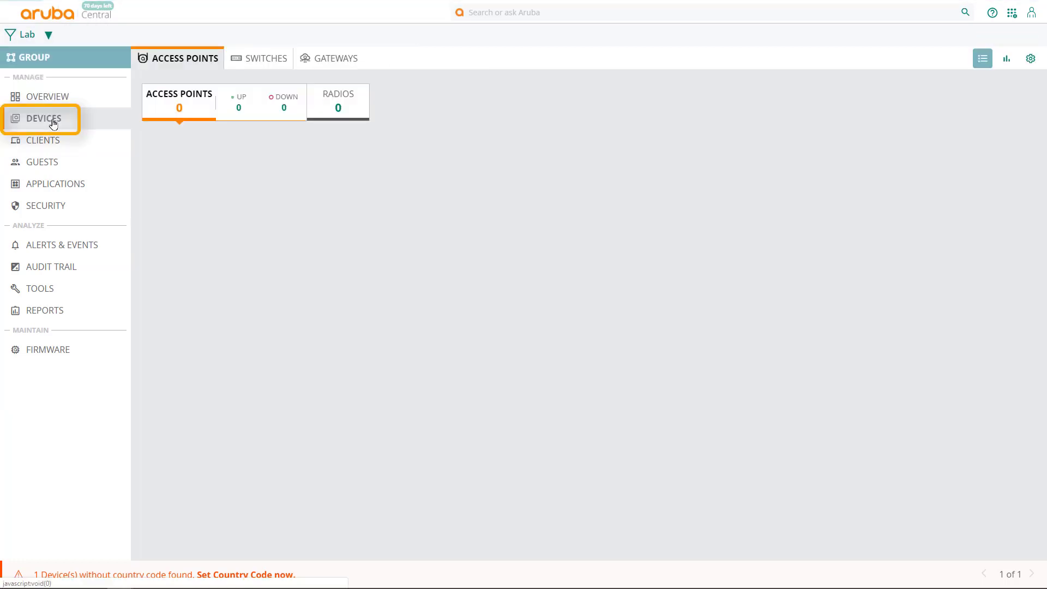
{"action": "left_click", "coordinate": [44, 119]}
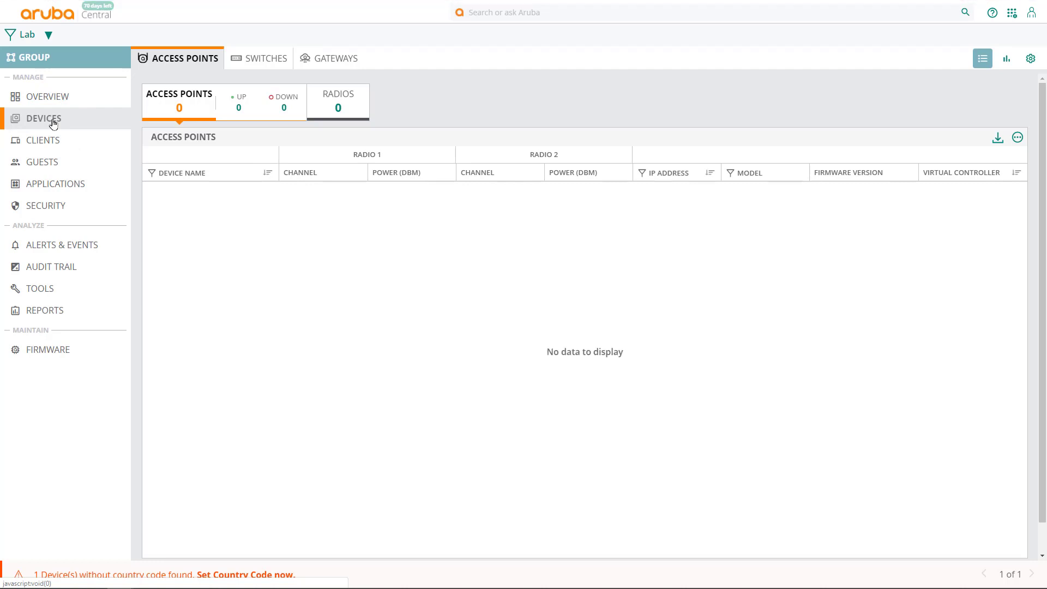
{"action": "mouse_move", "coordinate": [154, 141]}
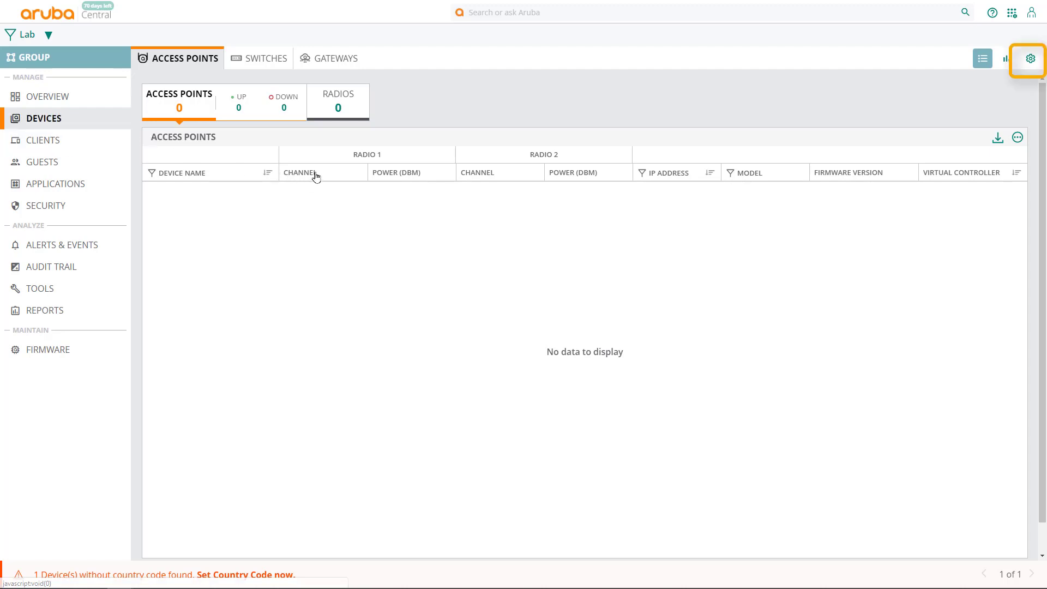
{"action": "left_click", "coordinate": [1028, 58]}
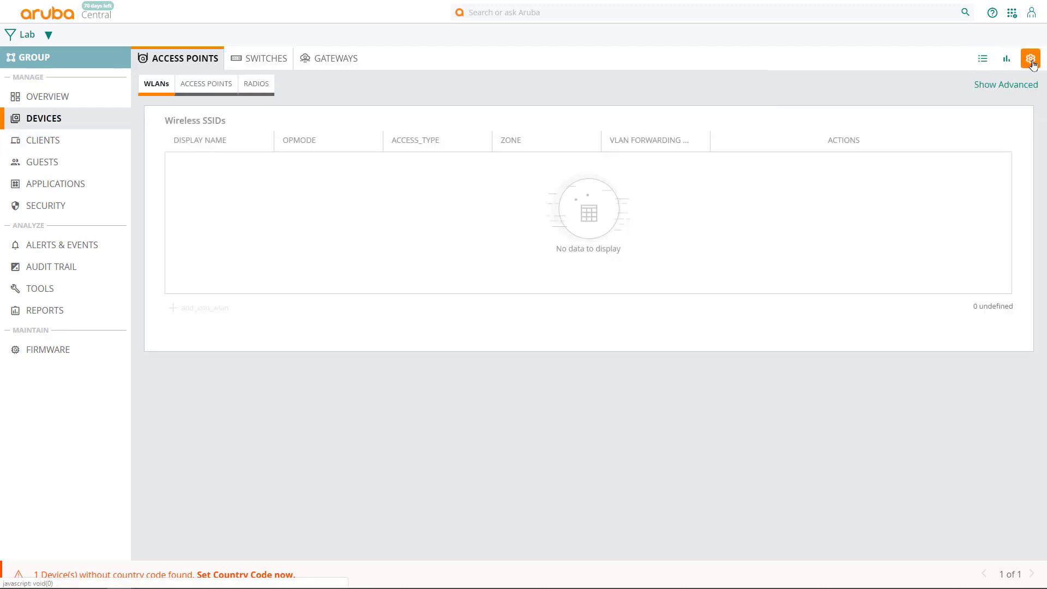
{"action": "left_click", "coordinate": [1030, 59]}
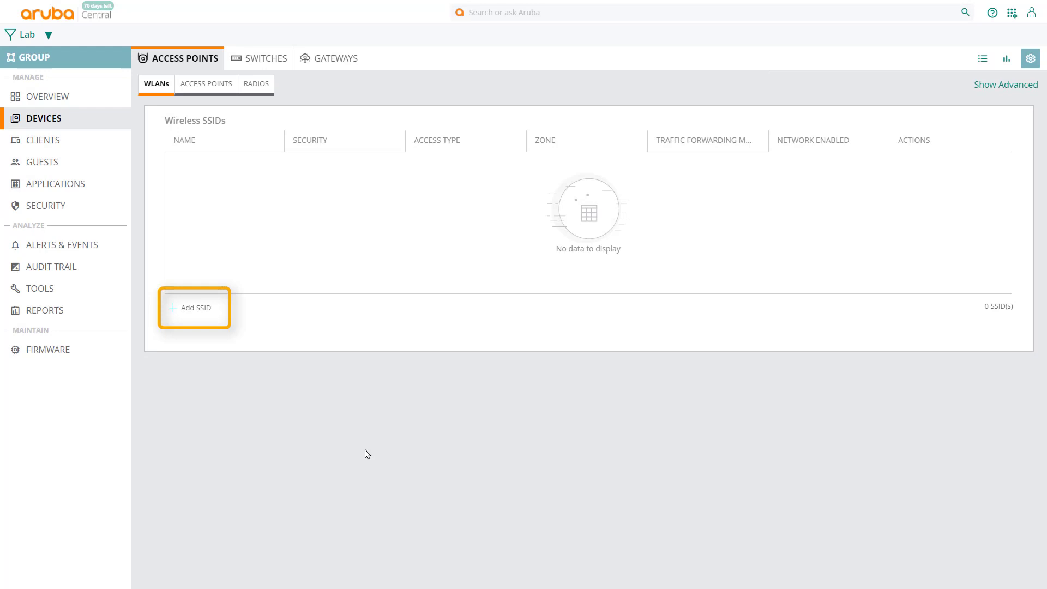
Start a new wireless network named Finance and reach its VLAN settings
{"action": "left_click", "coordinate": [193, 307]}
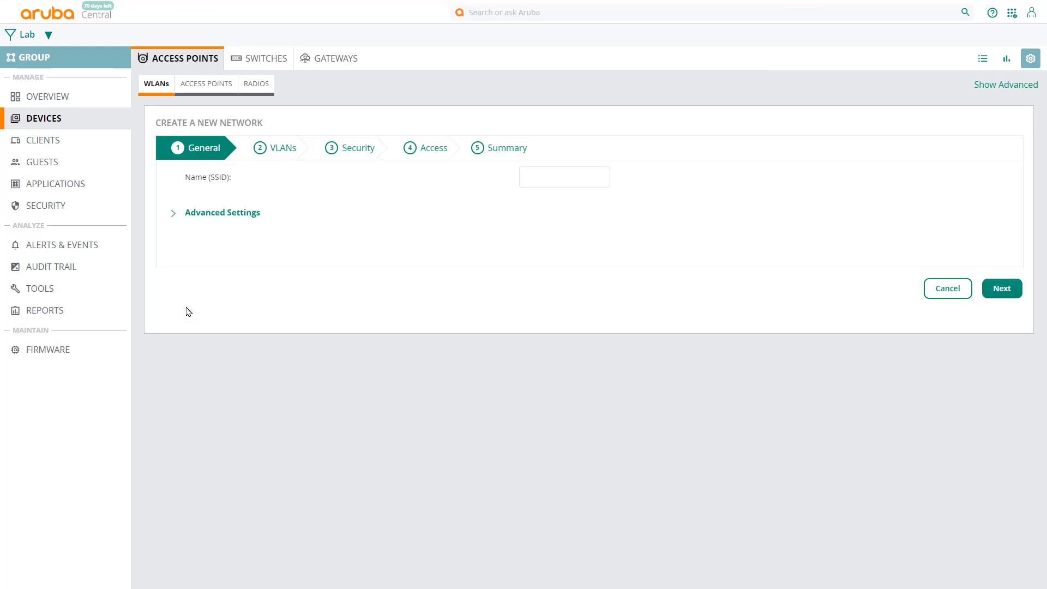
{"action": "type", "text": "Finance"}
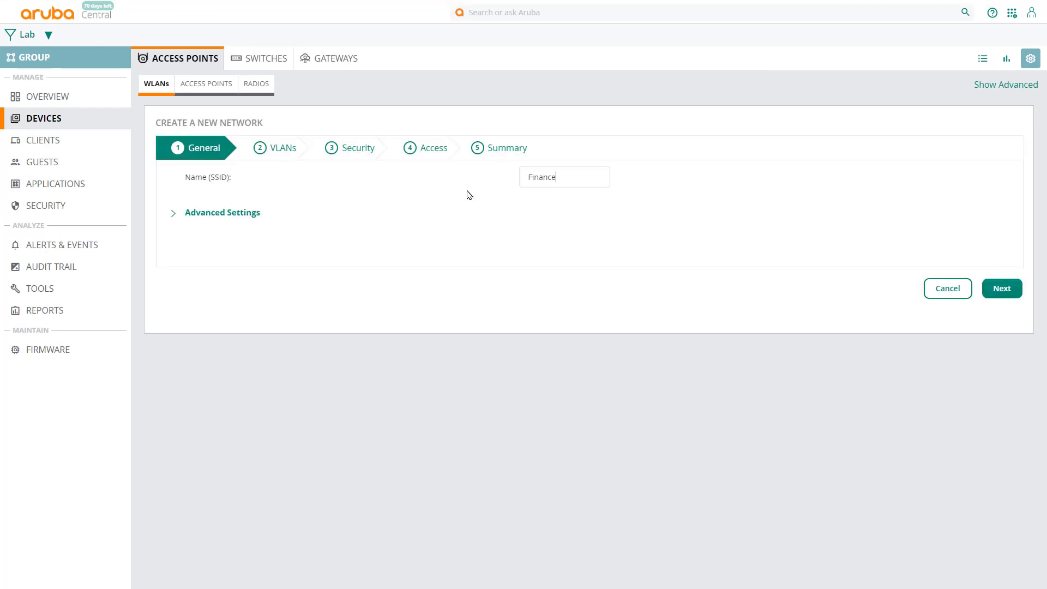
{"action": "left_click", "coordinate": [1001, 288]}
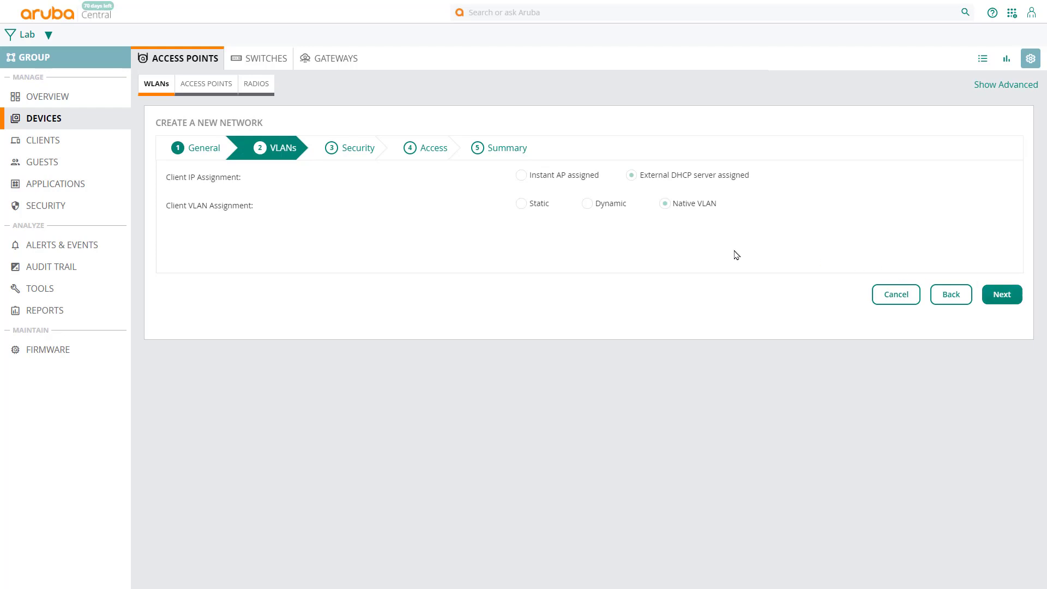
{"action": "mouse_move", "coordinate": [646, 206]}
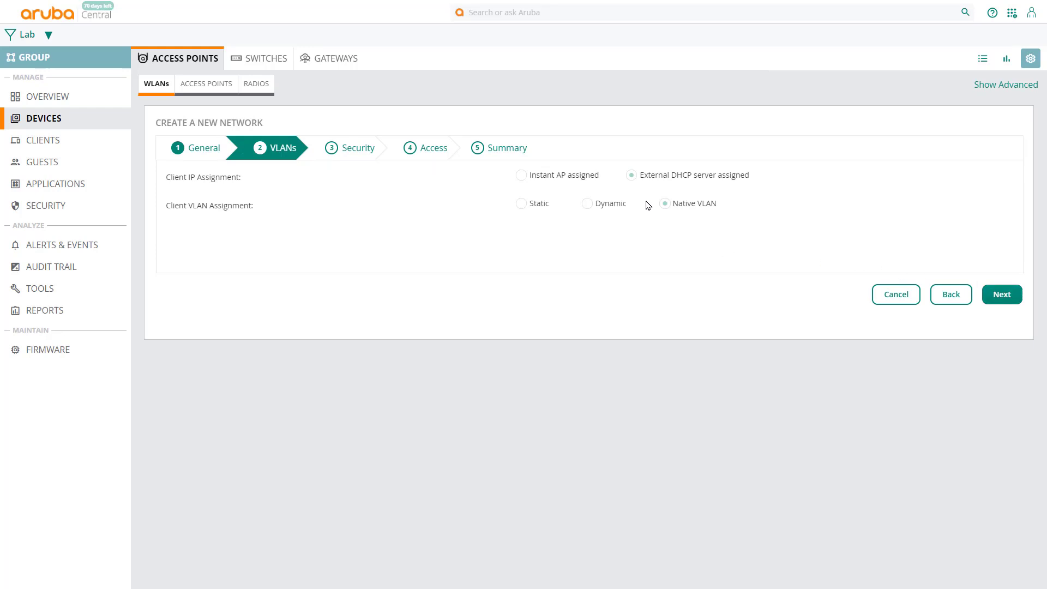
{"action": "mouse_move", "coordinate": [658, 221]}
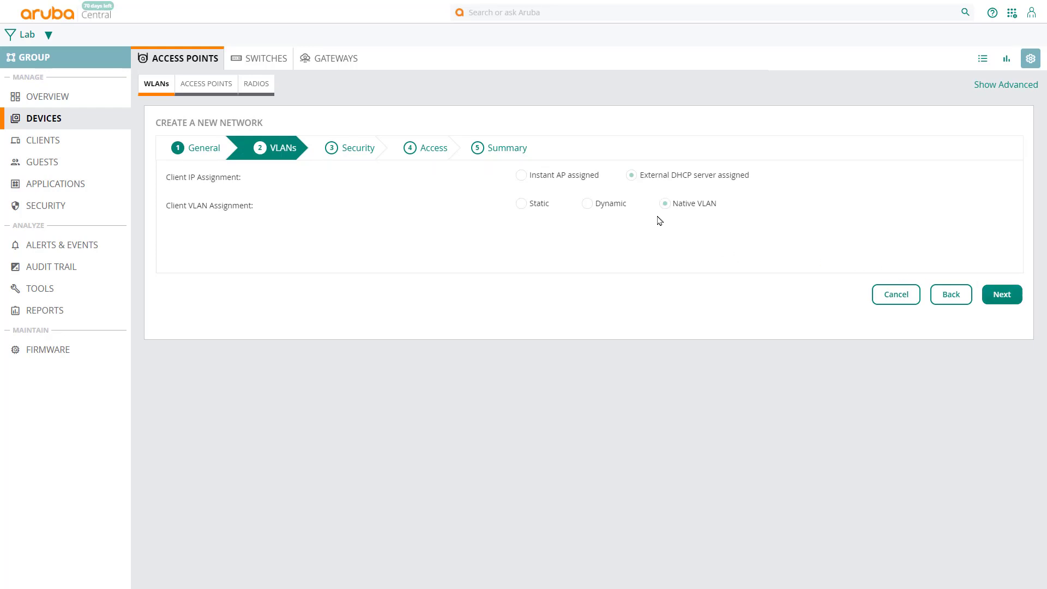
{"action": "mouse_move", "coordinate": [678, 217]}
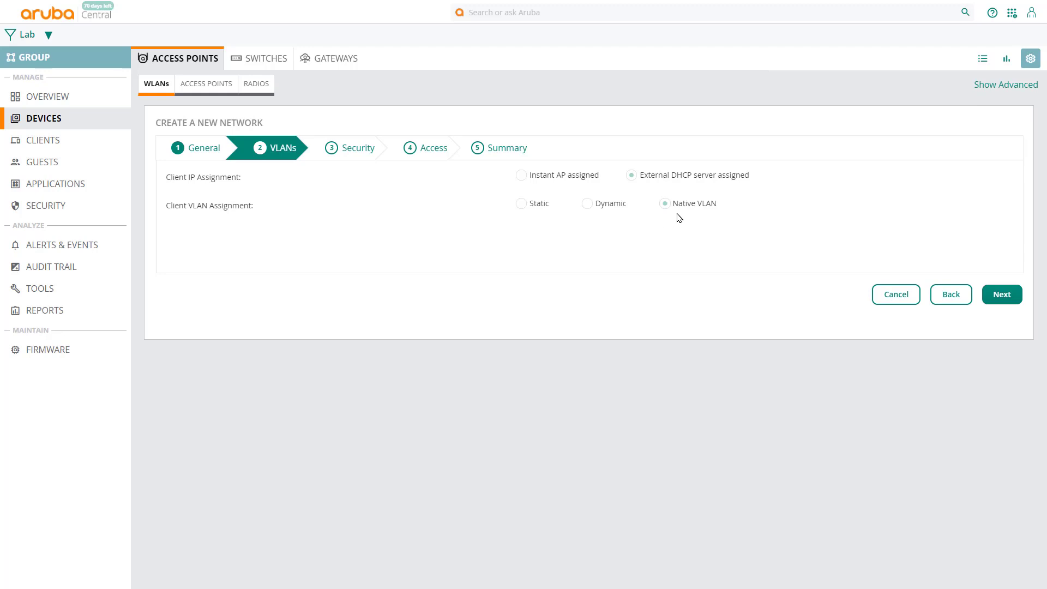
{"action": "mouse_move", "coordinate": [711, 218]}
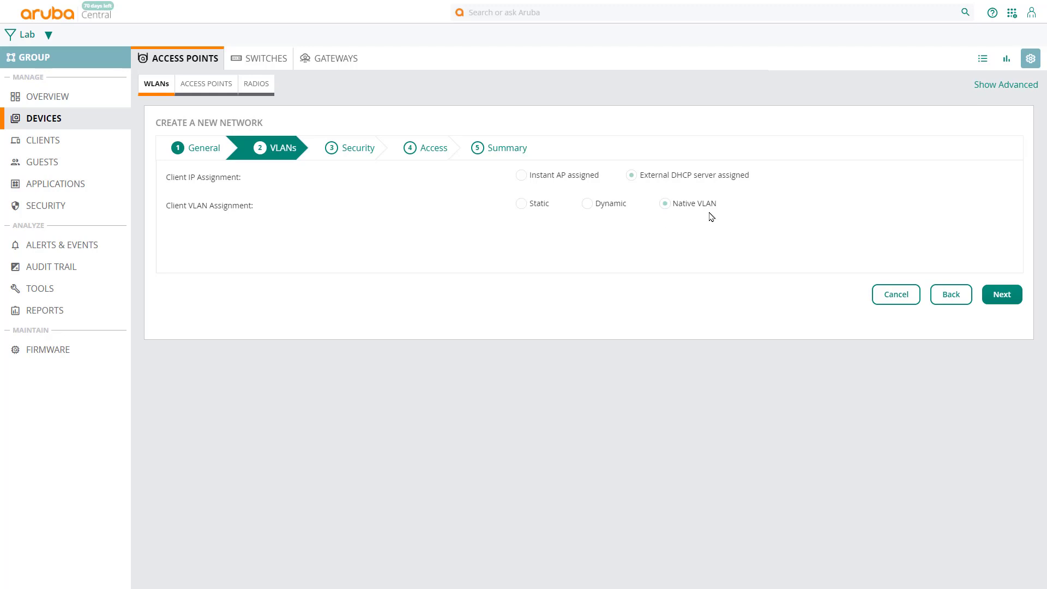
{"action": "mouse_move", "coordinate": [1002, 294]}
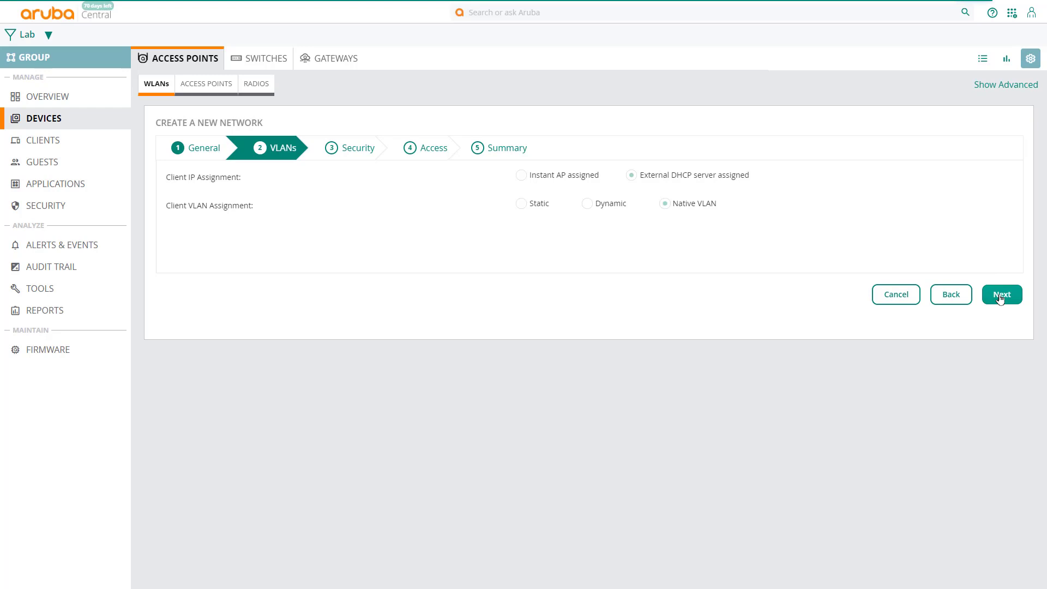
Keep the native VLAN, choose WPA-2 Personal key management, and reach the Unrestricted access rules
{"action": "left_click", "coordinate": [1002, 295]}
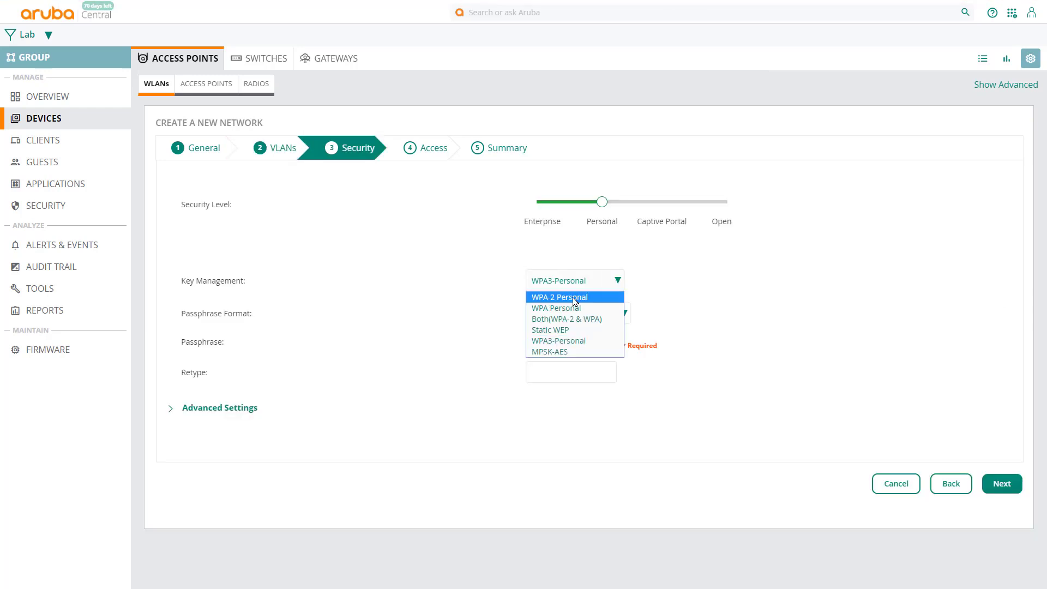
{"action": "left_click", "coordinate": [558, 297]}
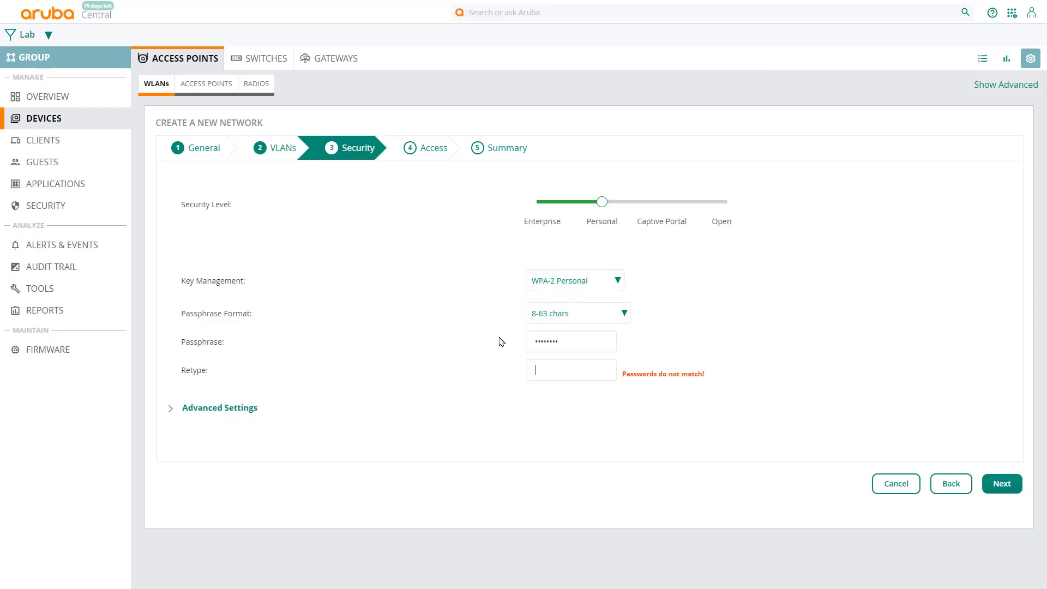
{"action": "left_click", "coordinate": [1001, 483]}
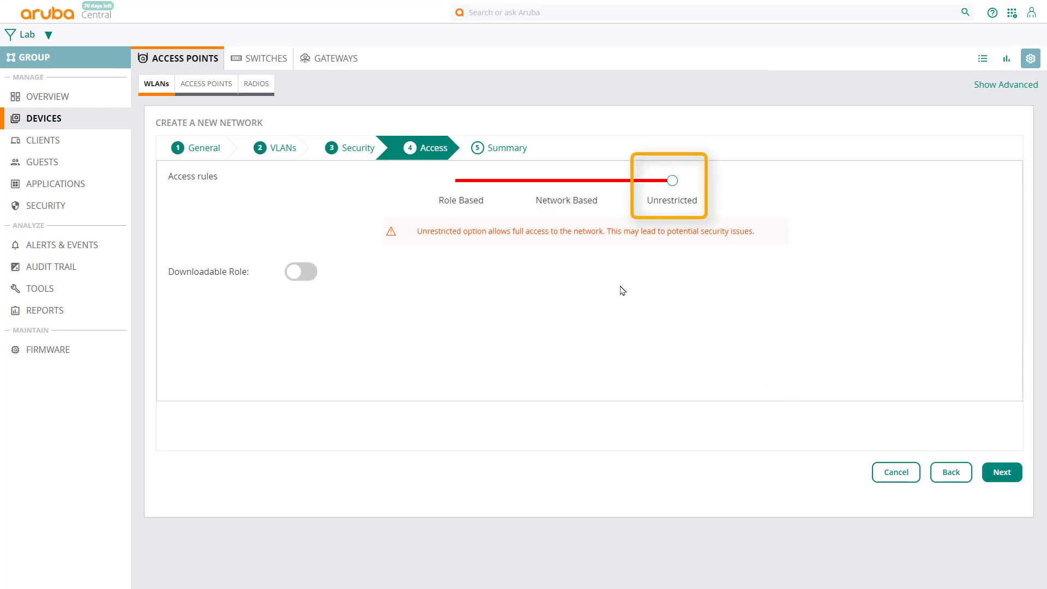
{"action": "mouse_move", "coordinate": [813, 374]}
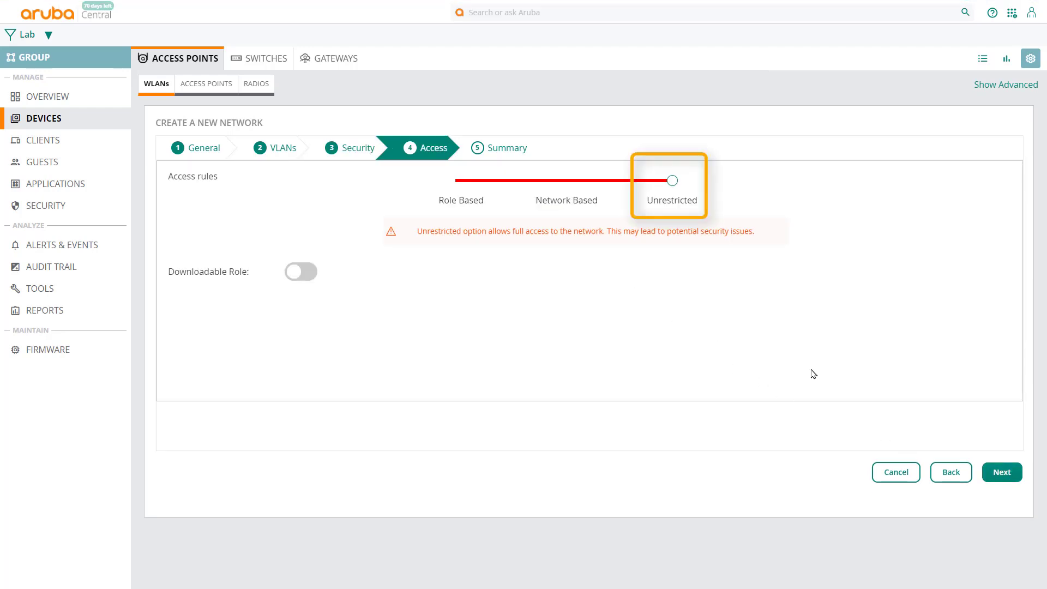
Review the Finance network summary, finish it, and acknowledge the success message
{"action": "left_click", "coordinate": [1001, 473]}
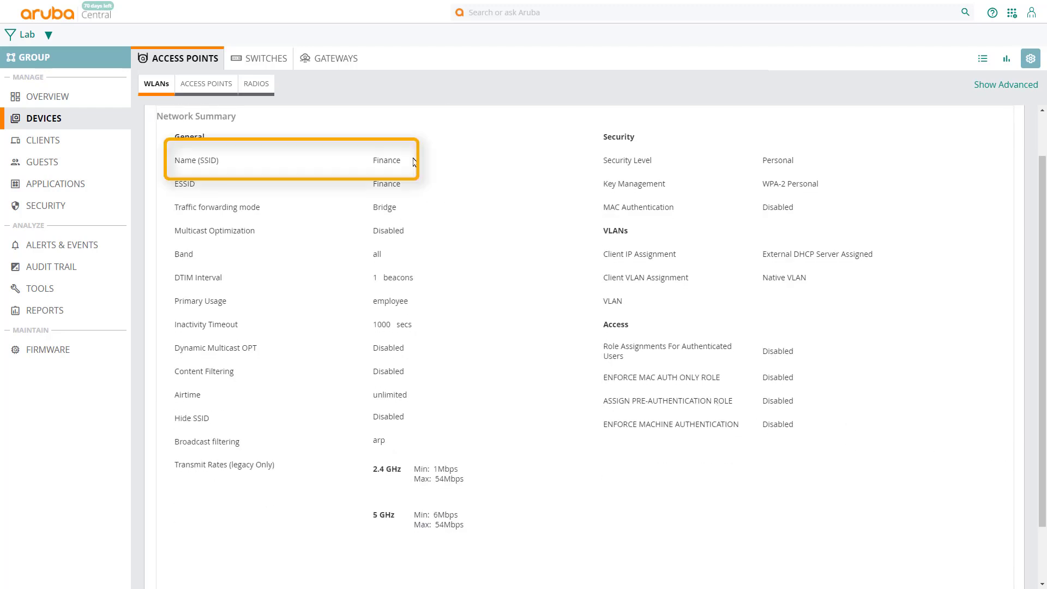
{"action": "mouse_move", "coordinate": [481, 471]}
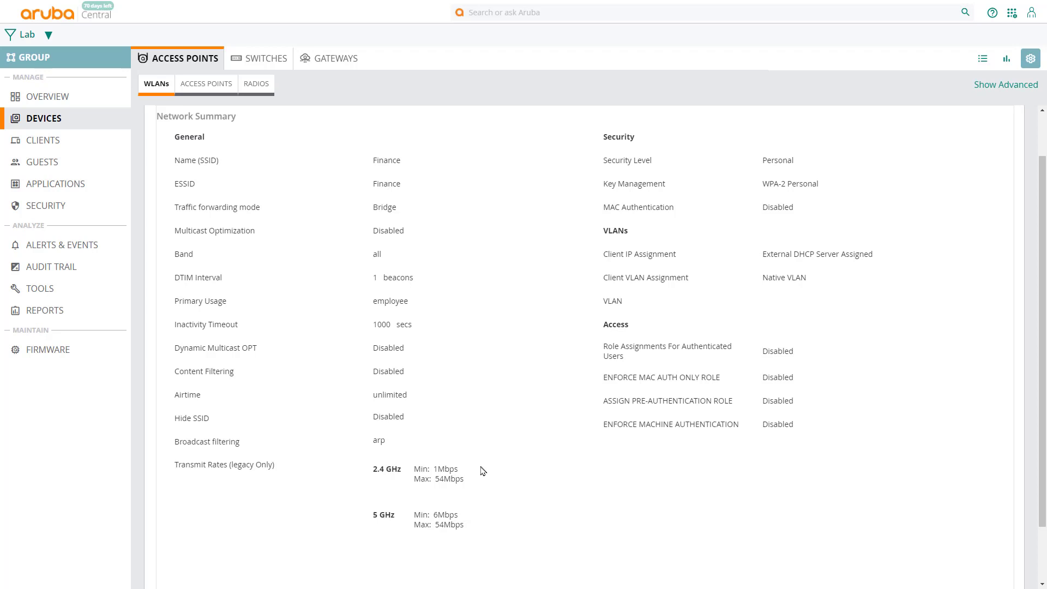
{"action": "double_click", "coordinate": [377, 254]}
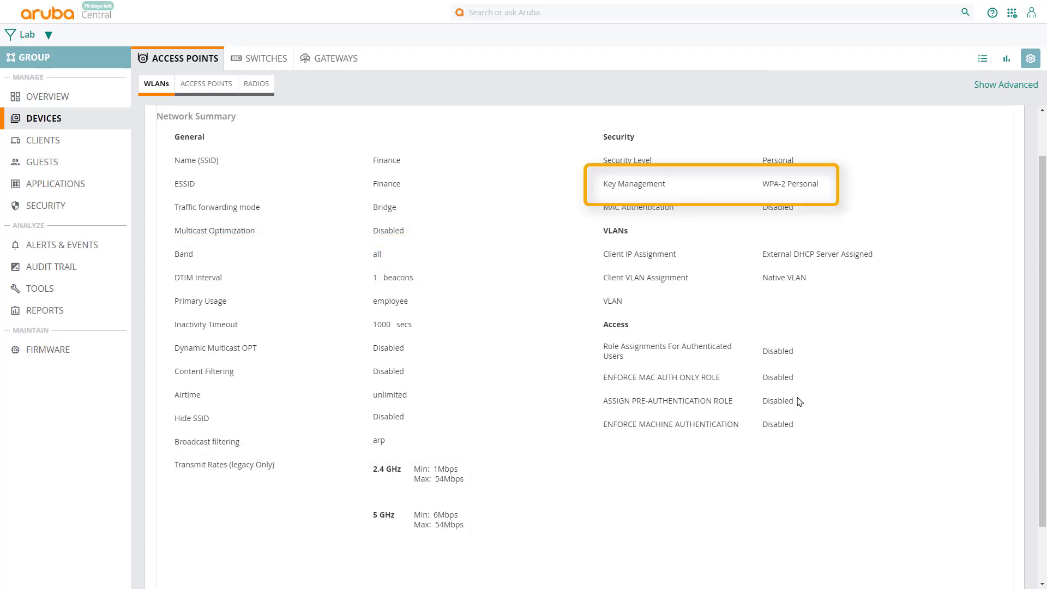
{"action": "mouse_move", "coordinate": [893, 257]}
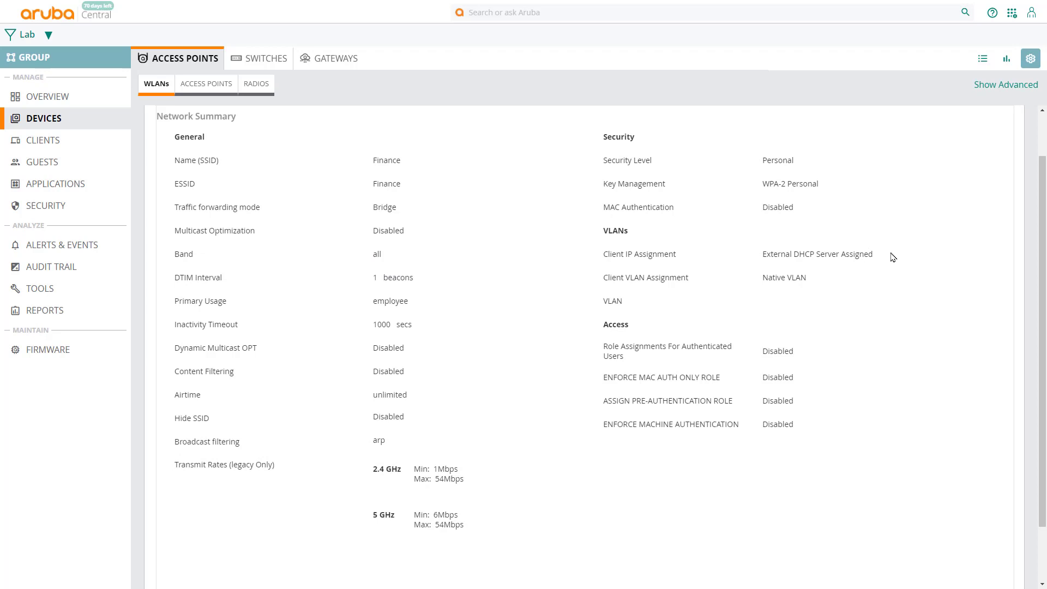
{"action": "mouse_move", "coordinate": [845, 371]}
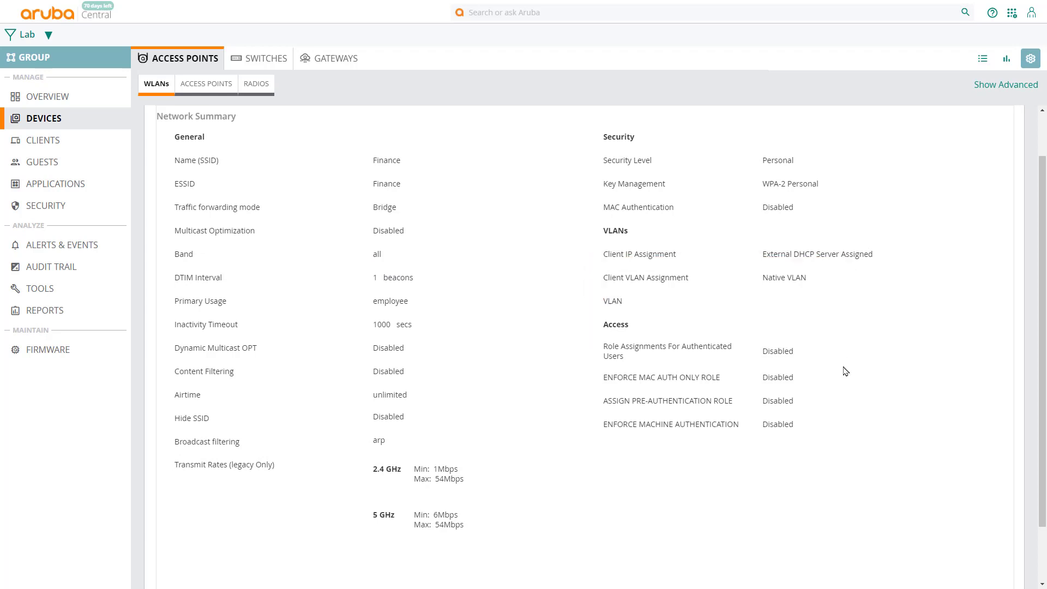
{"action": "left_click", "coordinate": [991, 543]}
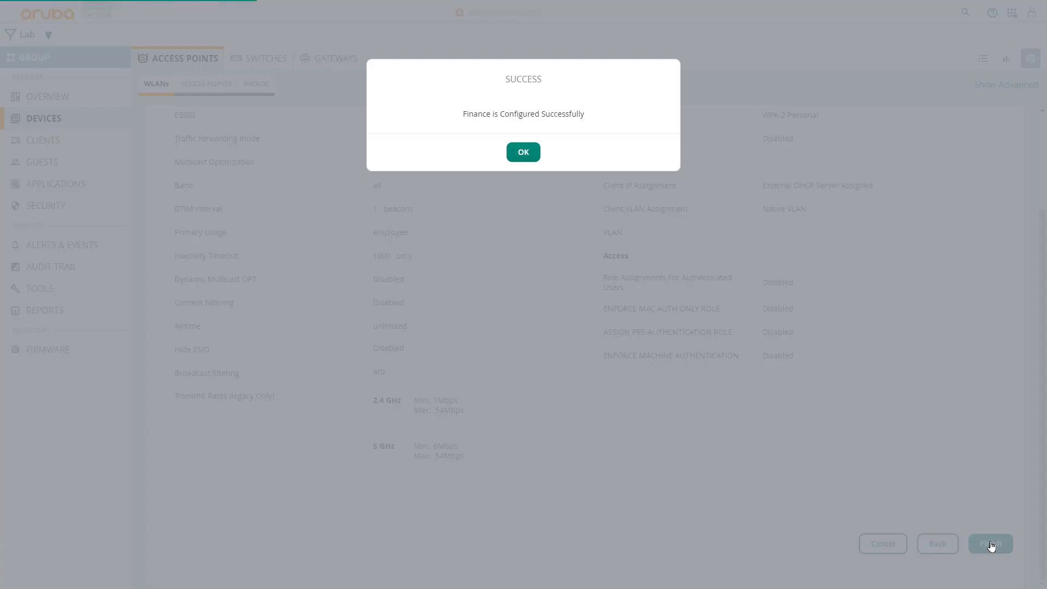
{"action": "left_click", "coordinate": [523, 152]}
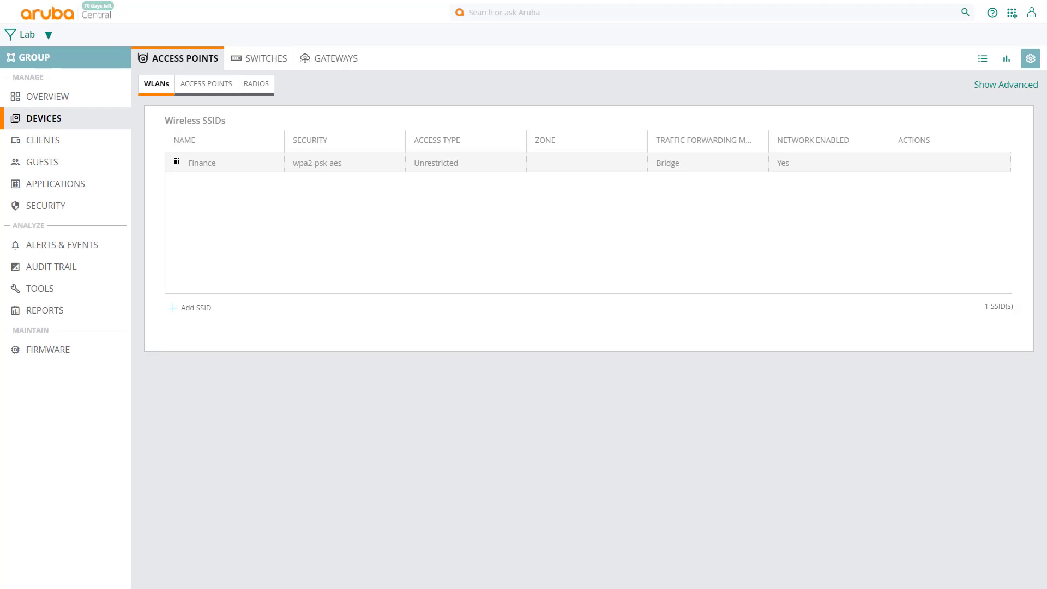
Move the SetMeUp virtual controller from the default group into Lab
{"action": "left_click", "coordinate": [48, 35]}
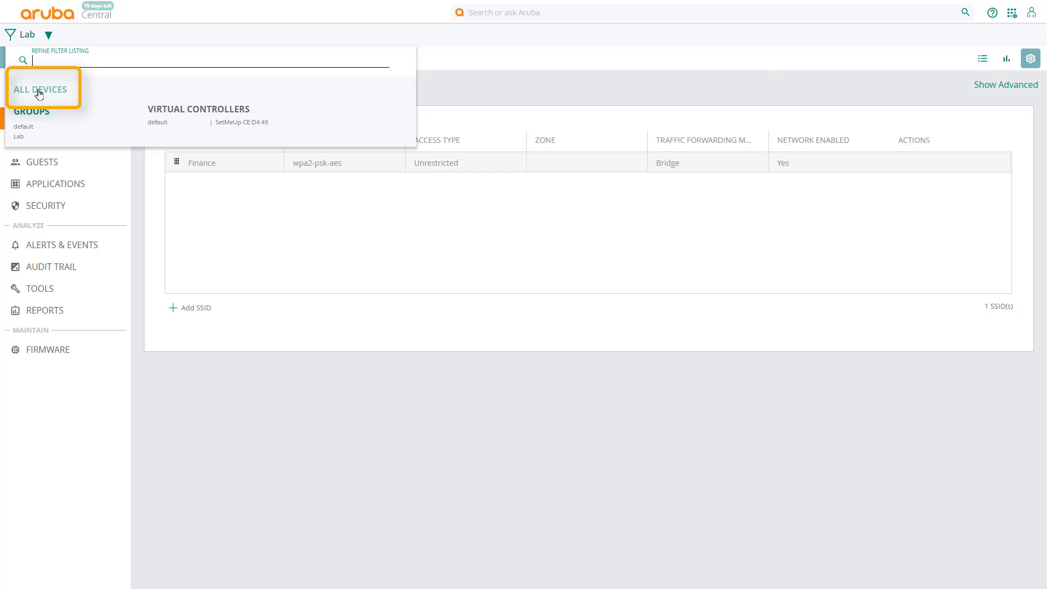
{"action": "left_click", "coordinate": [40, 89]}
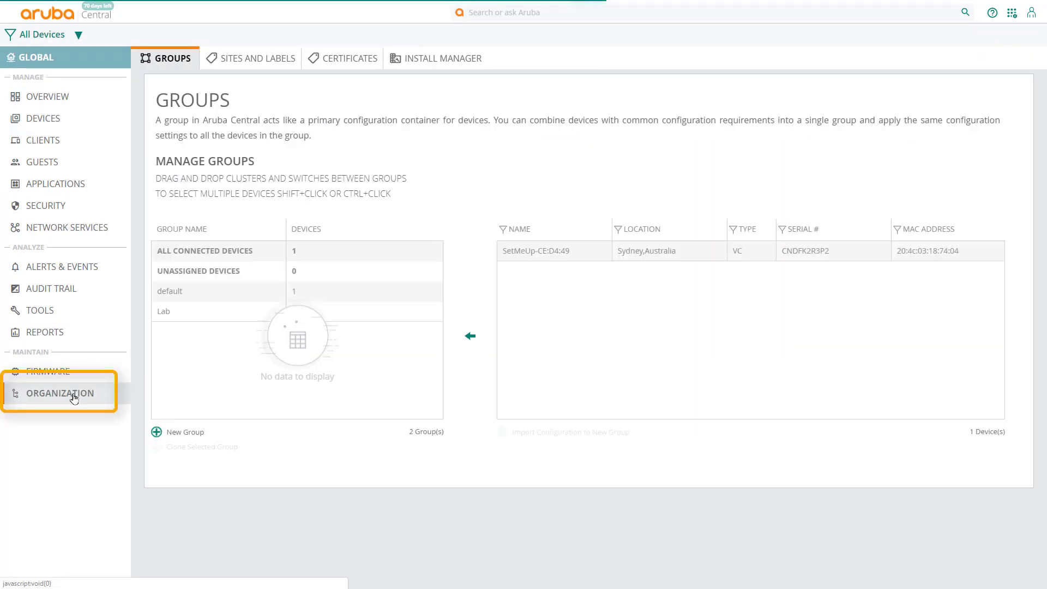
{"action": "left_click", "coordinate": [207, 251]}
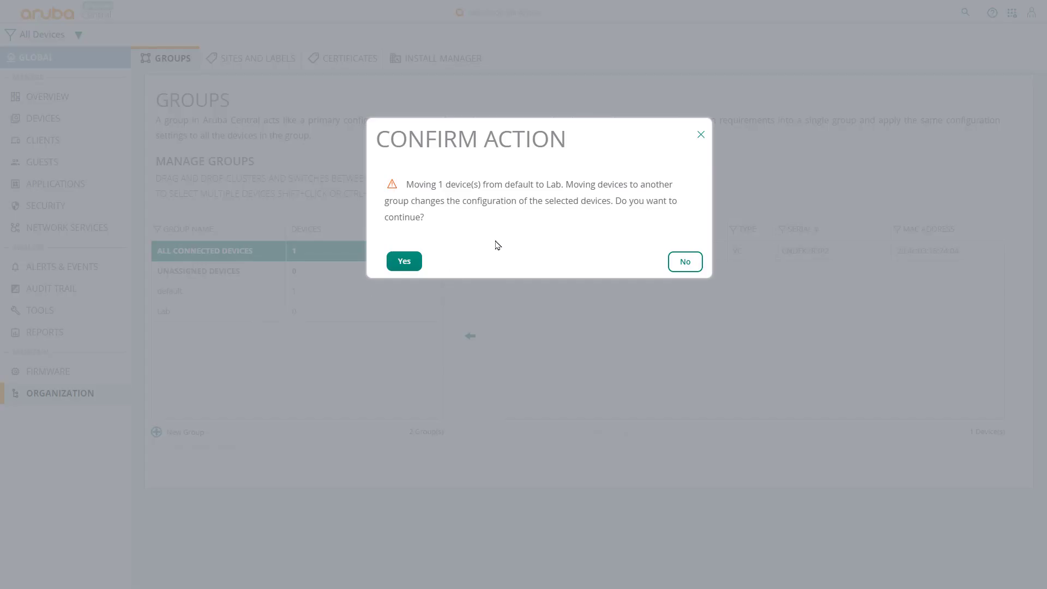
{"action": "mouse_move", "coordinate": [500, 223]}
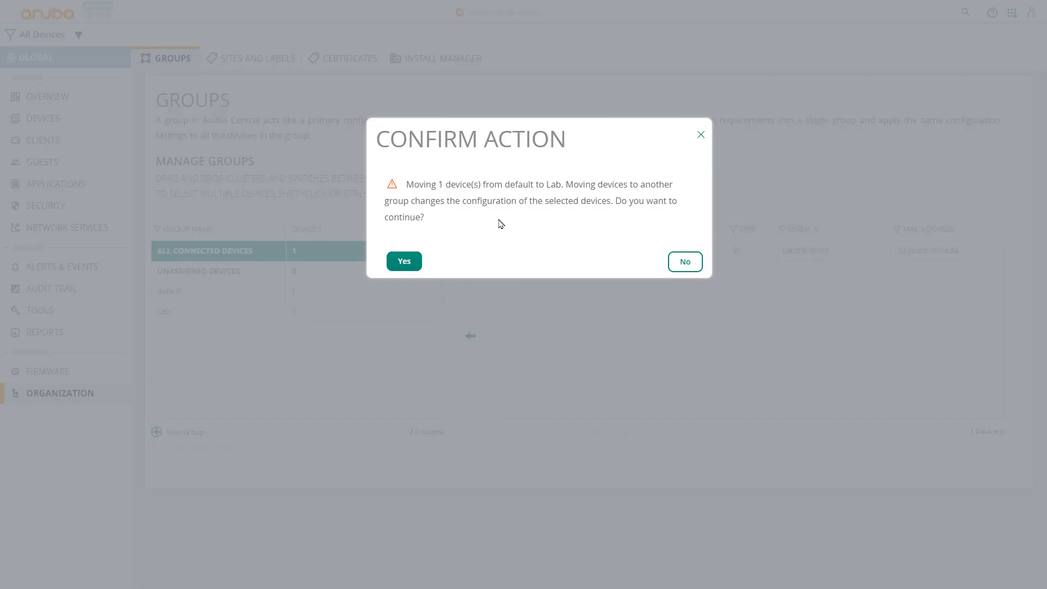
{"action": "left_click", "coordinate": [403, 260]}
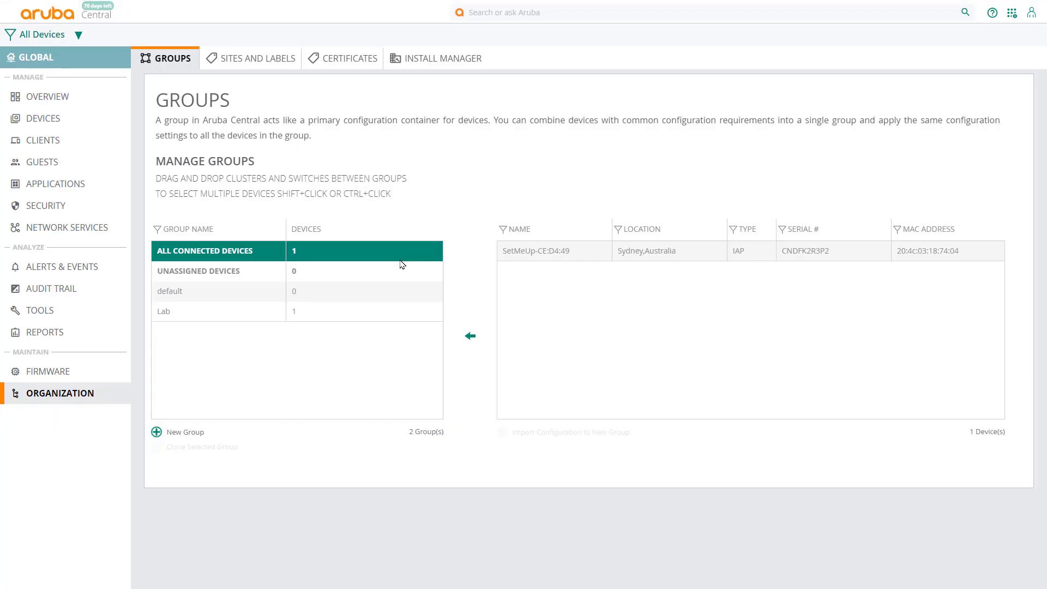
{"action": "mouse_move", "coordinate": [43, 118]}
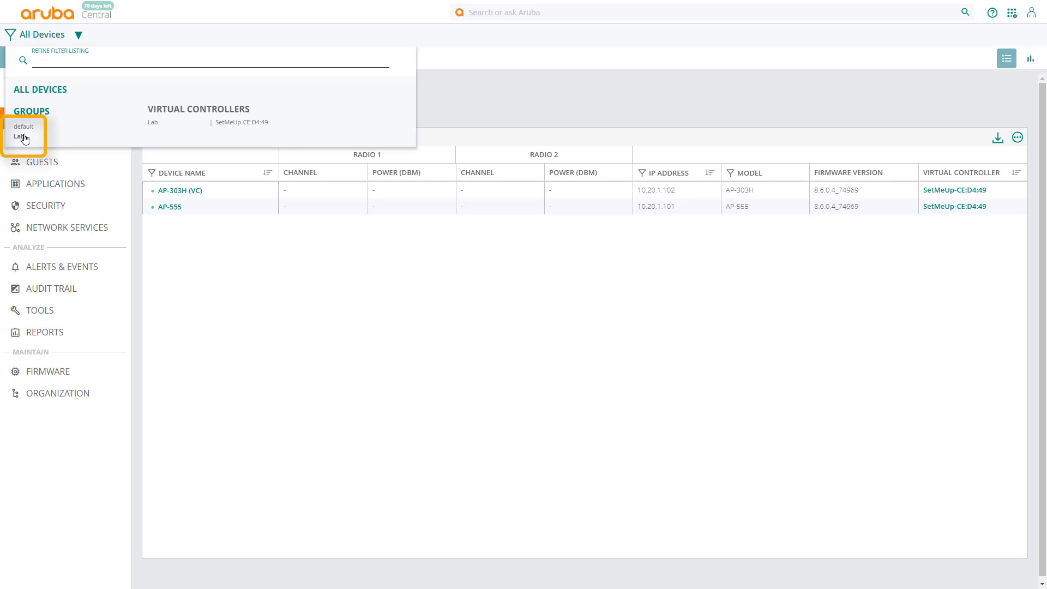
Filter back to Lab, join the laptop to the Finance Wi-Fi, and open Command Prompt
{"action": "left_click", "coordinate": [21, 136]}
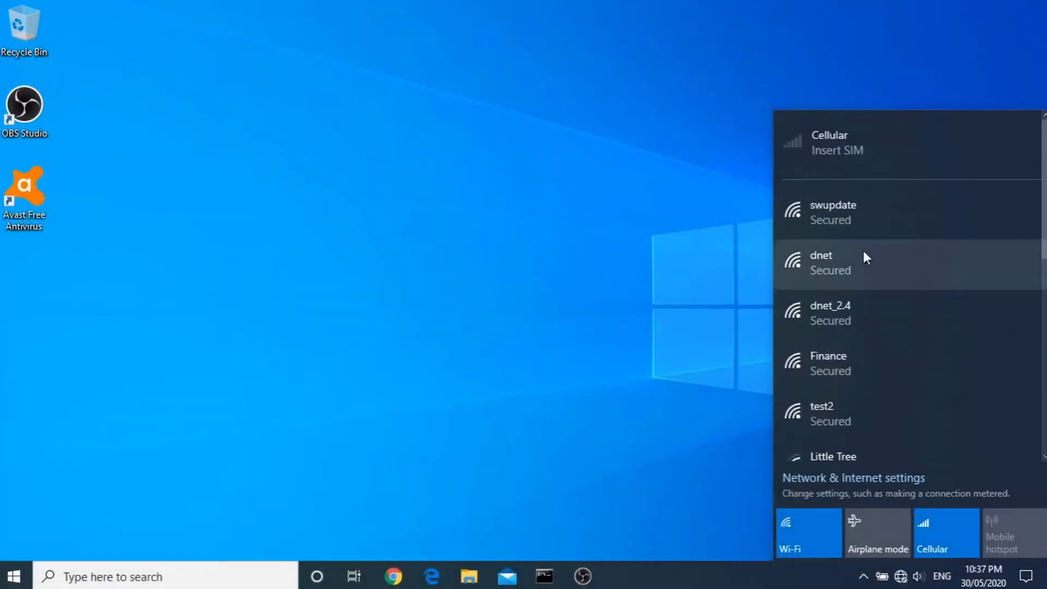
{"action": "left_click", "coordinate": [828, 356]}
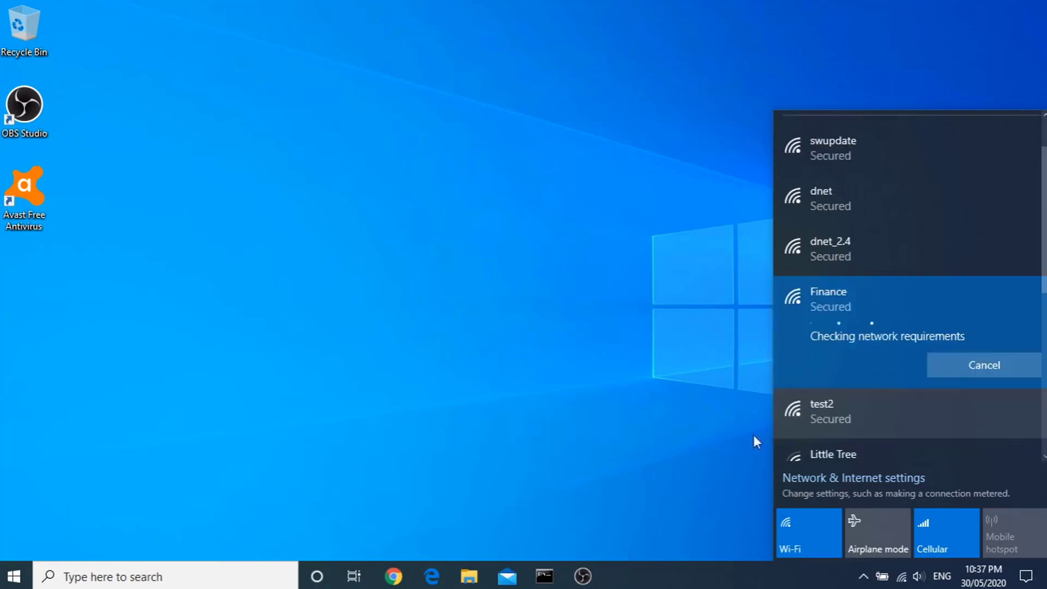
{"action": "left_click", "coordinate": [544, 577]}
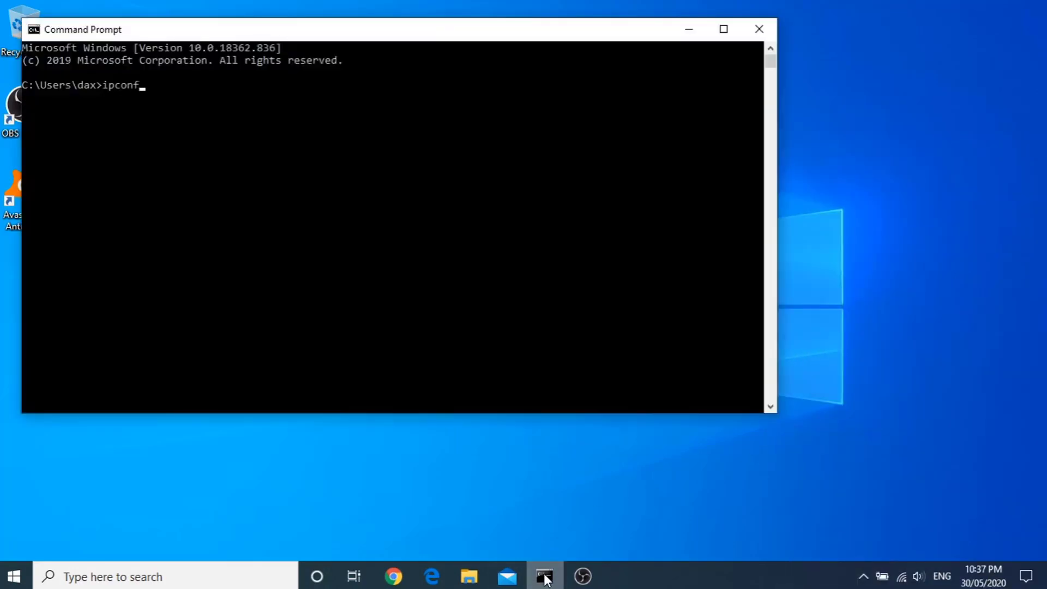
Run ipconfig to confirm 10.20.1.109, then ping 10.20.1.1, 10.20.2.1 and google.com
{"action": "key", "text": "Return"}
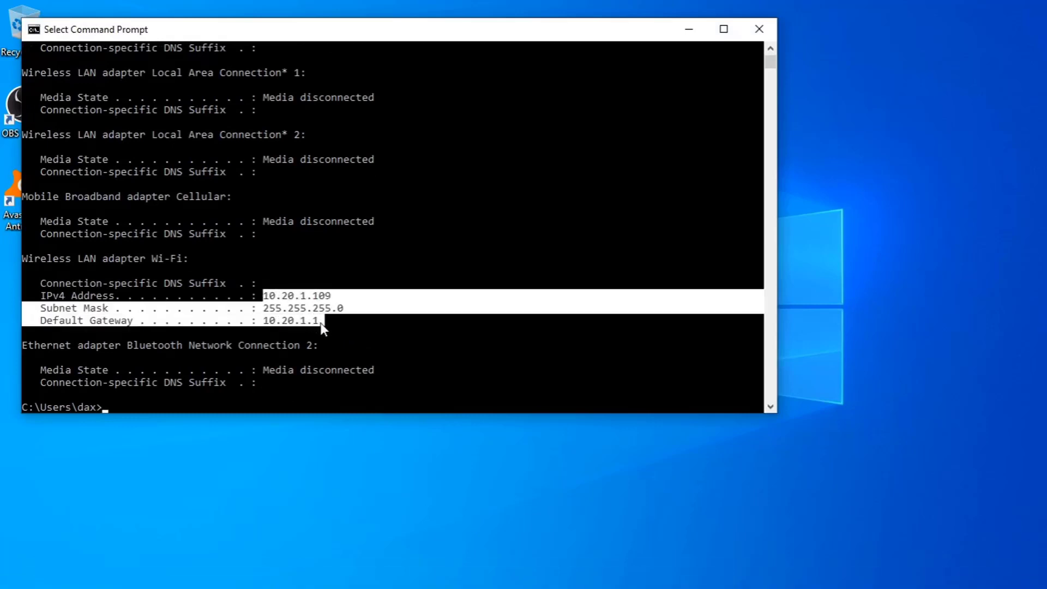
{"action": "type", "text": "ping 10.20.1.1"}
{"action": "type", "text": "ping 10.20.2.1"}
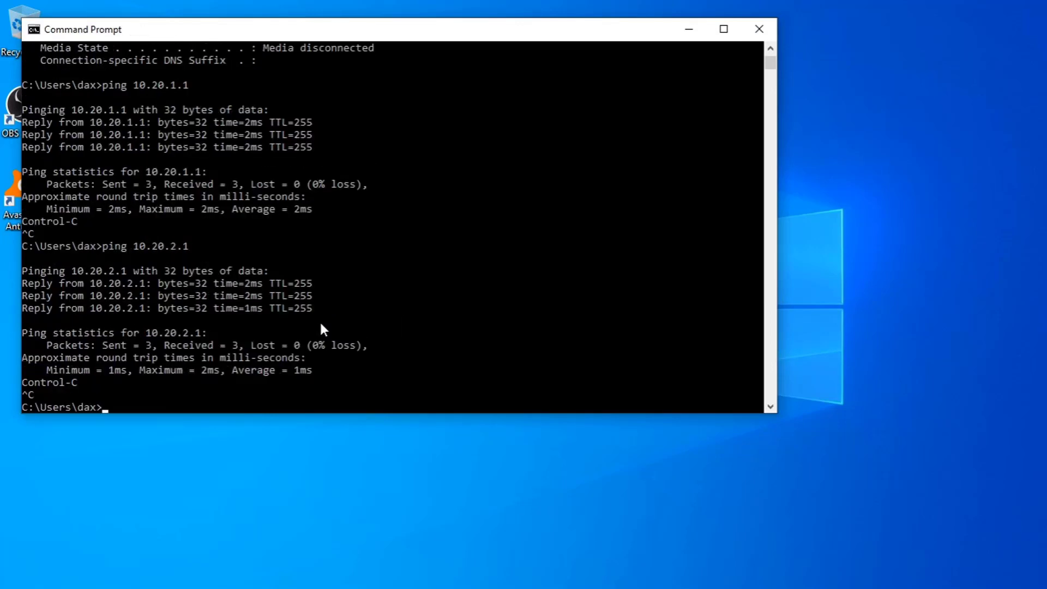
{"action": "type", "text": "ping google.com"}
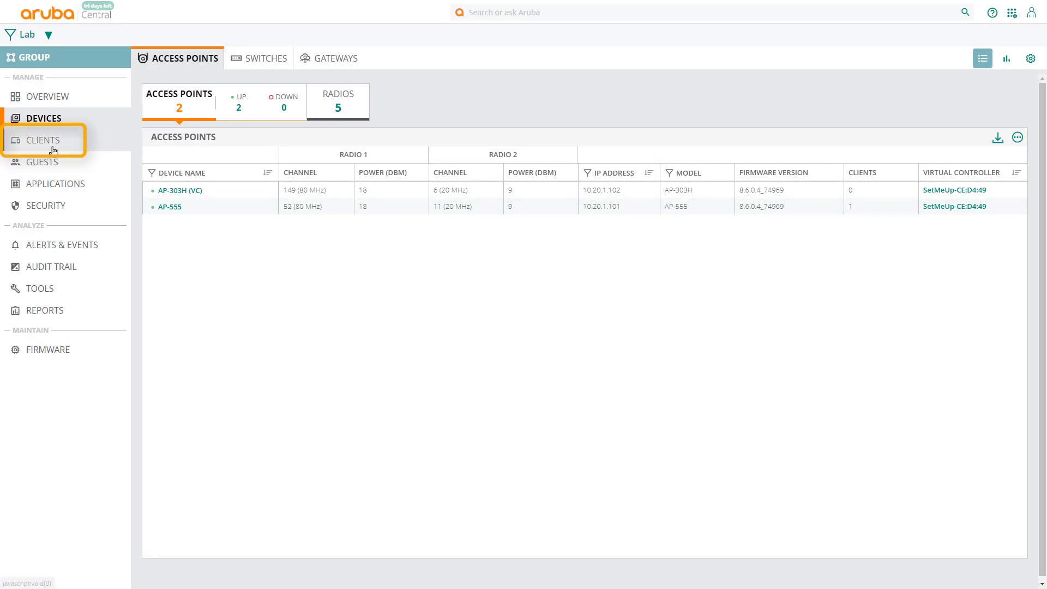
Open the DESKTOP-I3MNAT4 client summary from the Clients list
{"action": "left_click", "coordinate": [43, 139]}
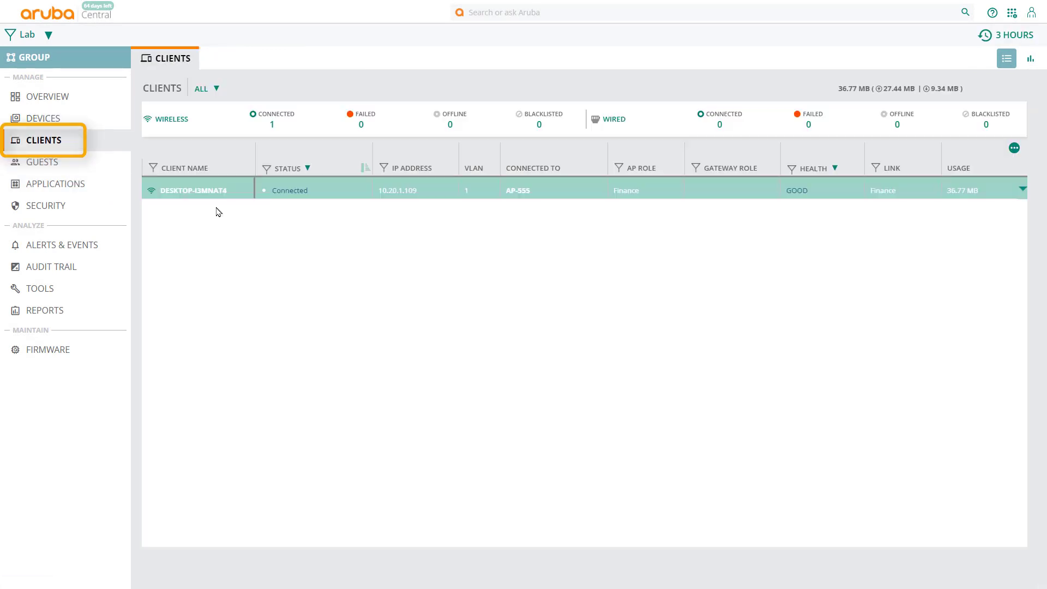
{"action": "mouse_move", "coordinate": [196, 169]}
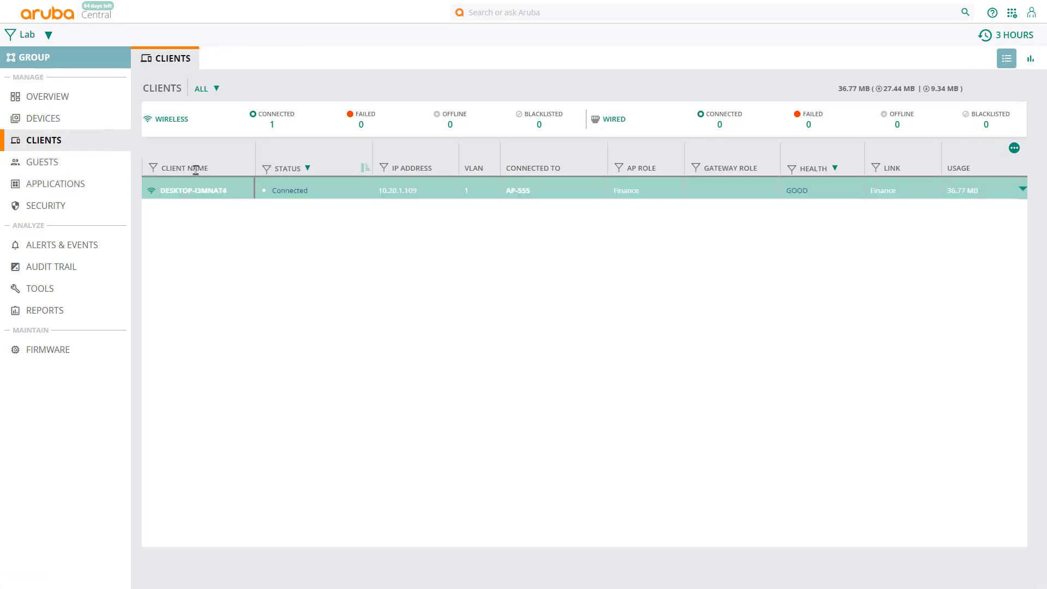
{"action": "left_click", "coordinate": [193, 189]}
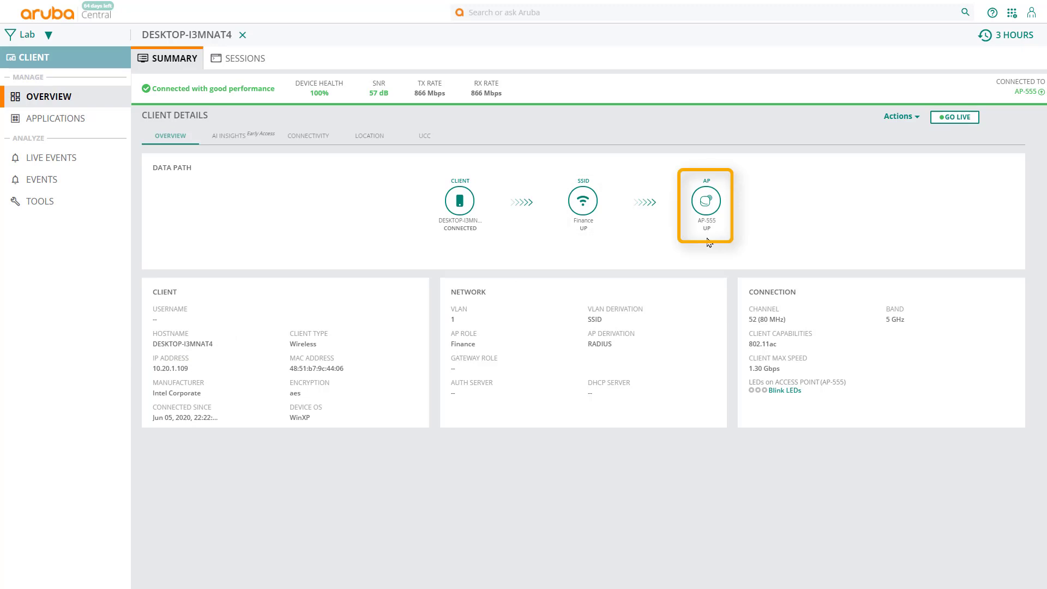
Review DESKTOP-I3MNAT4's connectivity throughput, roaming history and 96 active sessions, then return to summary
{"action": "left_click", "coordinate": [307, 135]}
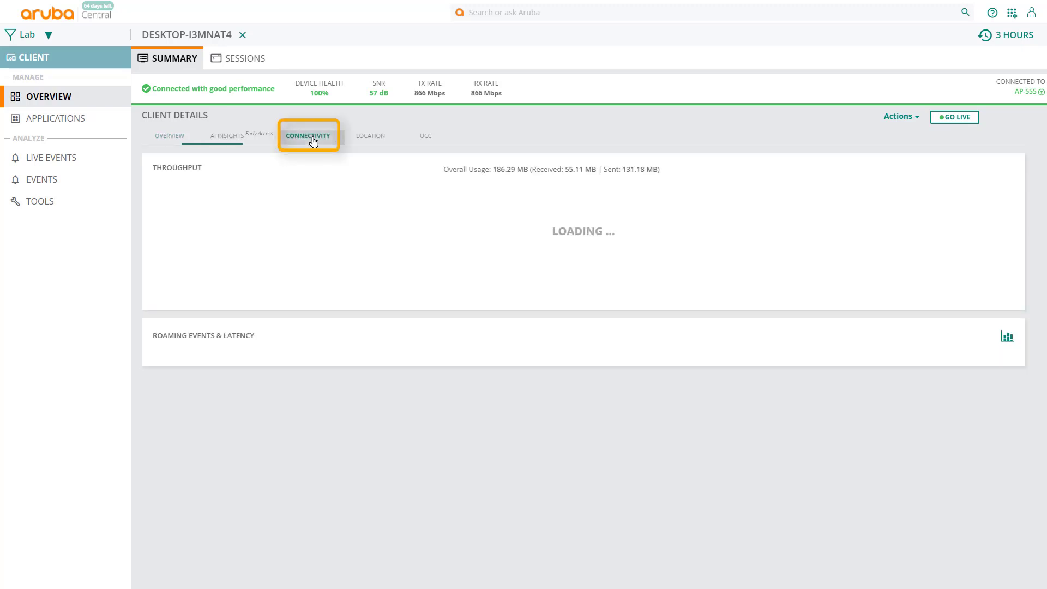
{"action": "left_click", "coordinate": [307, 135]}
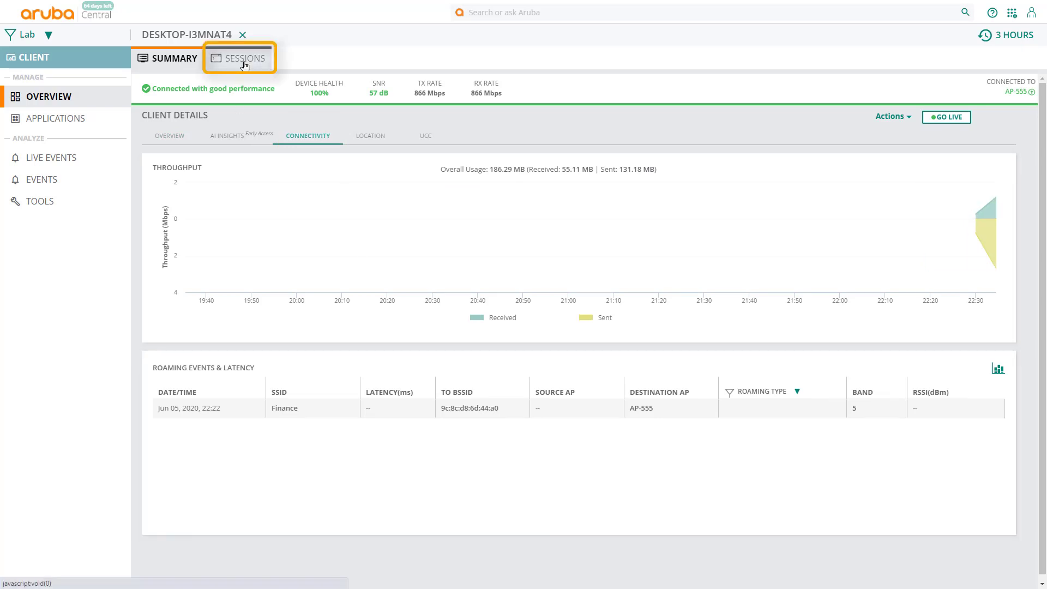
{"action": "left_click", "coordinate": [242, 59]}
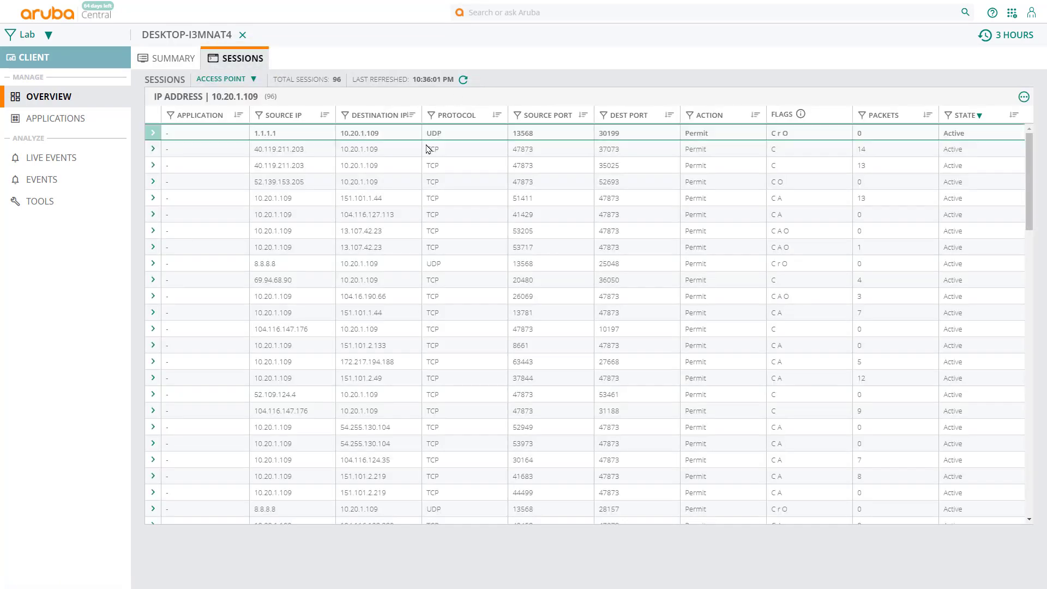
{"action": "left_click", "coordinate": [468, 230]}
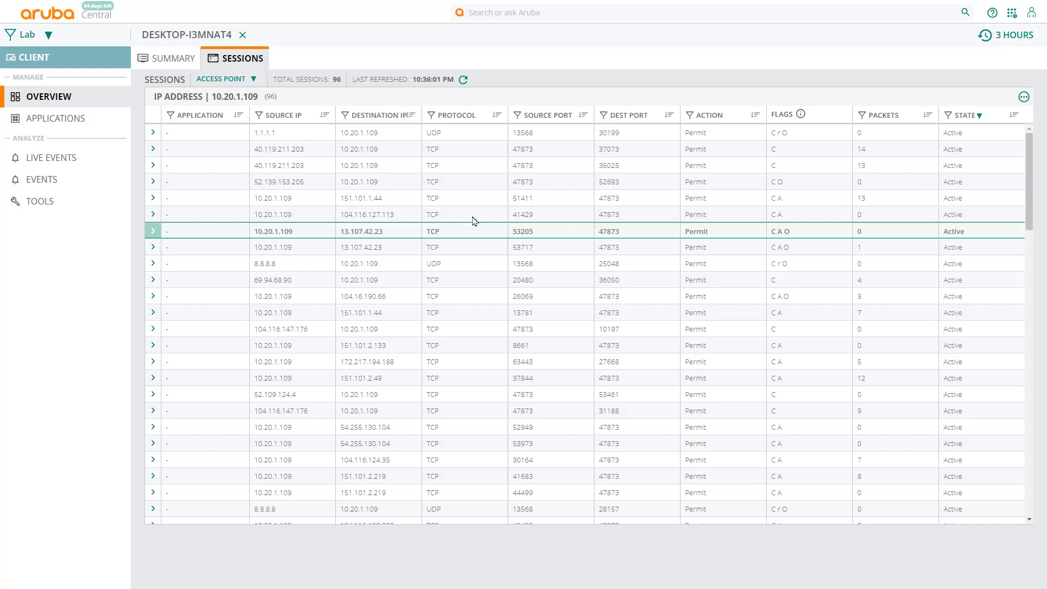
{"action": "left_click", "coordinate": [173, 58]}
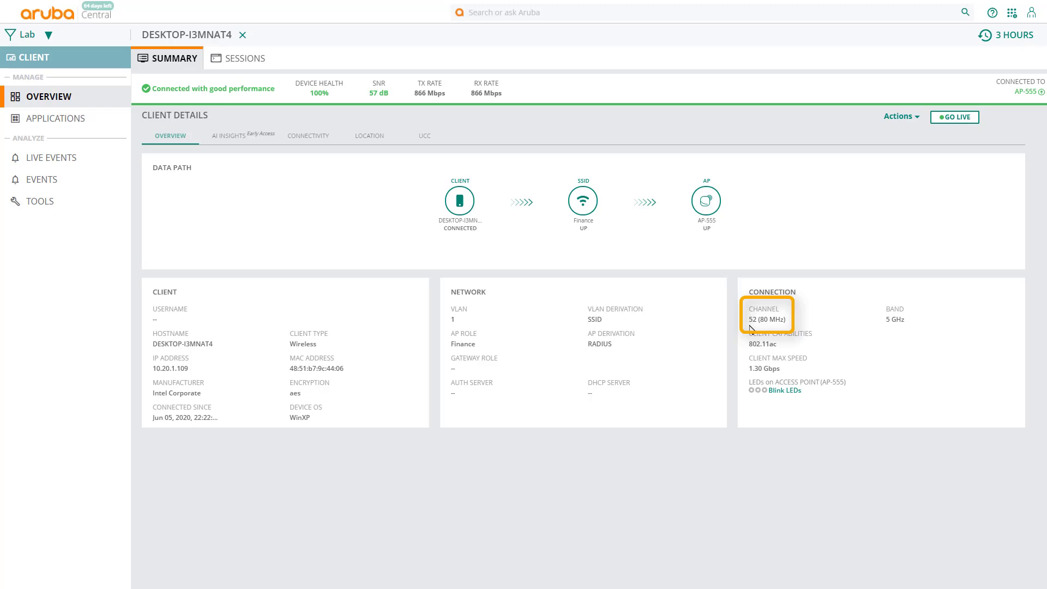
{"action": "mouse_move", "coordinate": [735, 337]}
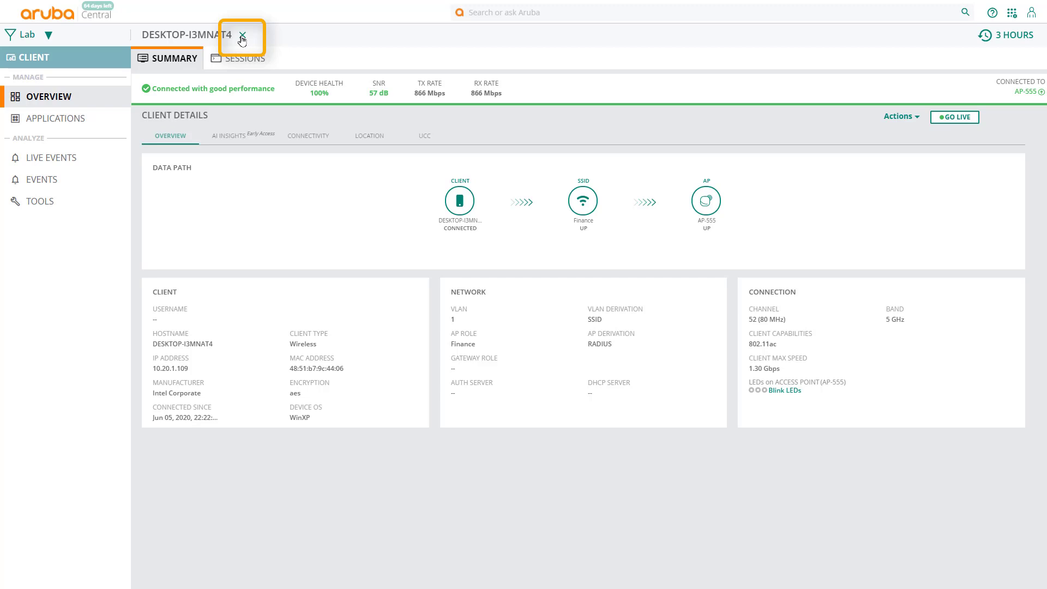
Switch off 80 MHz Support under Access Point Control in the Lab group's radio settings
{"action": "left_click", "coordinate": [243, 34]}
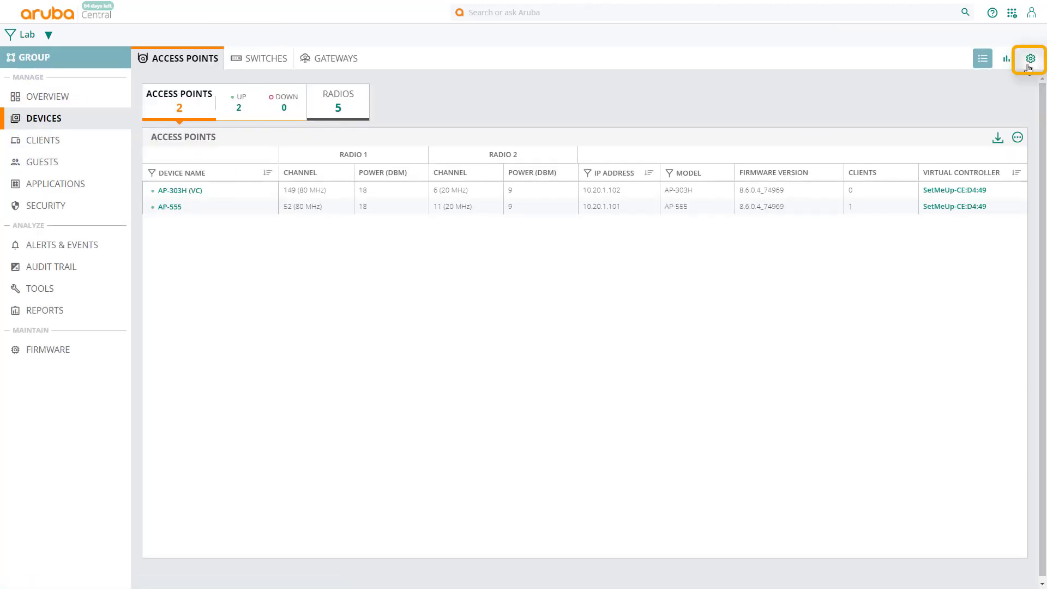
{"action": "left_click", "coordinate": [1030, 59]}
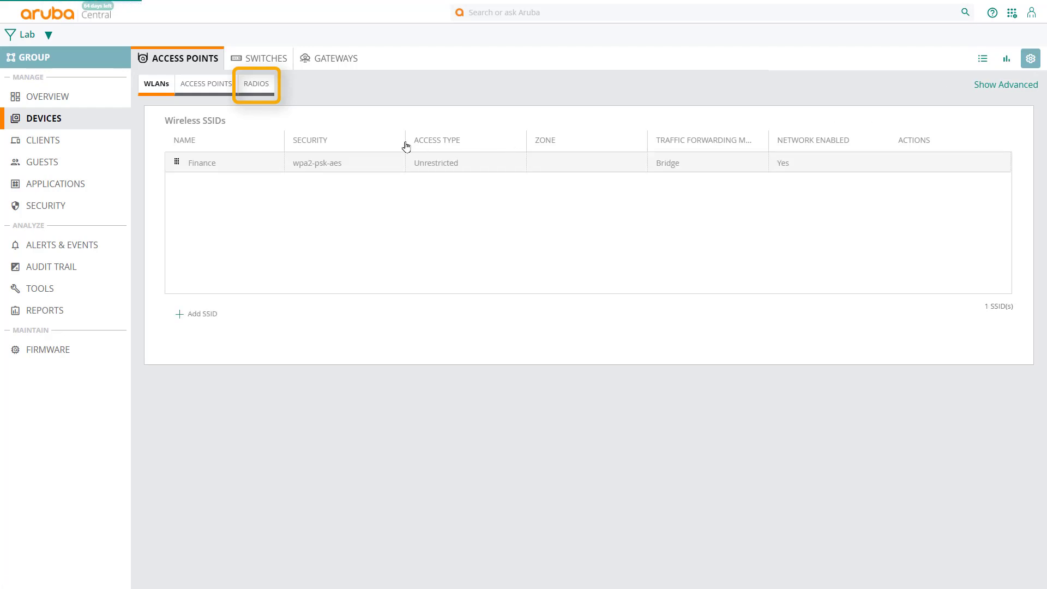
{"action": "left_click", "coordinate": [254, 84]}
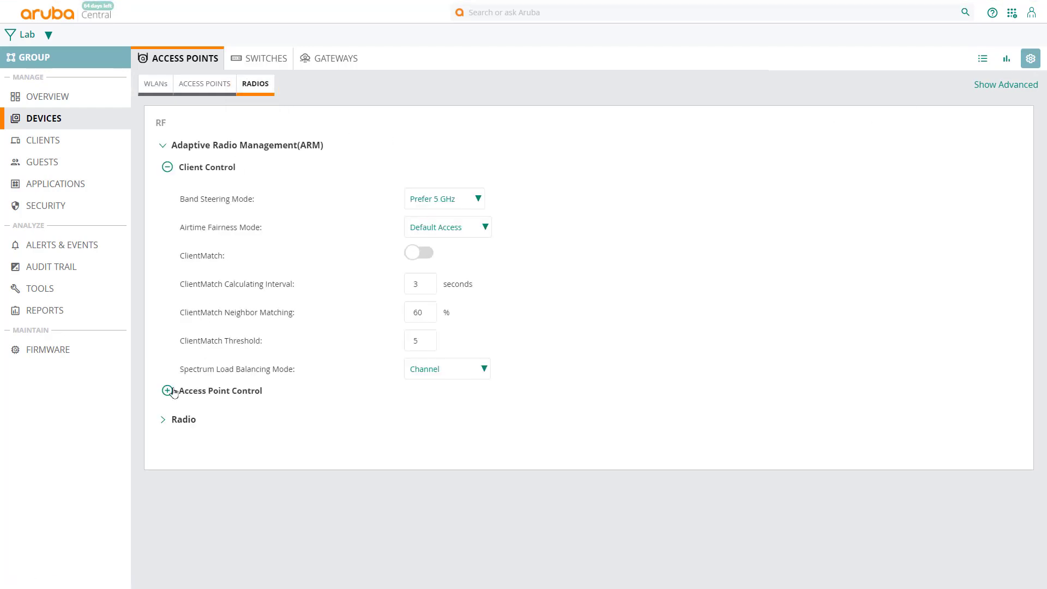
{"action": "left_click", "coordinate": [167, 391]}
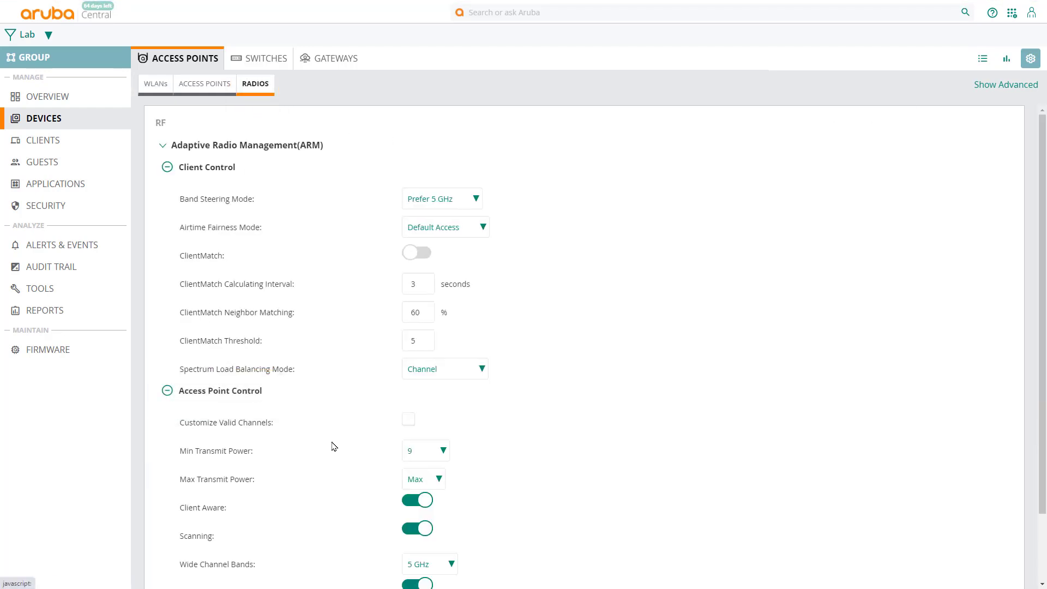
{"action": "scroll", "scroll_direction": "down", "scroll_amount": 3}
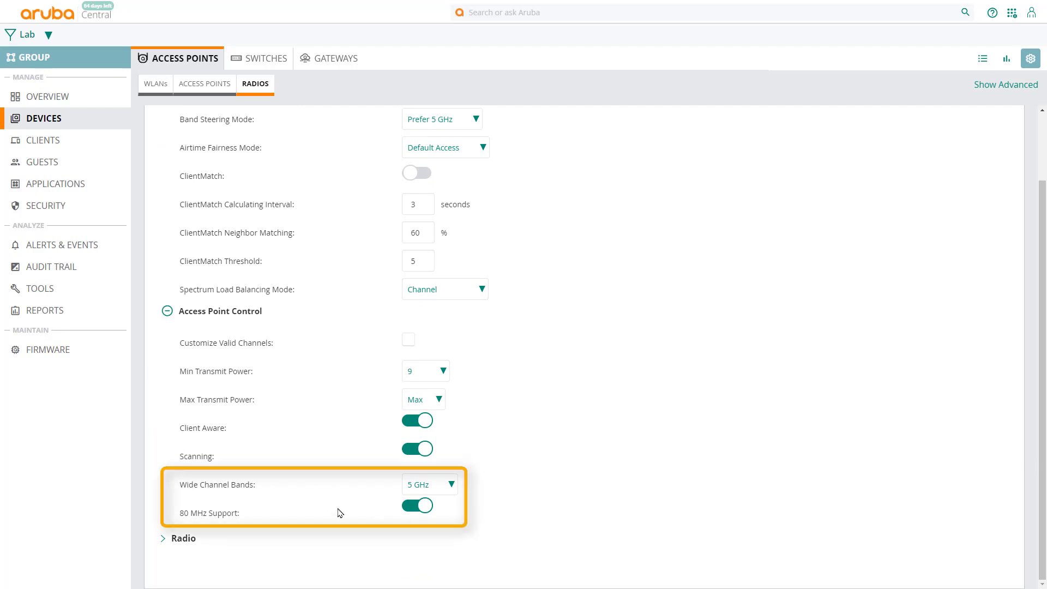
{"action": "mouse_move", "coordinate": [216, 495]}
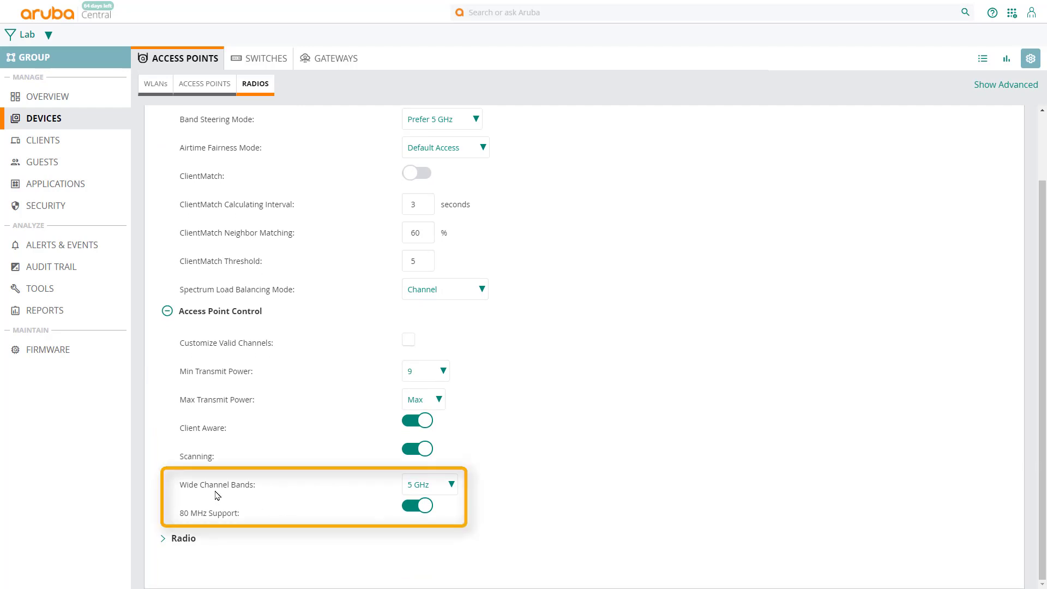
{"action": "mouse_move", "coordinate": [232, 527]}
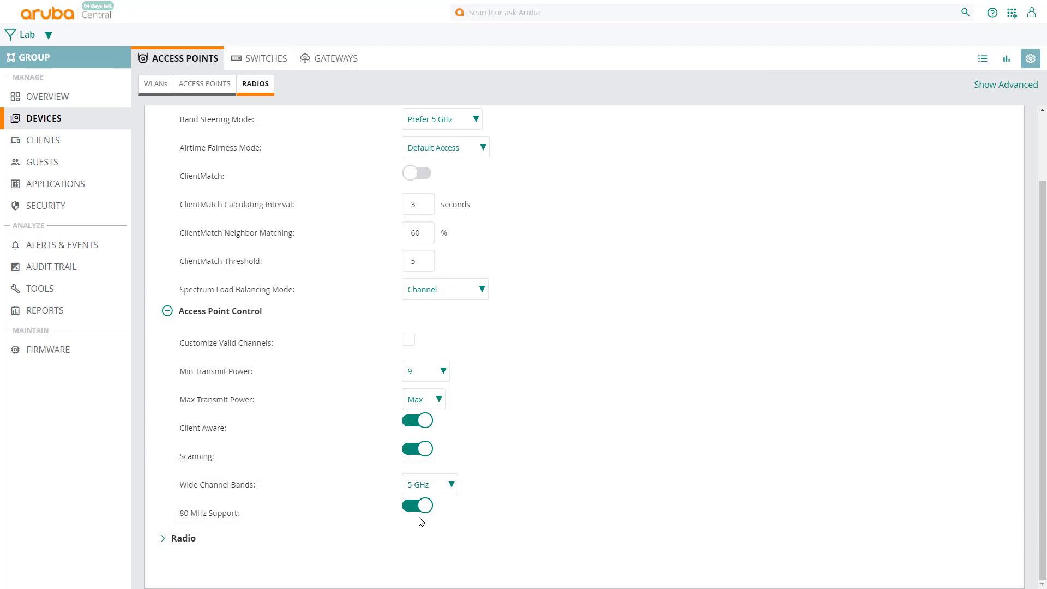
{"action": "left_click", "coordinate": [429, 484]}
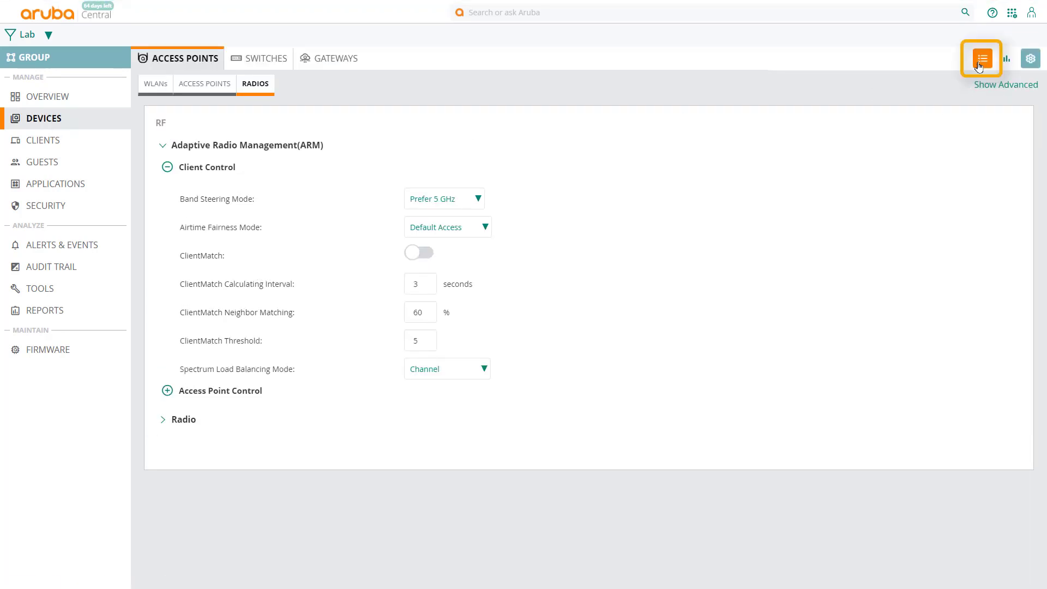
Return to the Lab access point list showing radio 1 on channels 161 and 40 at 20 MHz
{"action": "left_click", "coordinate": [982, 58]}
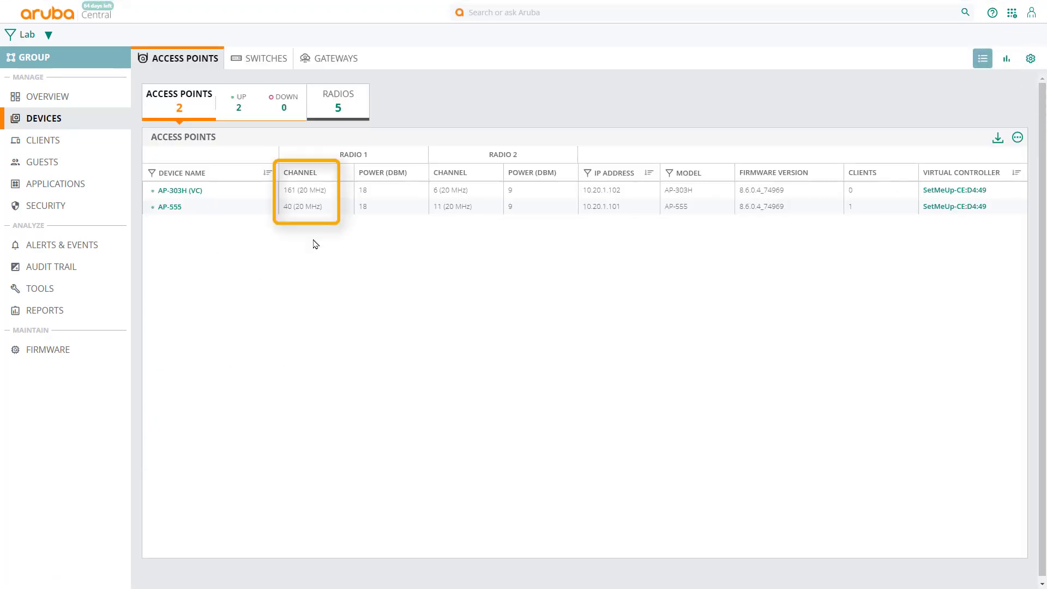
{"action": "mouse_move", "coordinate": [315, 232]}
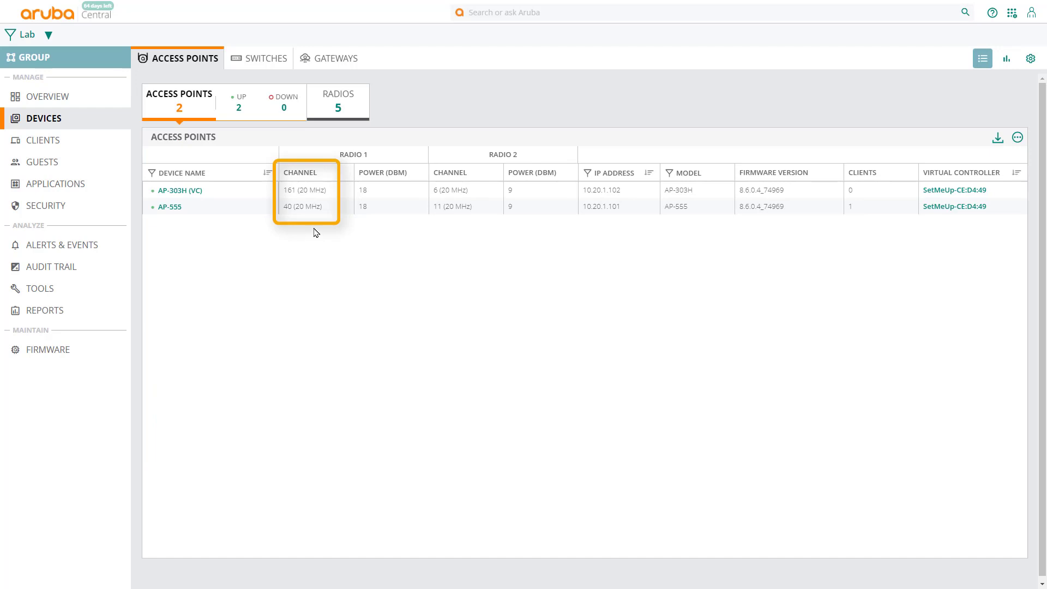
{"action": "mouse_move", "coordinate": [301, 255]}
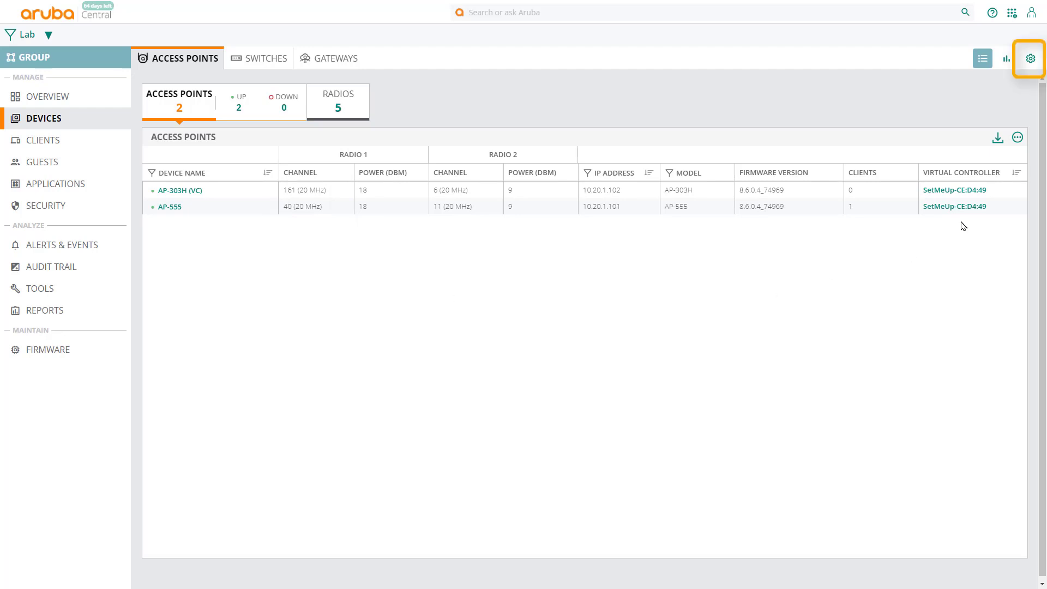
Create a wireless network named Marketing with the 2.4 GHz minimum transmit rate set to 12
{"action": "left_click", "coordinate": [1029, 59]}
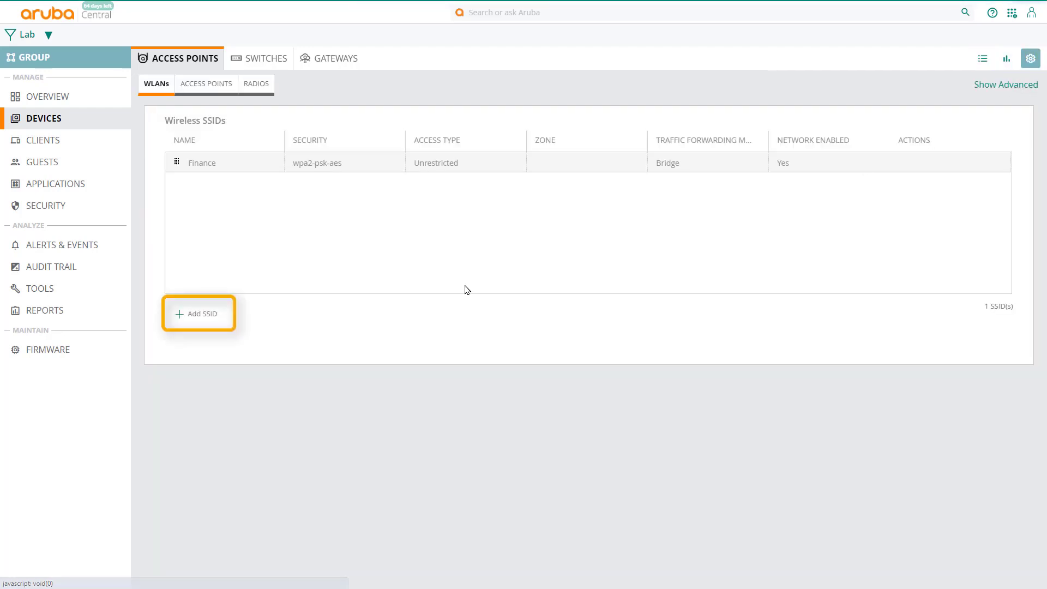
{"action": "left_click", "coordinate": [198, 313]}
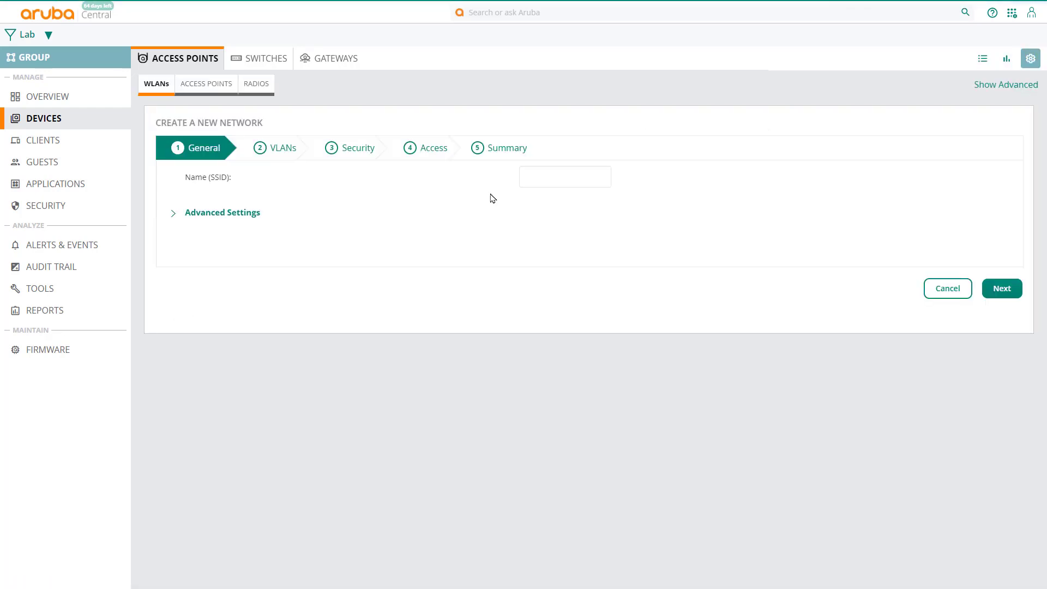
{"action": "type", "text": "Marketing"}
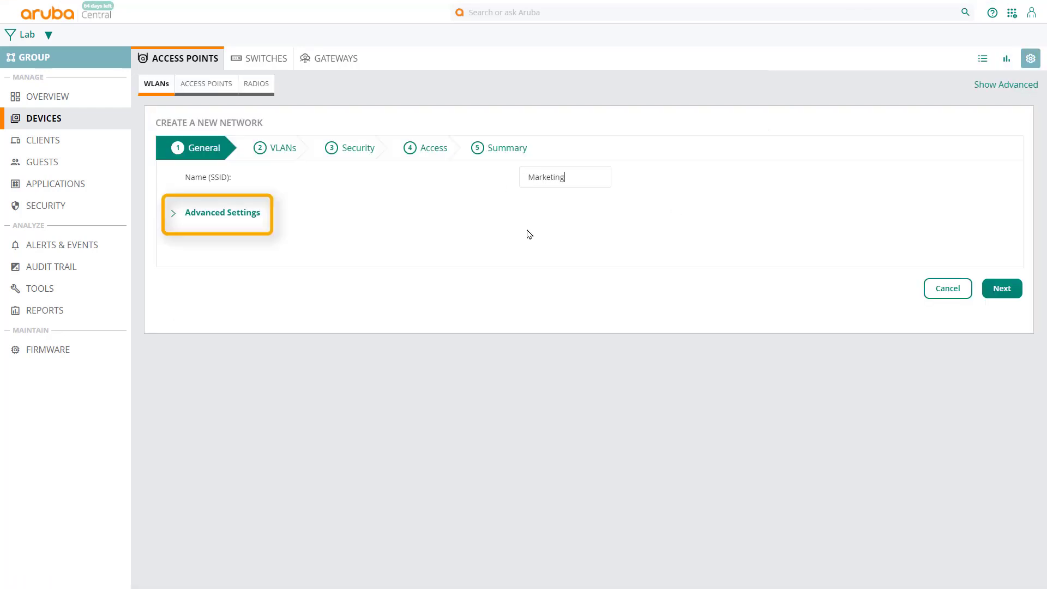
{"action": "left_click", "coordinate": [223, 212]}
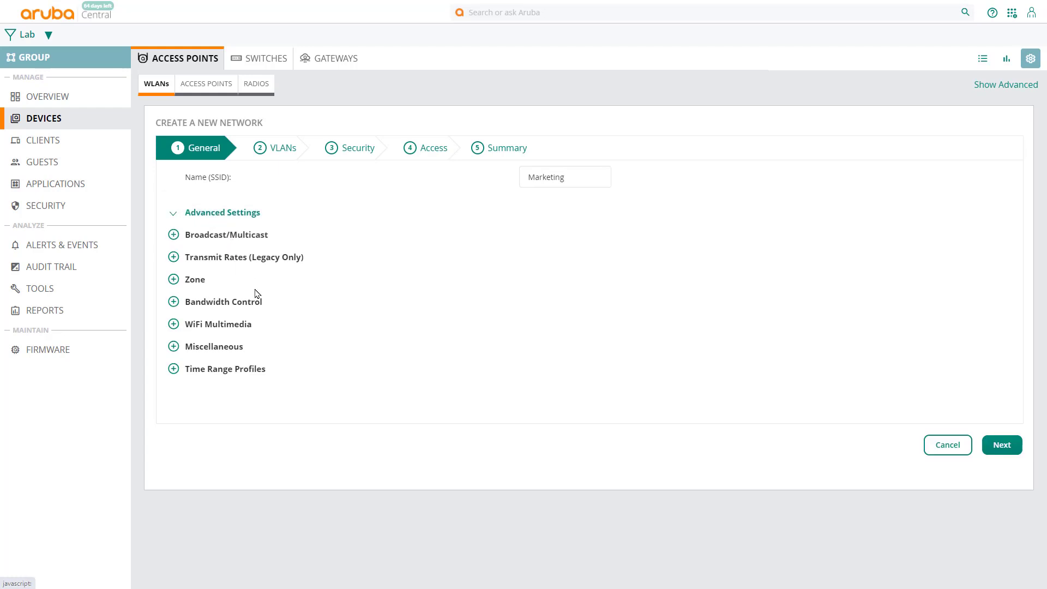
{"action": "left_click", "coordinate": [173, 257]}
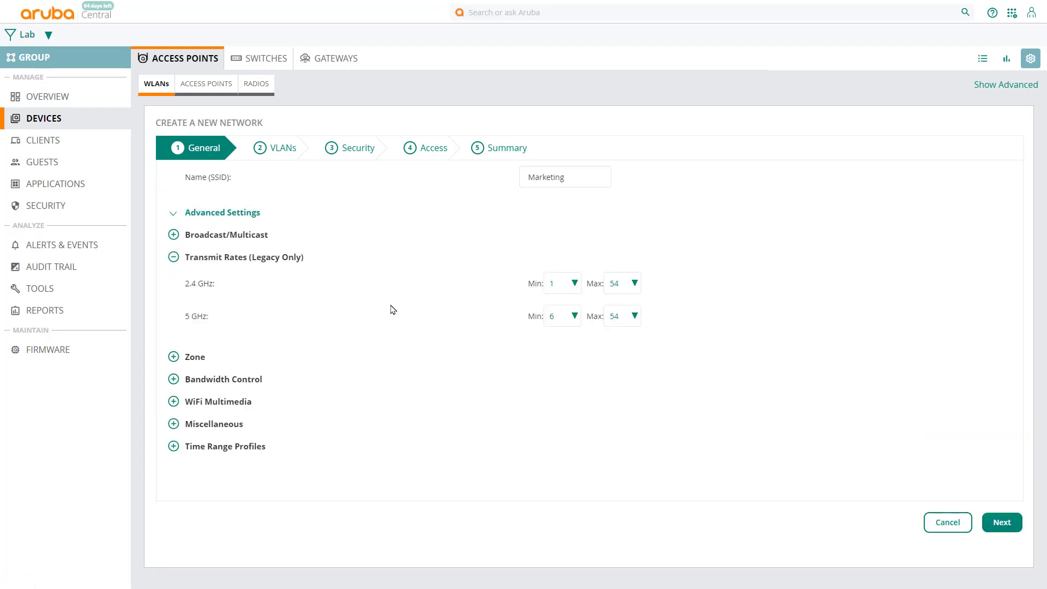
{"action": "mouse_move", "coordinate": [408, 328]}
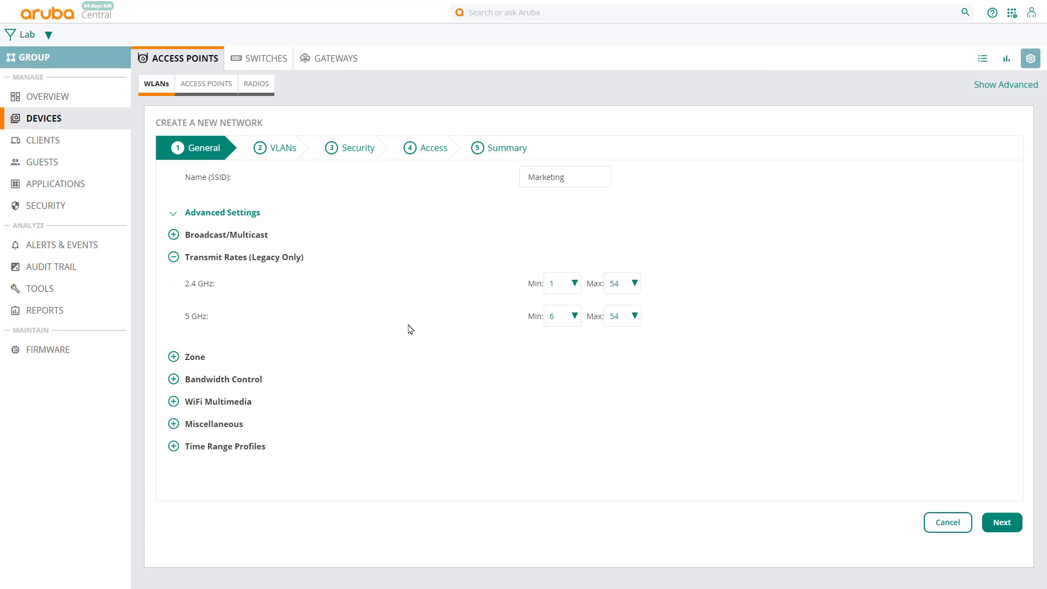
{"action": "left_click", "coordinate": [558, 283]}
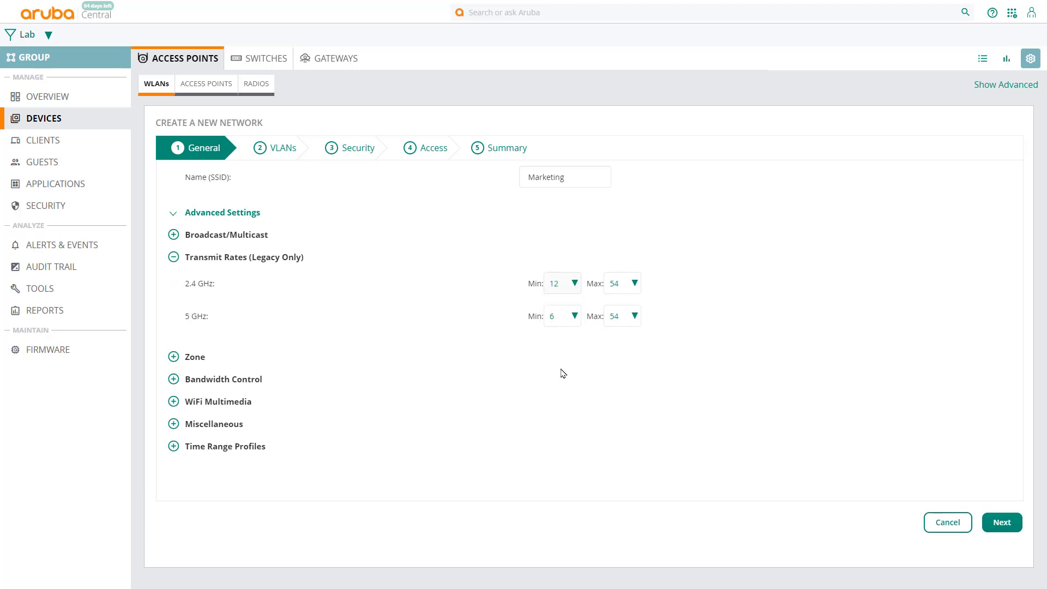
{"action": "left_click", "coordinate": [561, 315]}
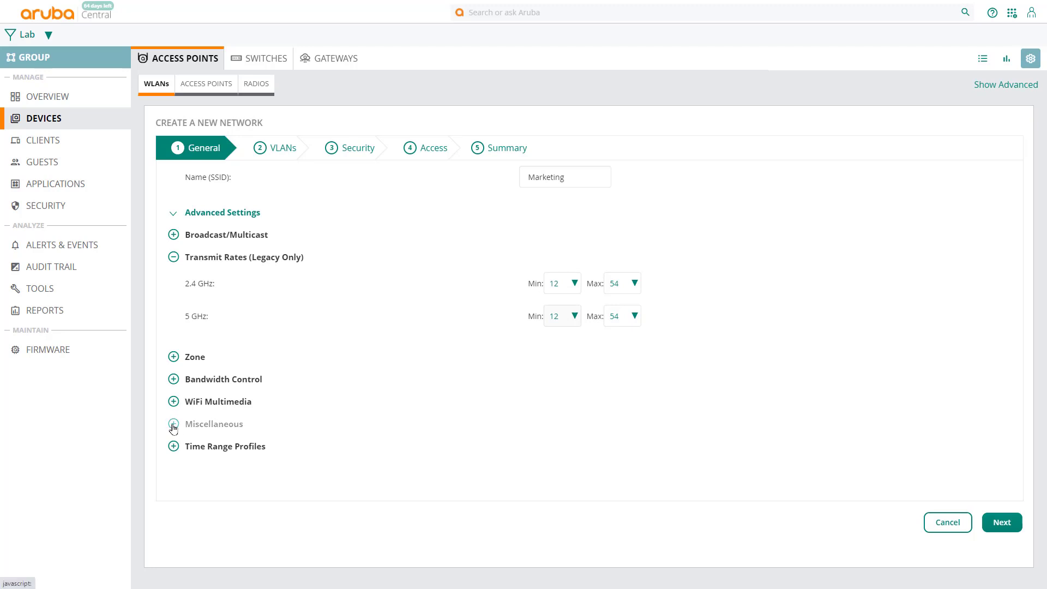
Restrict the Marketing network's band to 2.4 GHz in Miscellaneous settings
{"action": "left_click", "coordinate": [173, 423]}
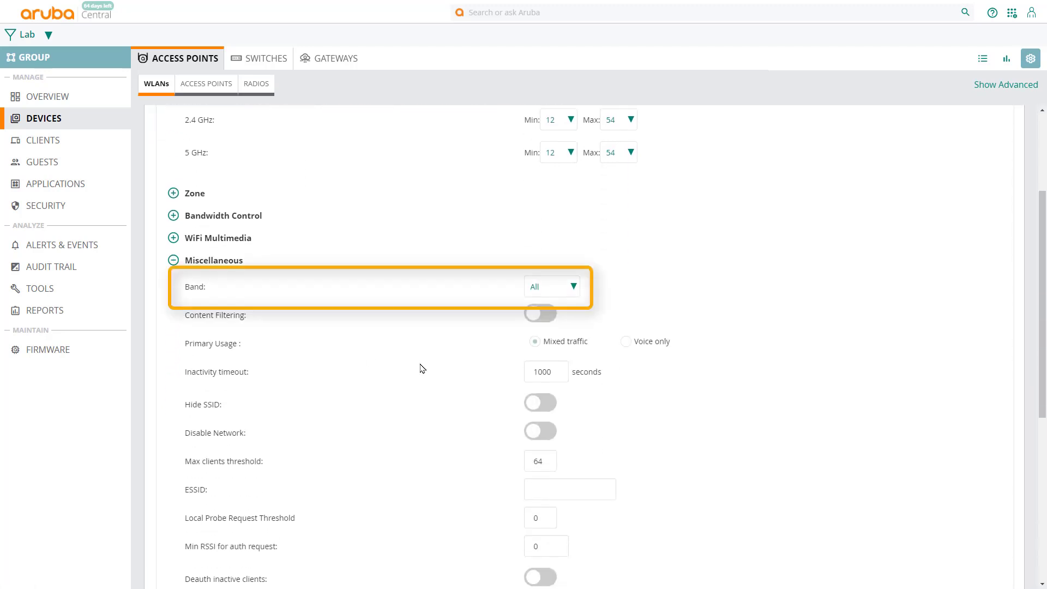
{"action": "mouse_move", "coordinate": [431, 298]}
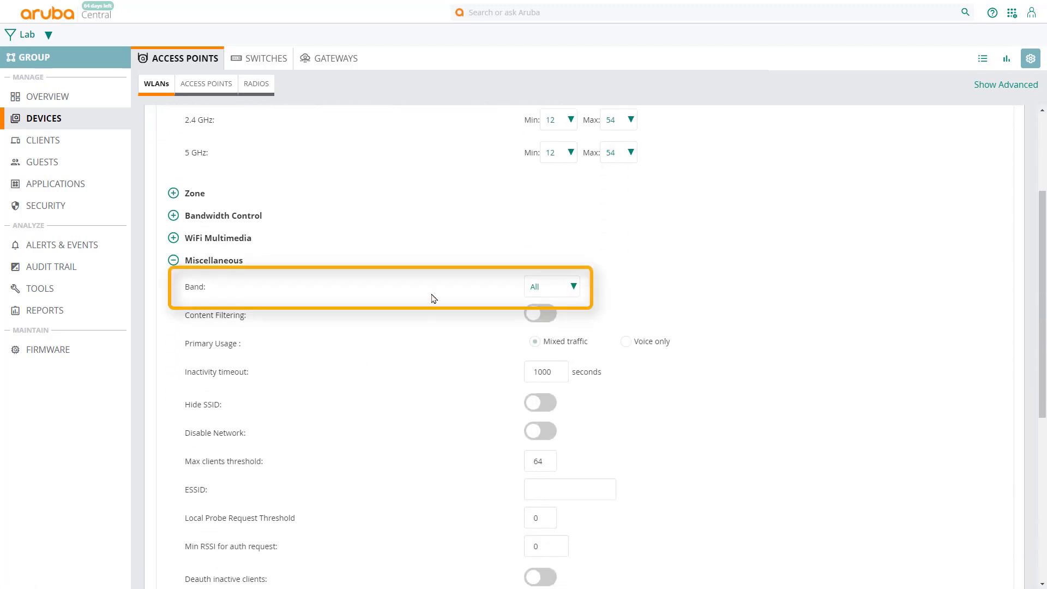
{"action": "left_click", "coordinate": [551, 286]}
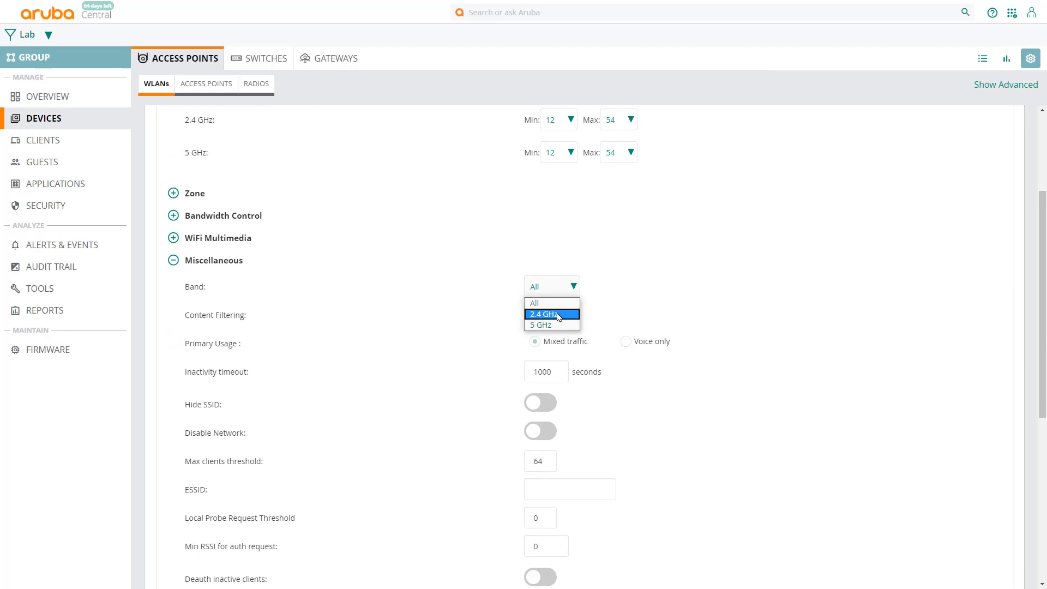
{"action": "left_click", "coordinate": [543, 314]}
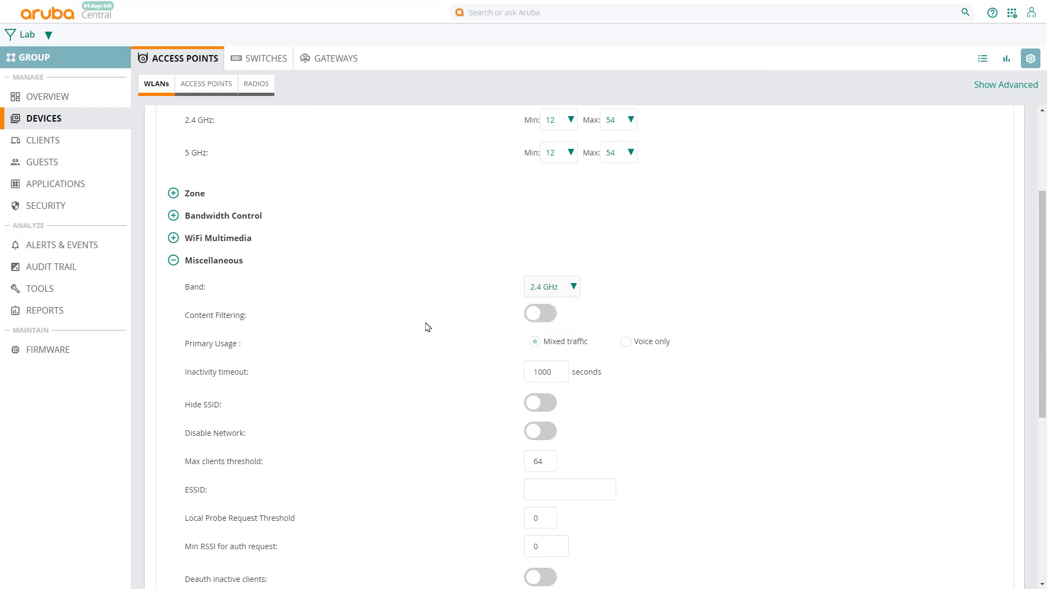
{"action": "scroll", "scroll_direction": "down", "scroll_amount": 3}
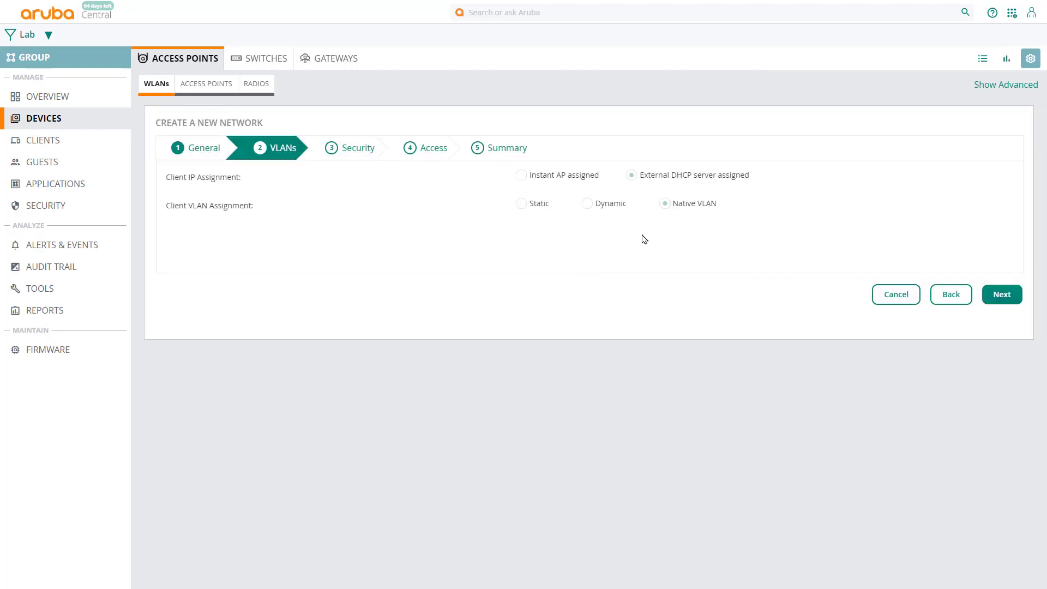
{"action": "mouse_move", "coordinate": [548, 216]}
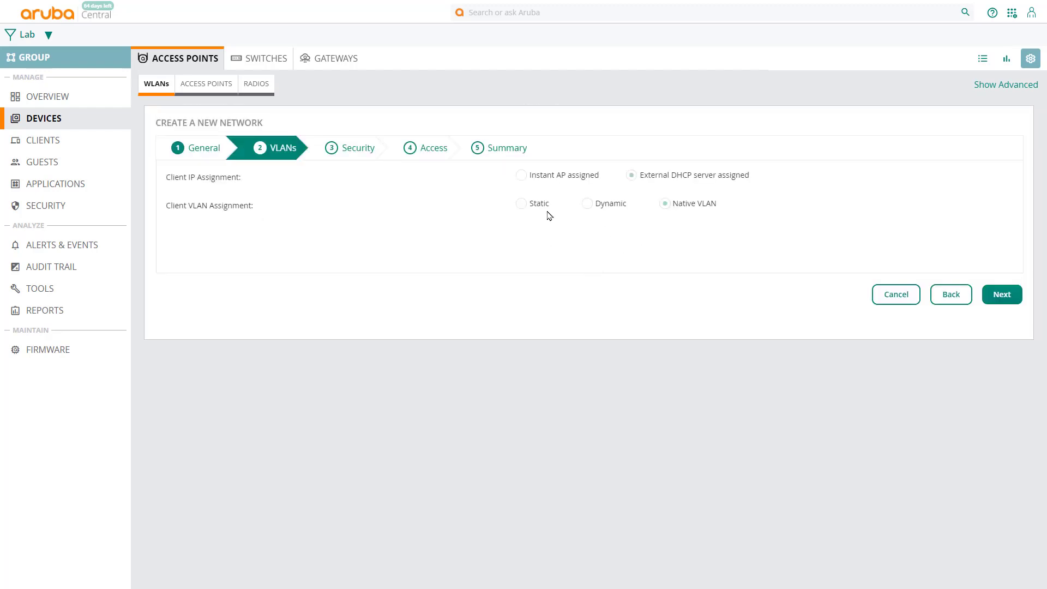
Assign the Marketing network static VLAN 202 and WPA-2 Personal passphrase security
{"action": "left_click", "coordinate": [521, 204]}
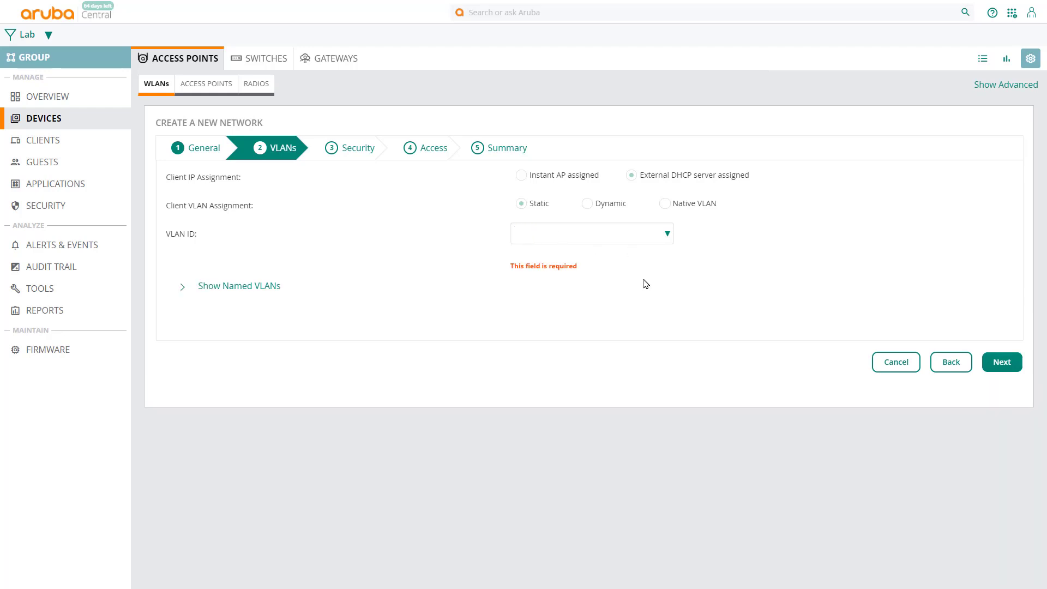
{"action": "type", "text": "202"}
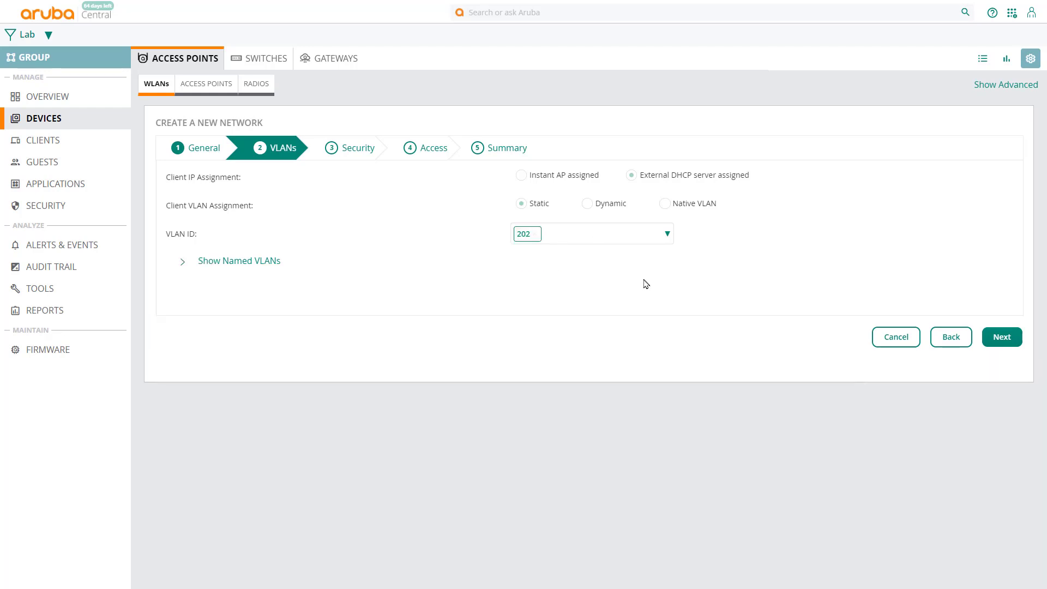
{"action": "left_click", "coordinate": [1001, 336]}
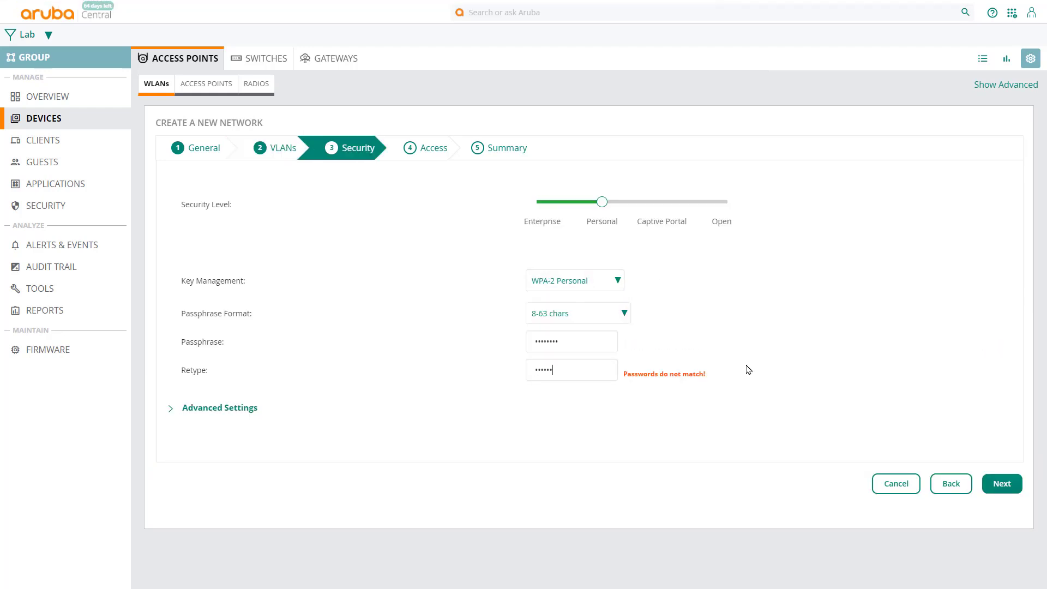
{"action": "left_click", "coordinate": [1001, 483]}
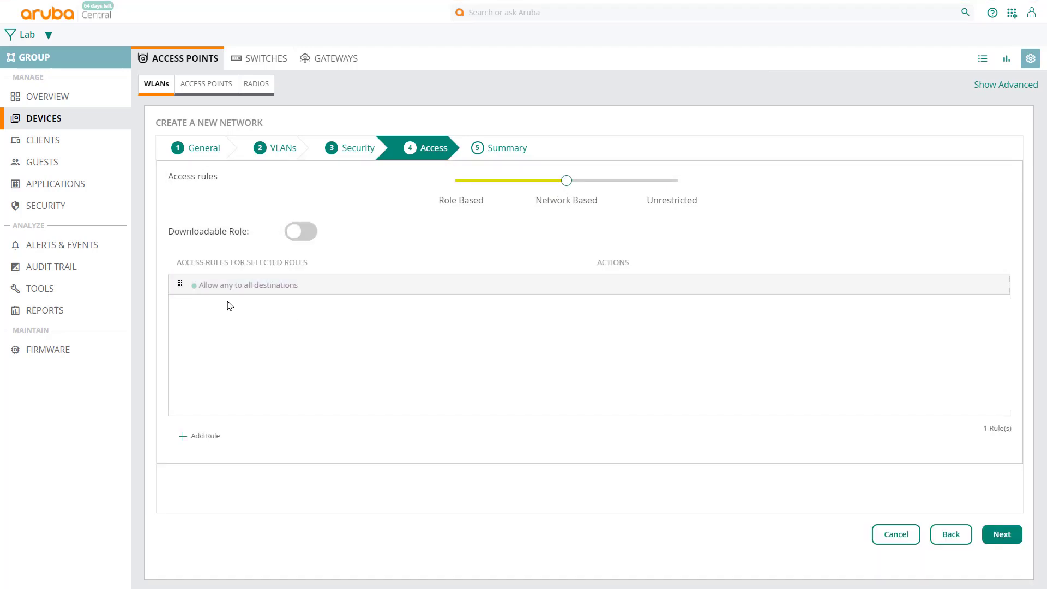
Add a deny rule for destination network 10.20.1.0/255.255.255.0
{"action": "left_click", "coordinate": [250, 284]}
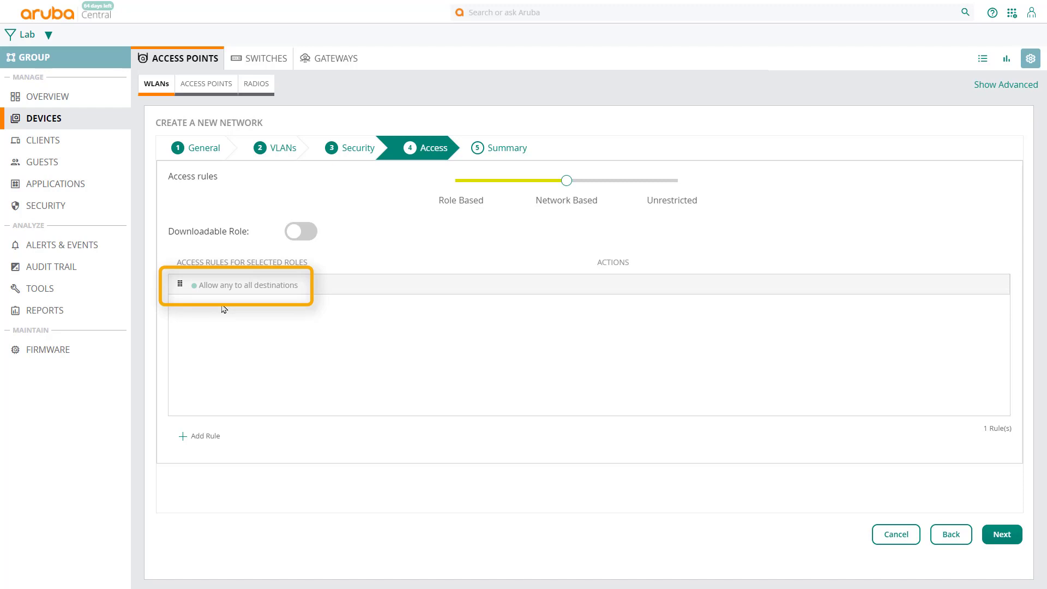
{"action": "double_click", "coordinate": [246, 285]}
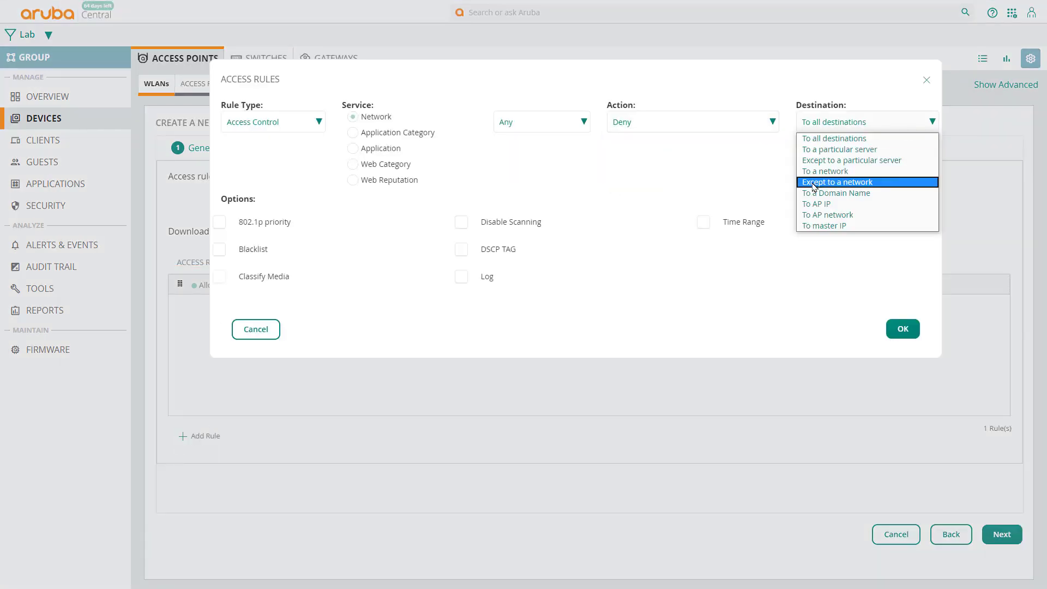
{"action": "left_click", "coordinate": [824, 170]}
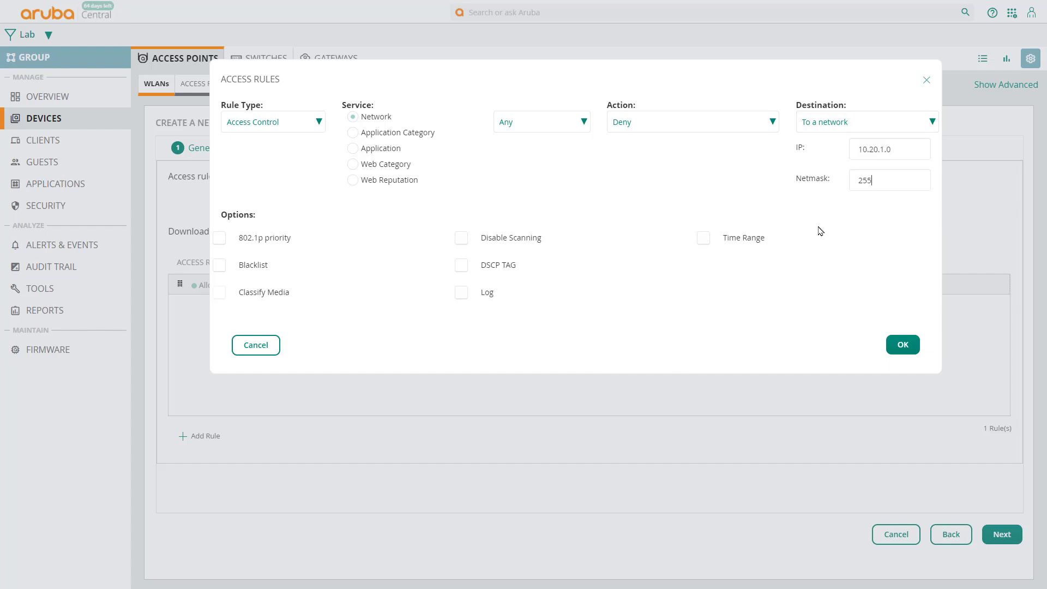
{"action": "type", "text": "255.255.255.0"}
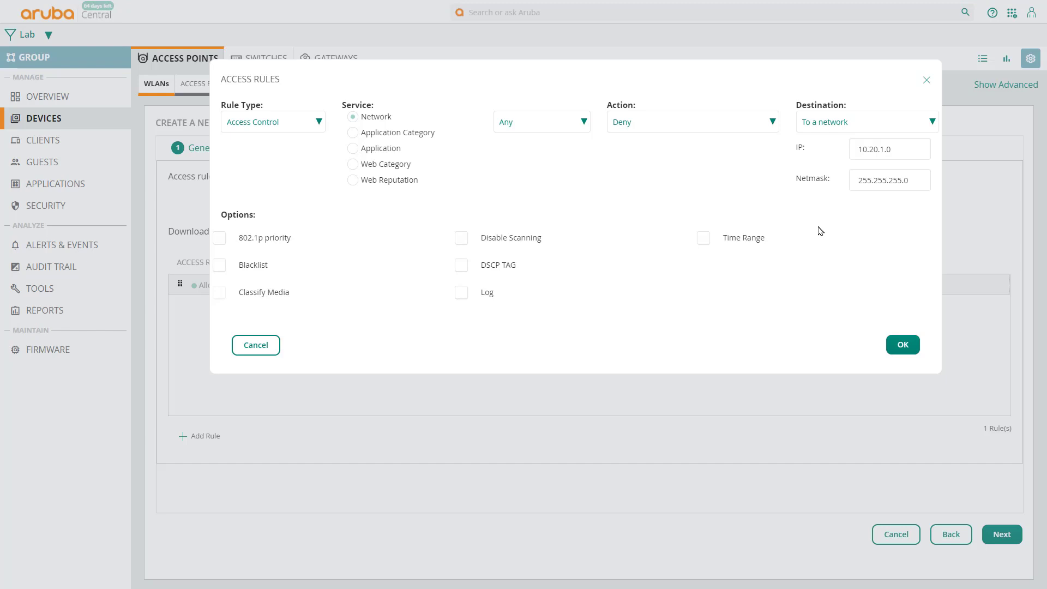
{"action": "left_click", "coordinate": [901, 345]}
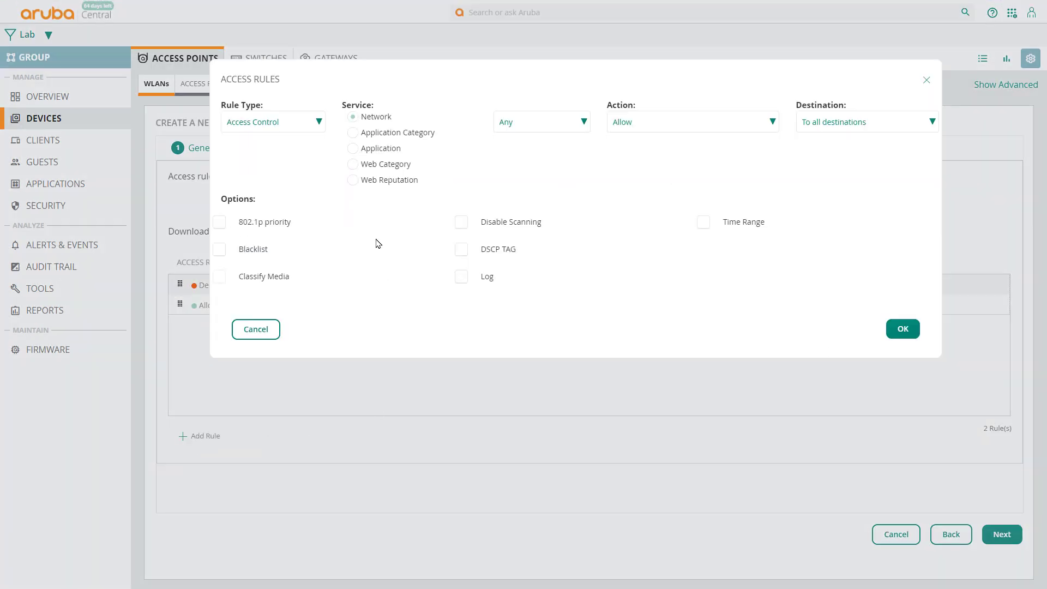
Add a second deny rule blocking the Job Search web category
{"action": "left_click", "coordinate": [352, 164]}
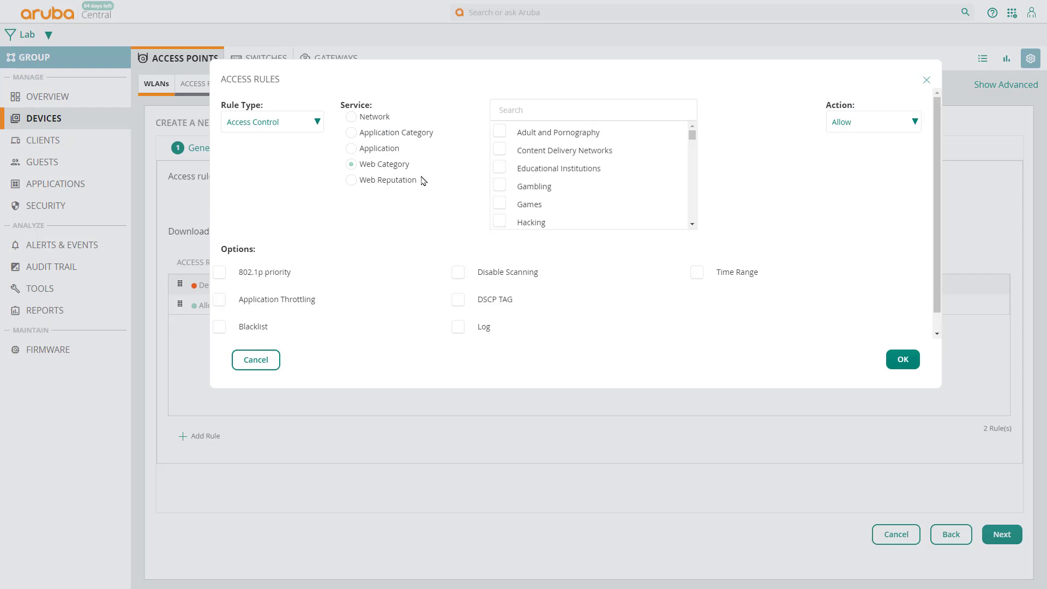
{"action": "scroll", "scroll_direction": "down", "scroll_amount": 3}
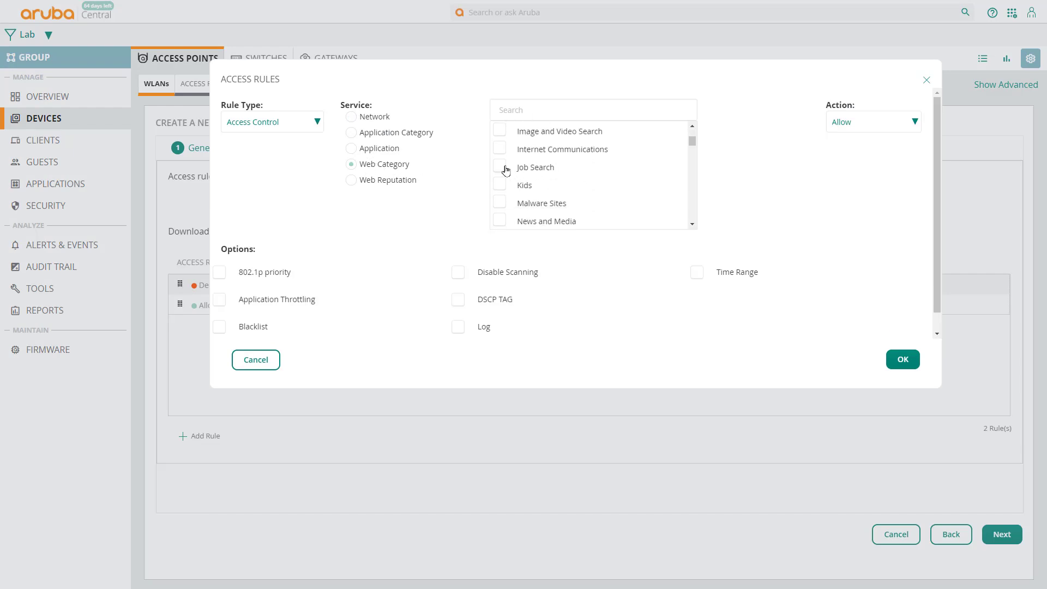
{"action": "left_click", "coordinate": [499, 166]}
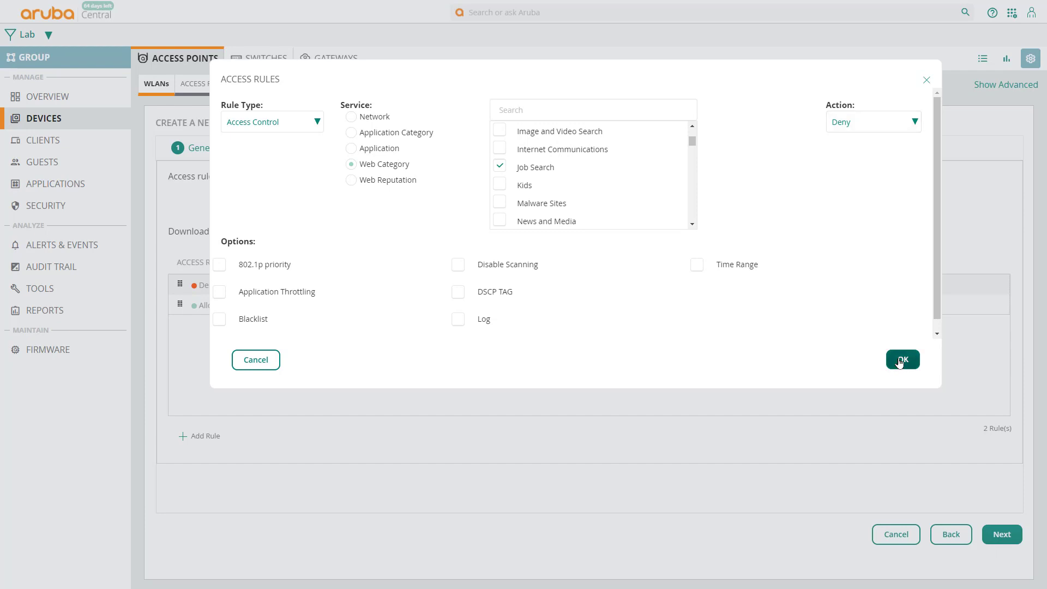
{"action": "left_click", "coordinate": [902, 360]}
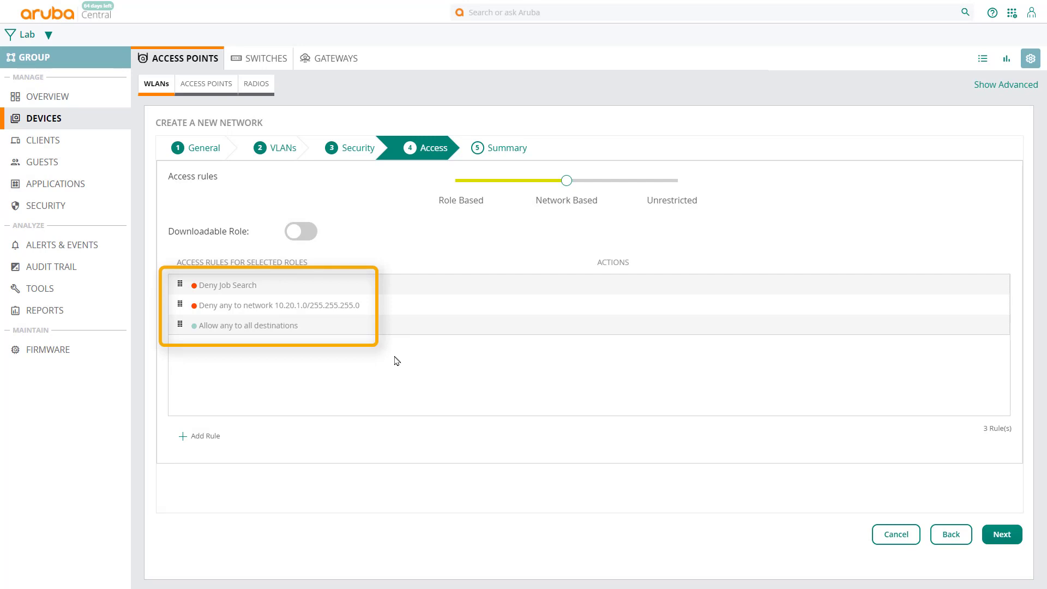
{"action": "mouse_move", "coordinate": [229, 374]}
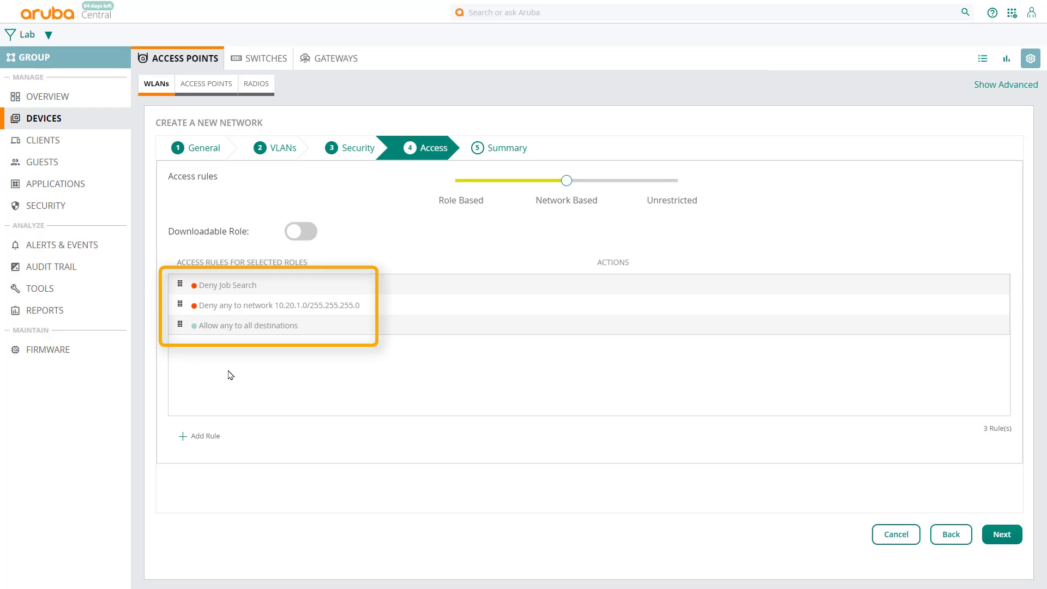
{"action": "left_click", "coordinate": [1001, 535]}
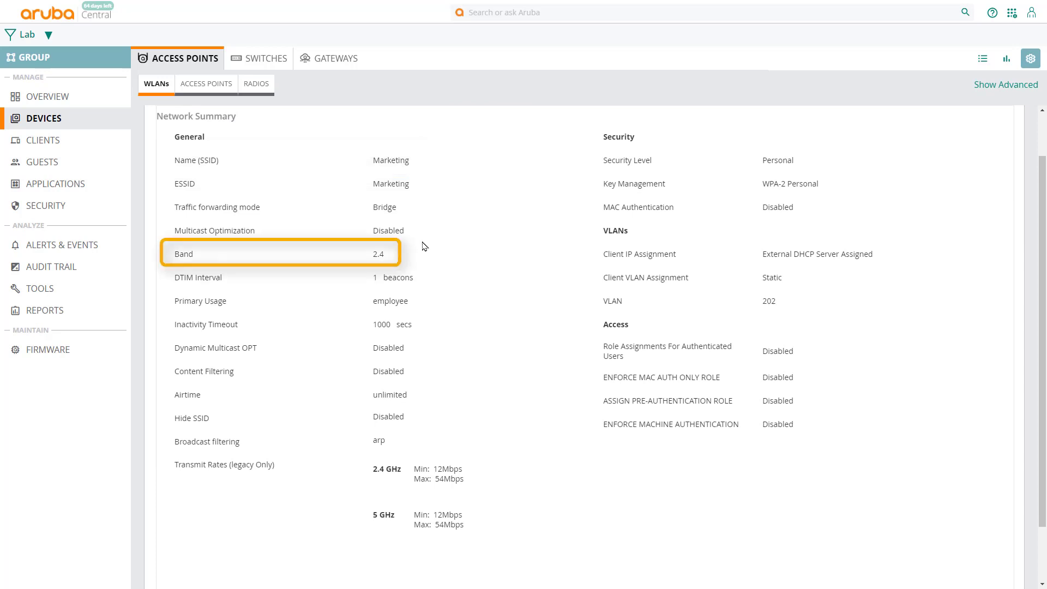
{"action": "mouse_move", "coordinate": [421, 258]}
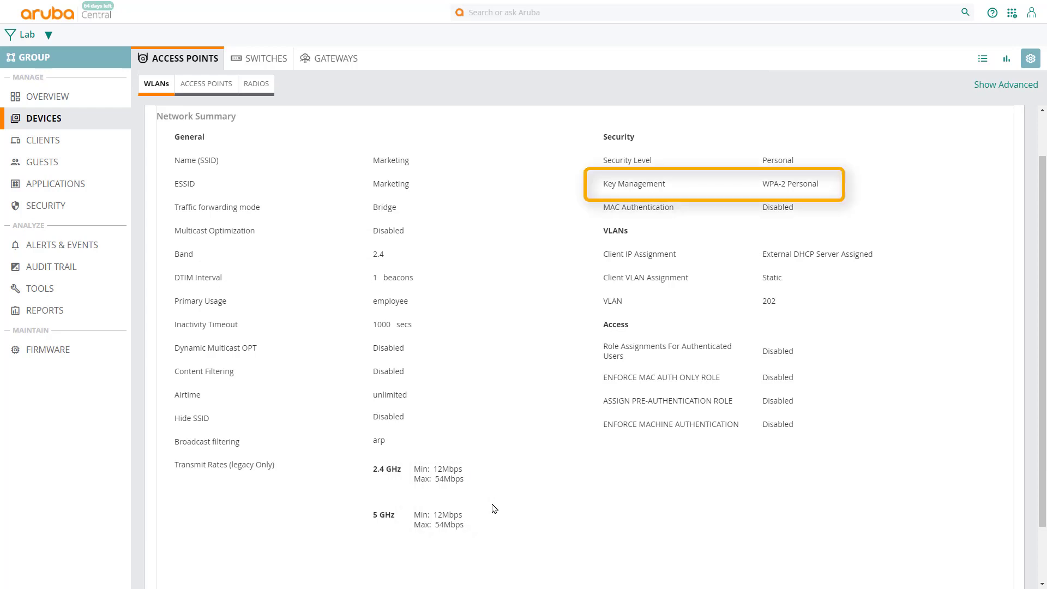
{"action": "mouse_move", "coordinate": [829, 186]}
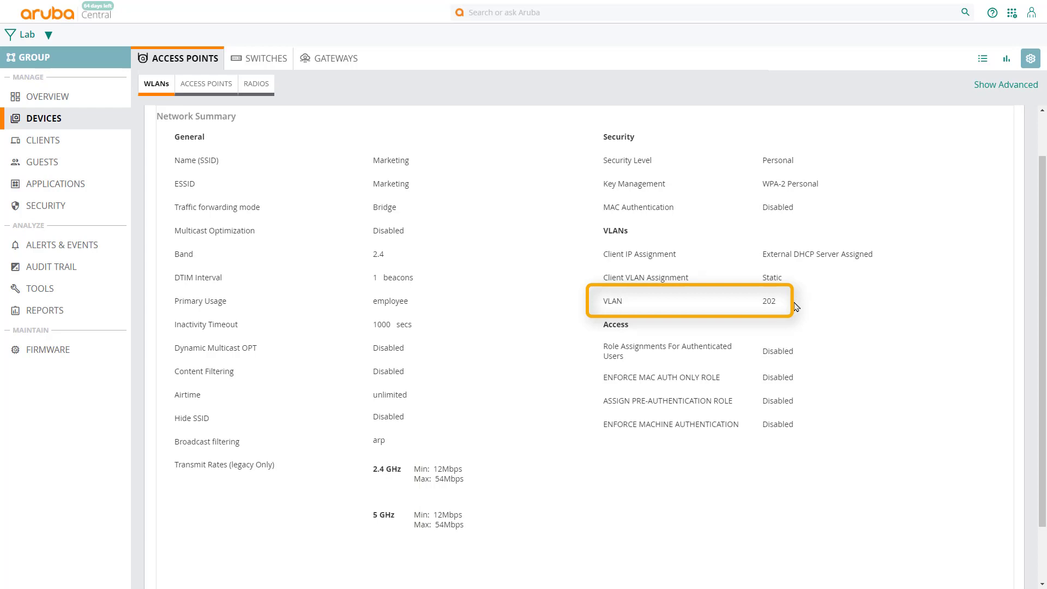
Finish the Marketing network (2.4 GHz, WPA-2 Personal, VLAN 202) and dismiss the success message
{"action": "scroll", "scroll_direction": "down", "scroll_amount": 3}
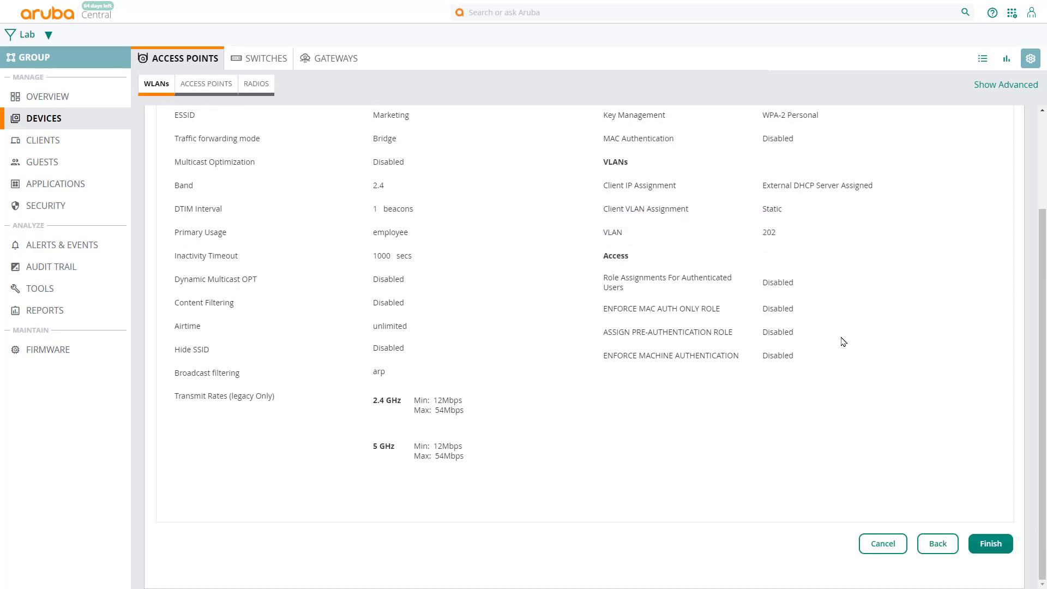
{"action": "left_click", "coordinate": [990, 543]}
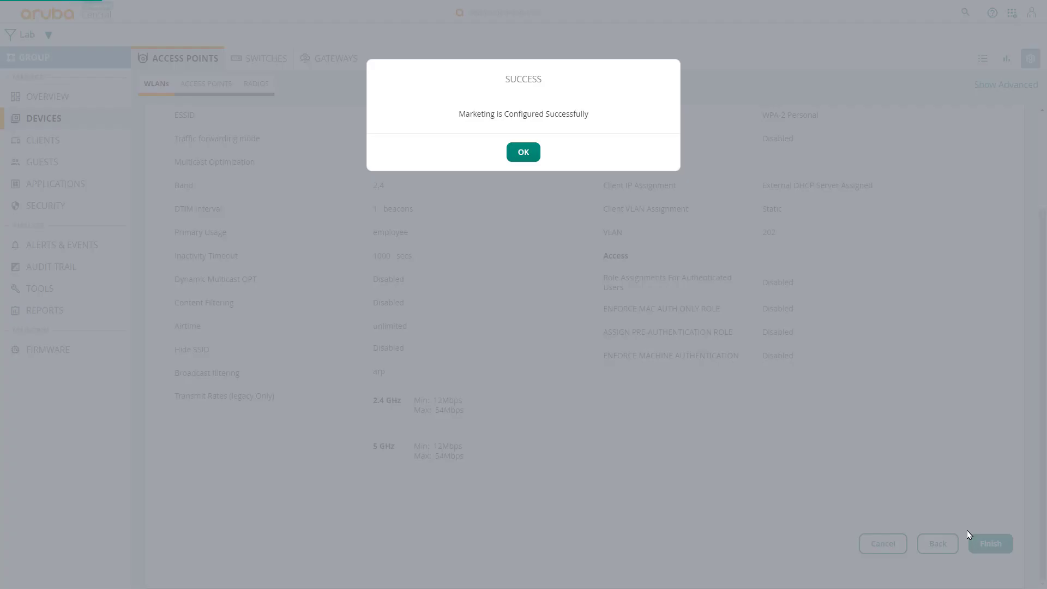
{"action": "left_click", "coordinate": [523, 151]}
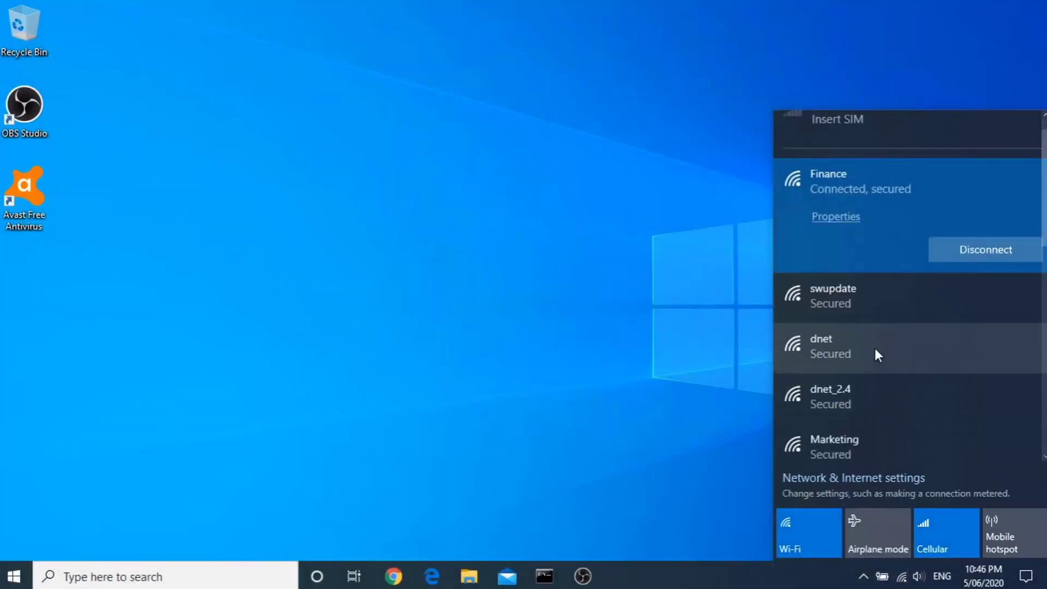
Join the Marketing Wi-Fi network and open a Command Prompt window
{"action": "left_click", "coordinate": [834, 445]}
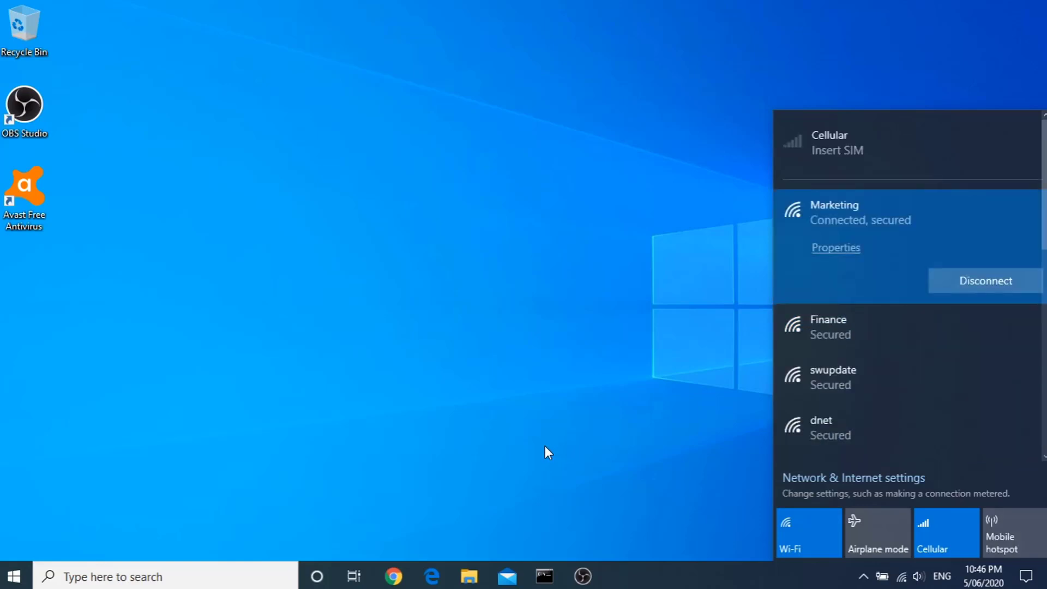
{"action": "left_click", "coordinate": [543, 576]}
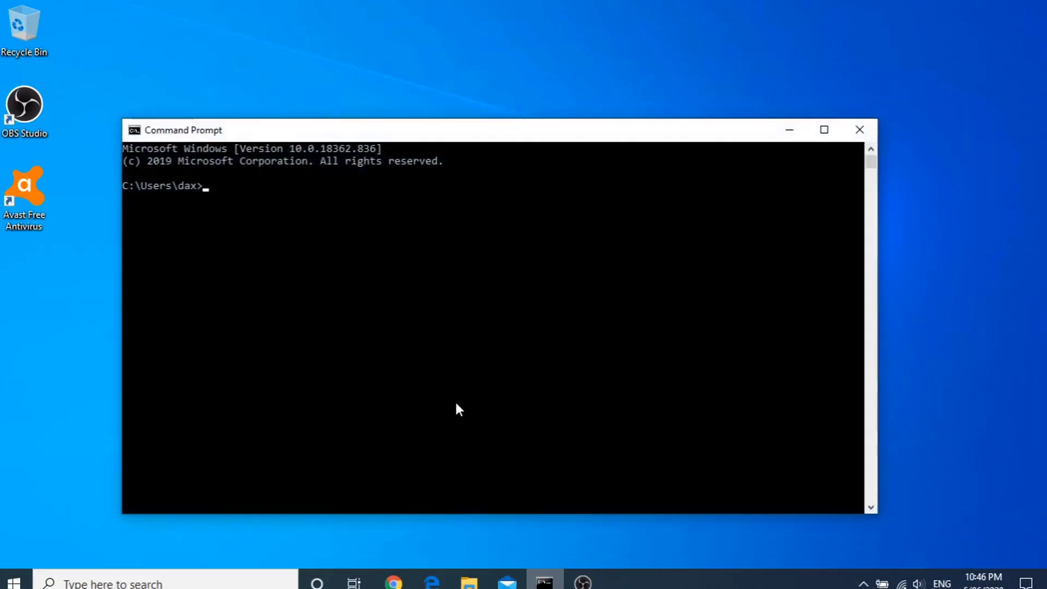
Run ipconfig and pings confirming 10.20.2.103, 10.20.2.1 reachable and 10.20.1.1 timing out
{"action": "type", "text": "ipcon"}
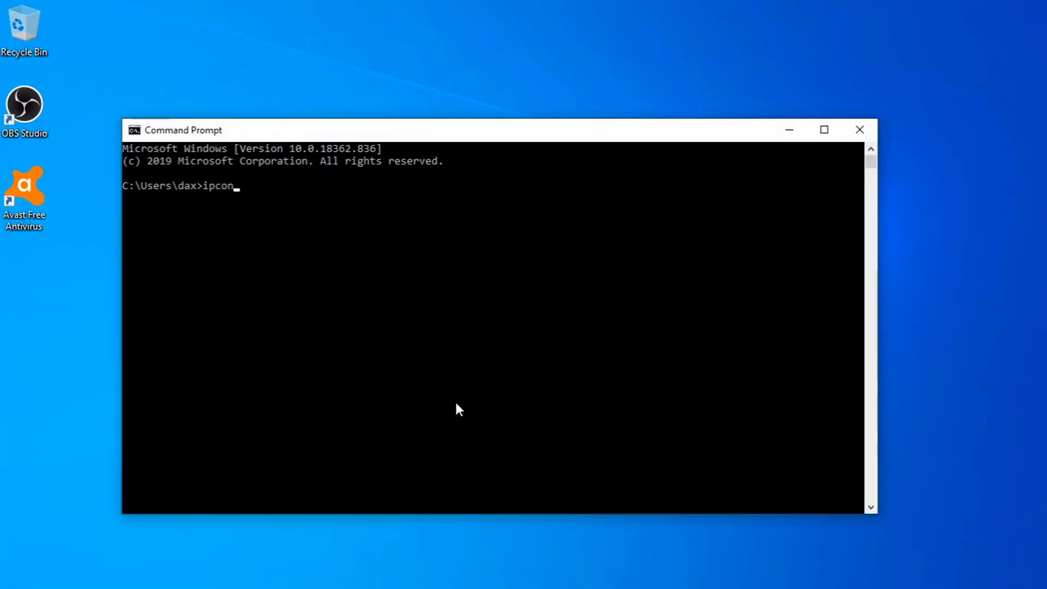
{"action": "key", "text": "Return"}
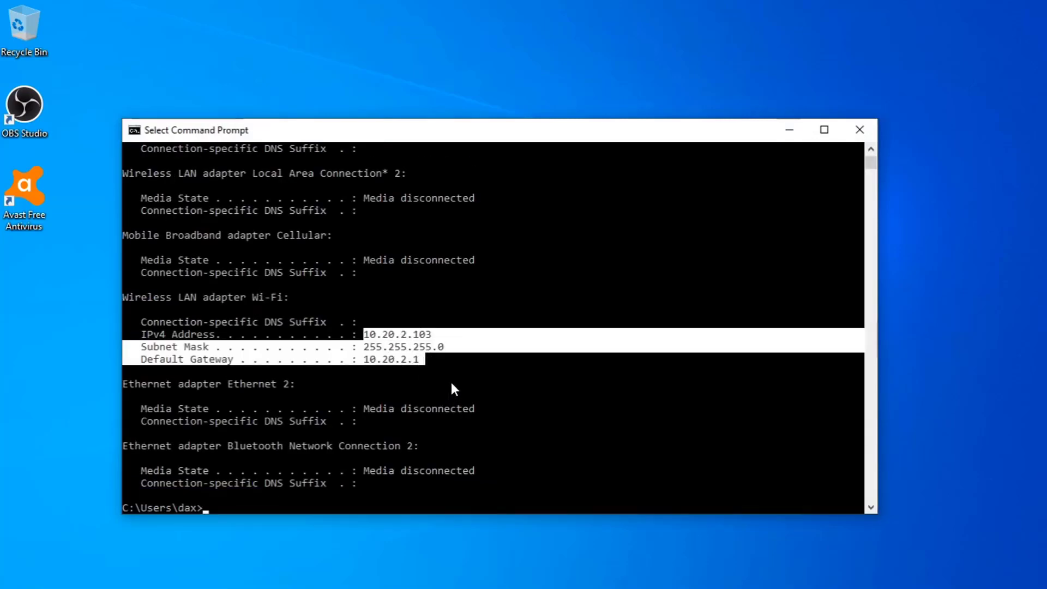
{"action": "type", "text": "ping 10.20.2.1"}
{"action": "type", "text": "ping 10.20.1.1"}
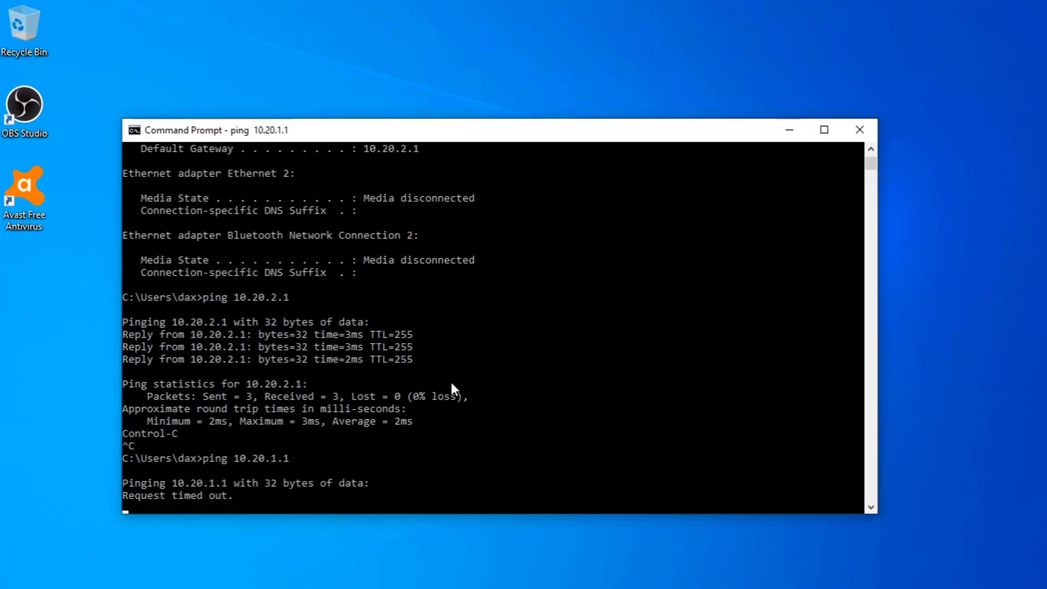
{"action": "type", "text": "ping google.com"}
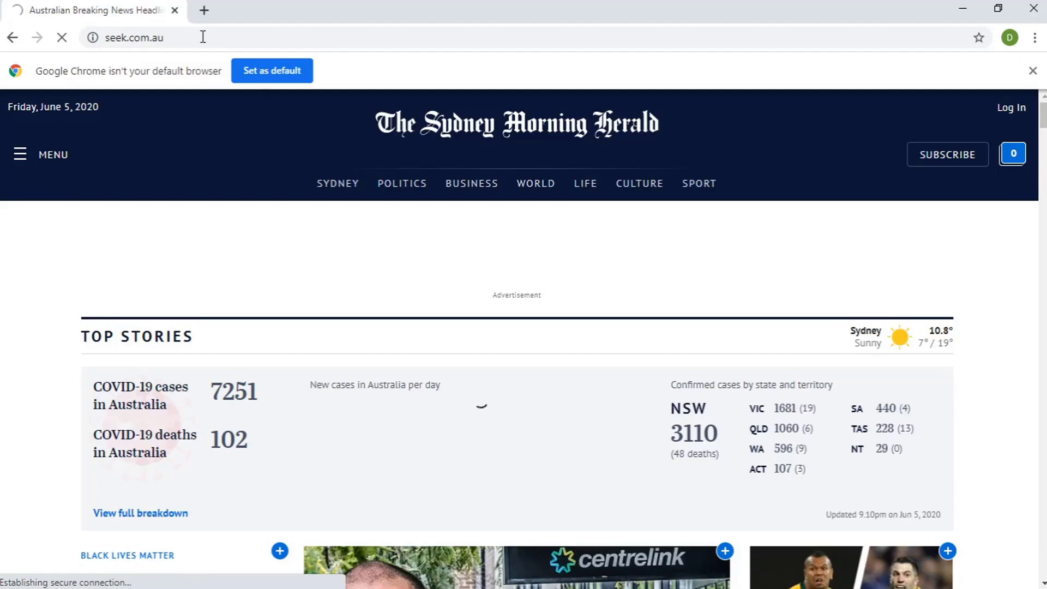
{"action": "left_click", "coordinate": [134, 36]}
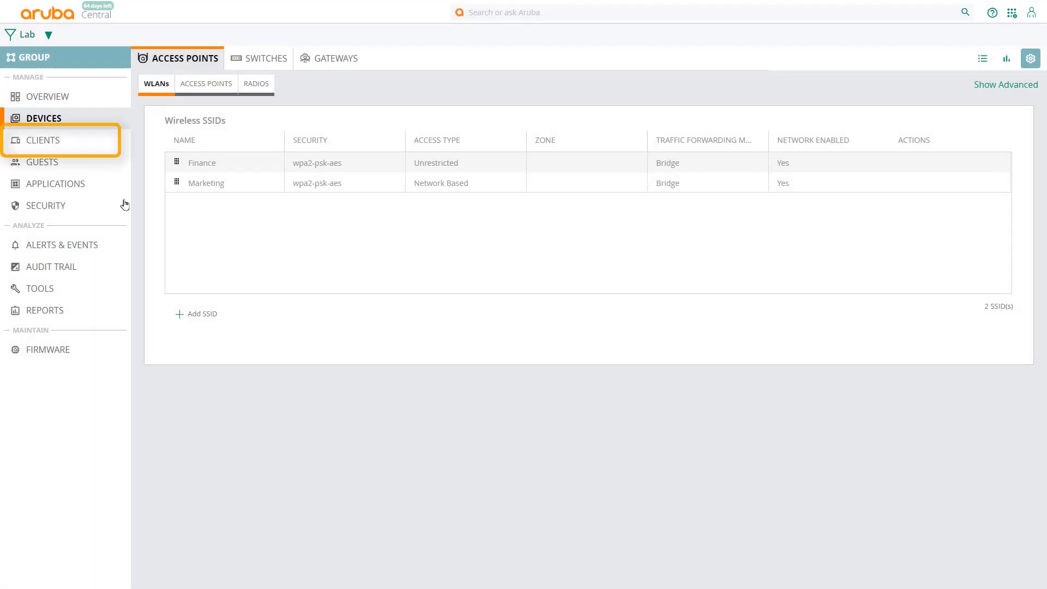
Open DESKTOP-I3MNAT4's client details and view its connectivity and 21 active sessions
{"action": "left_click", "coordinate": [43, 140]}
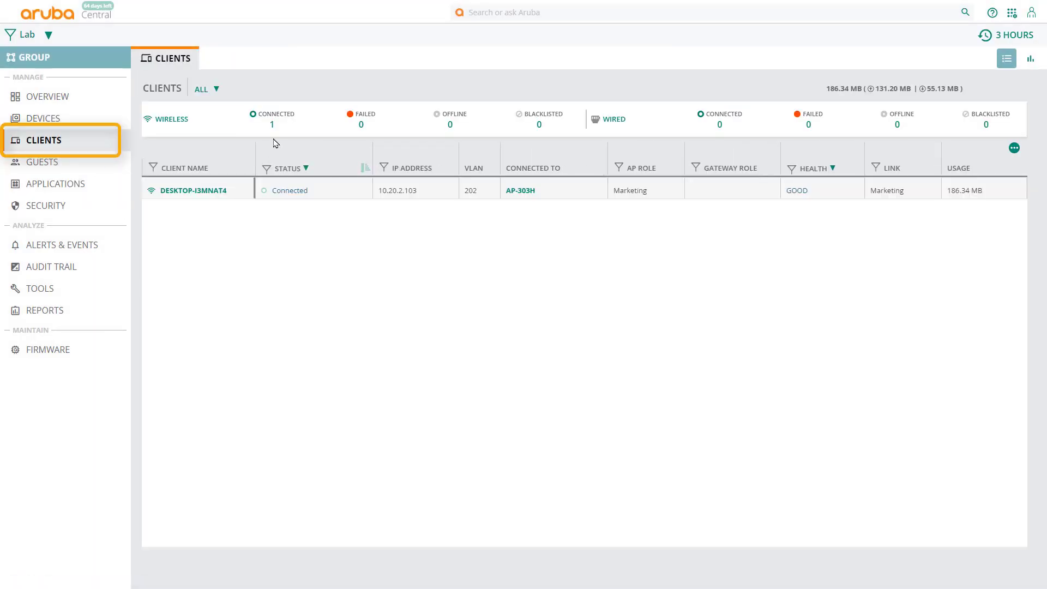
{"action": "left_click", "coordinate": [197, 190]}
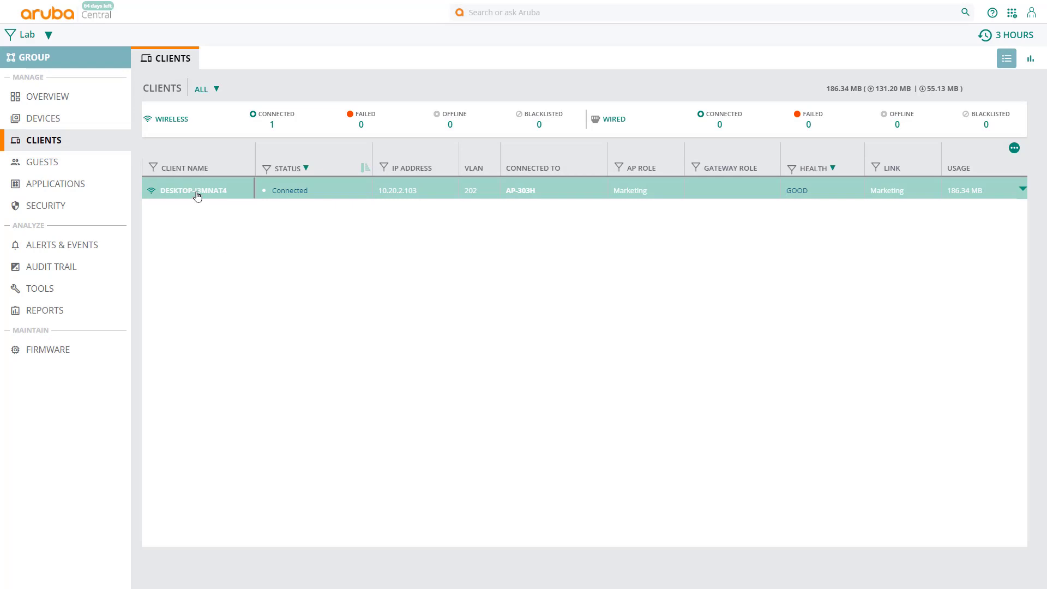
{"action": "left_click", "coordinate": [194, 190]}
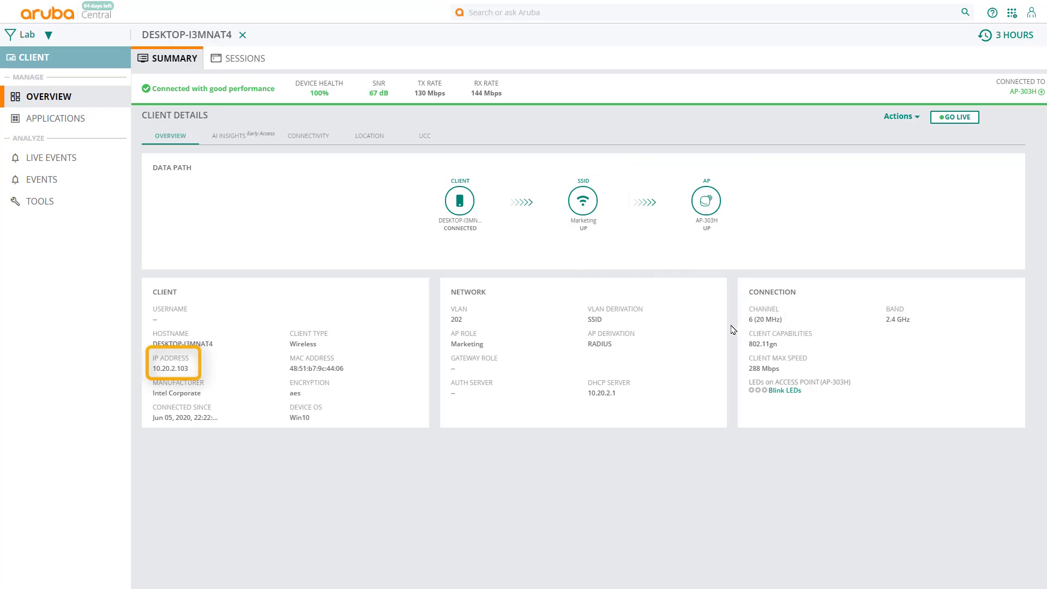
{"action": "mouse_move", "coordinate": [871, 331]}
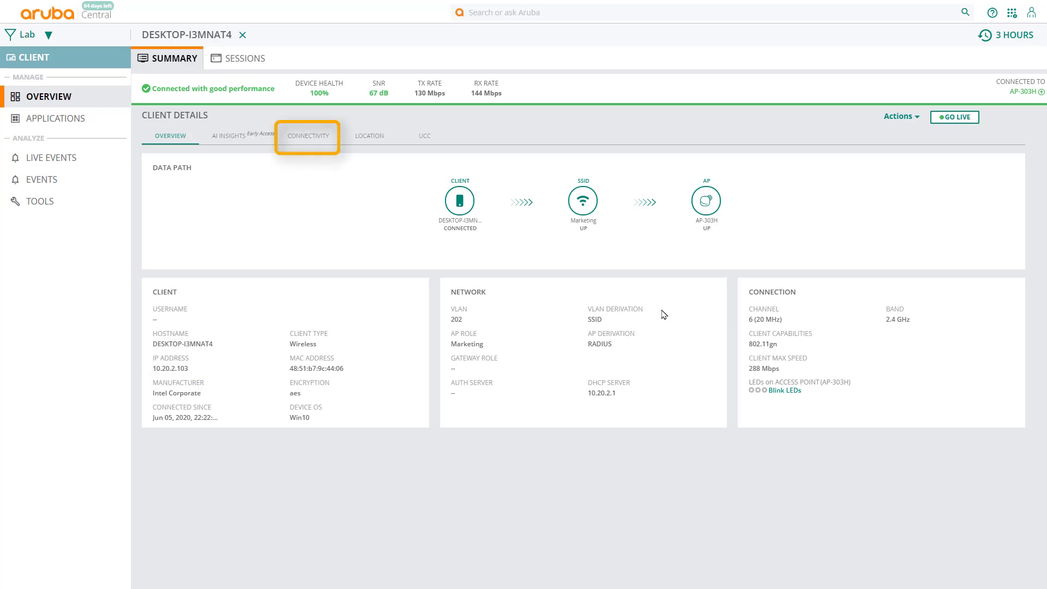
{"action": "left_click", "coordinate": [307, 136]}
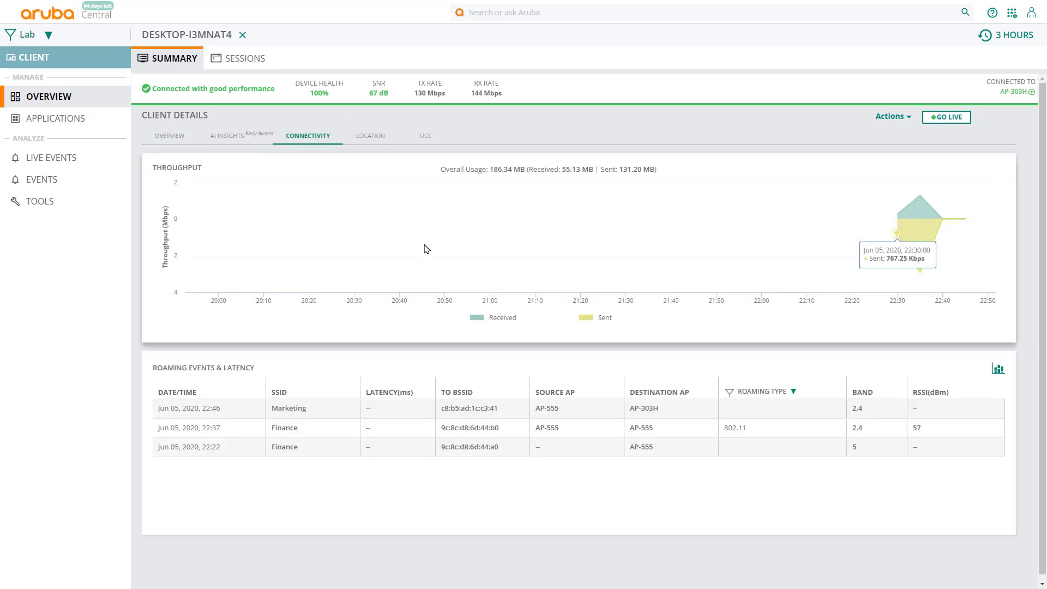
{"action": "left_click", "coordinate": [243, 58]}
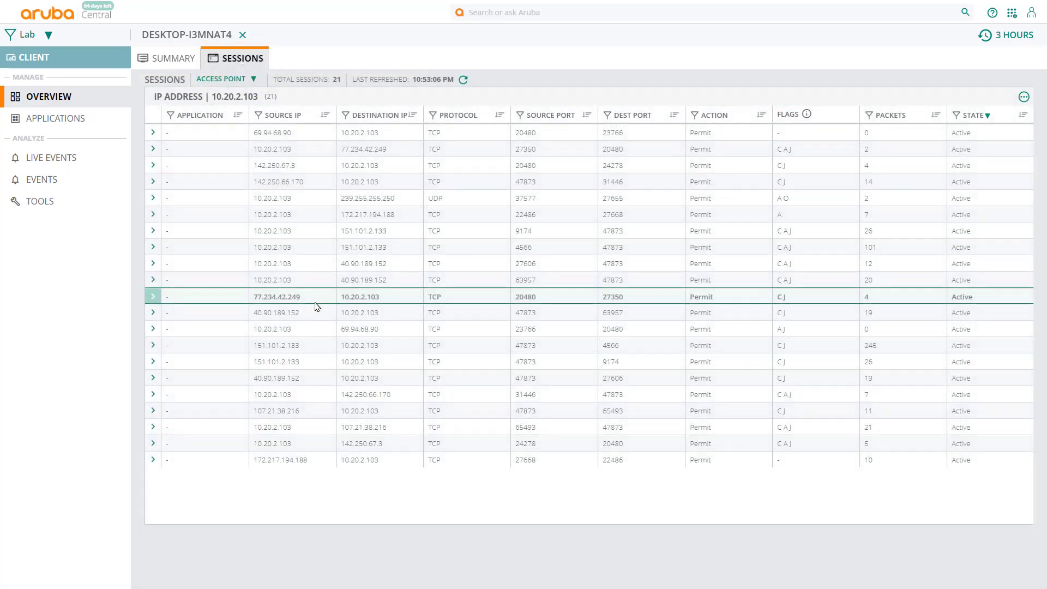